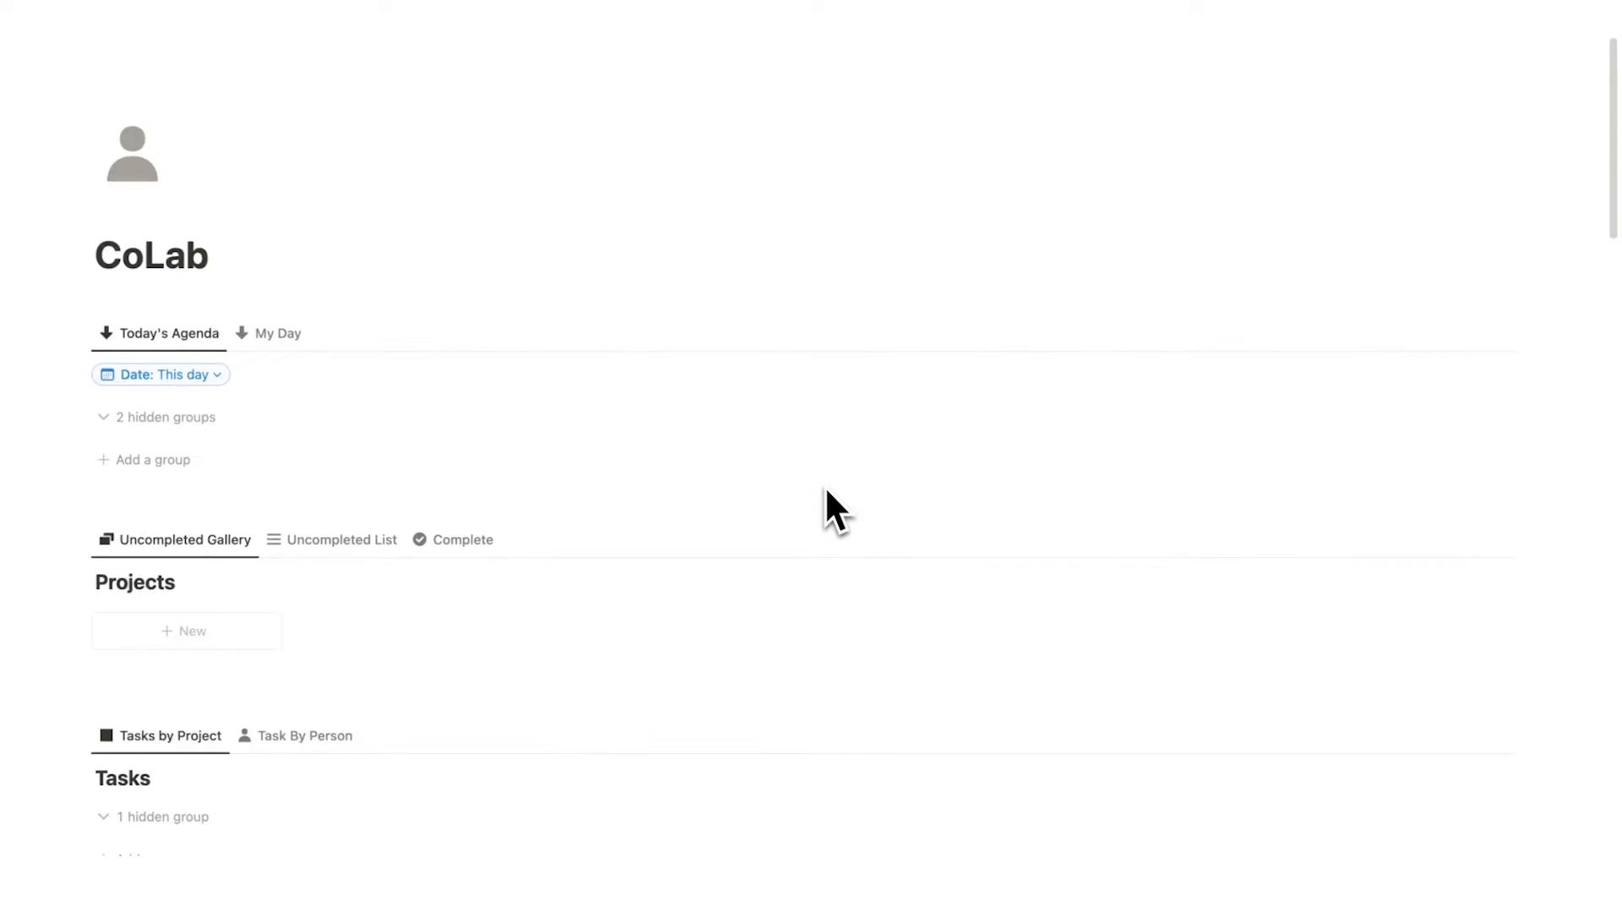
mouse_move(671, 477)
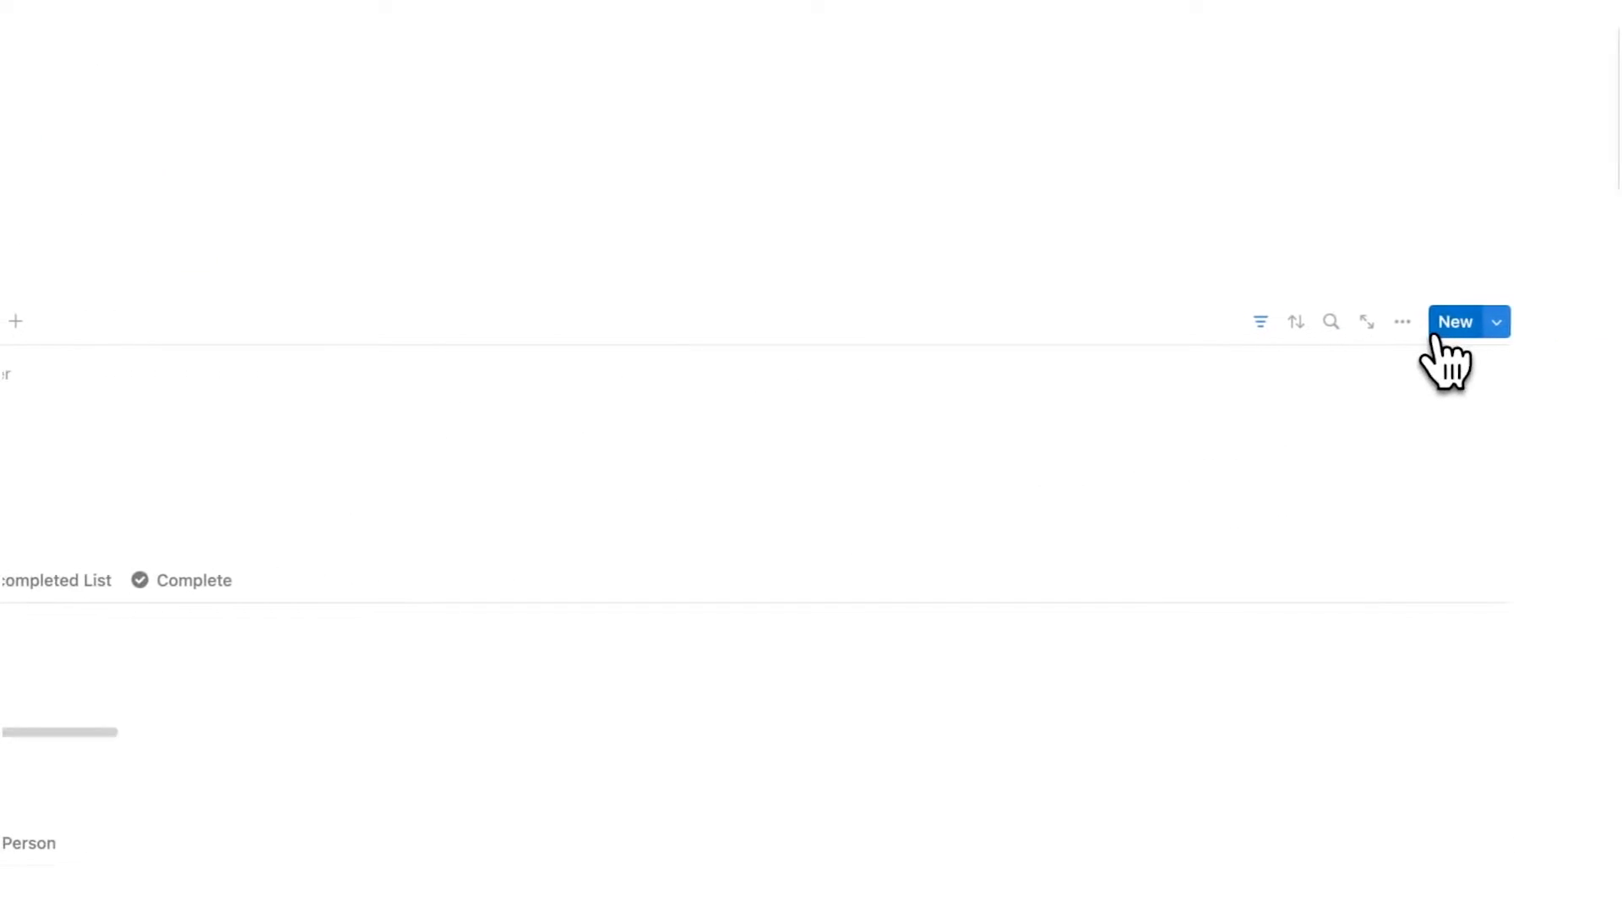
Create a new agenda task and assign it to a newly created team member Jake
click(1455, 321)
text(Task 1)
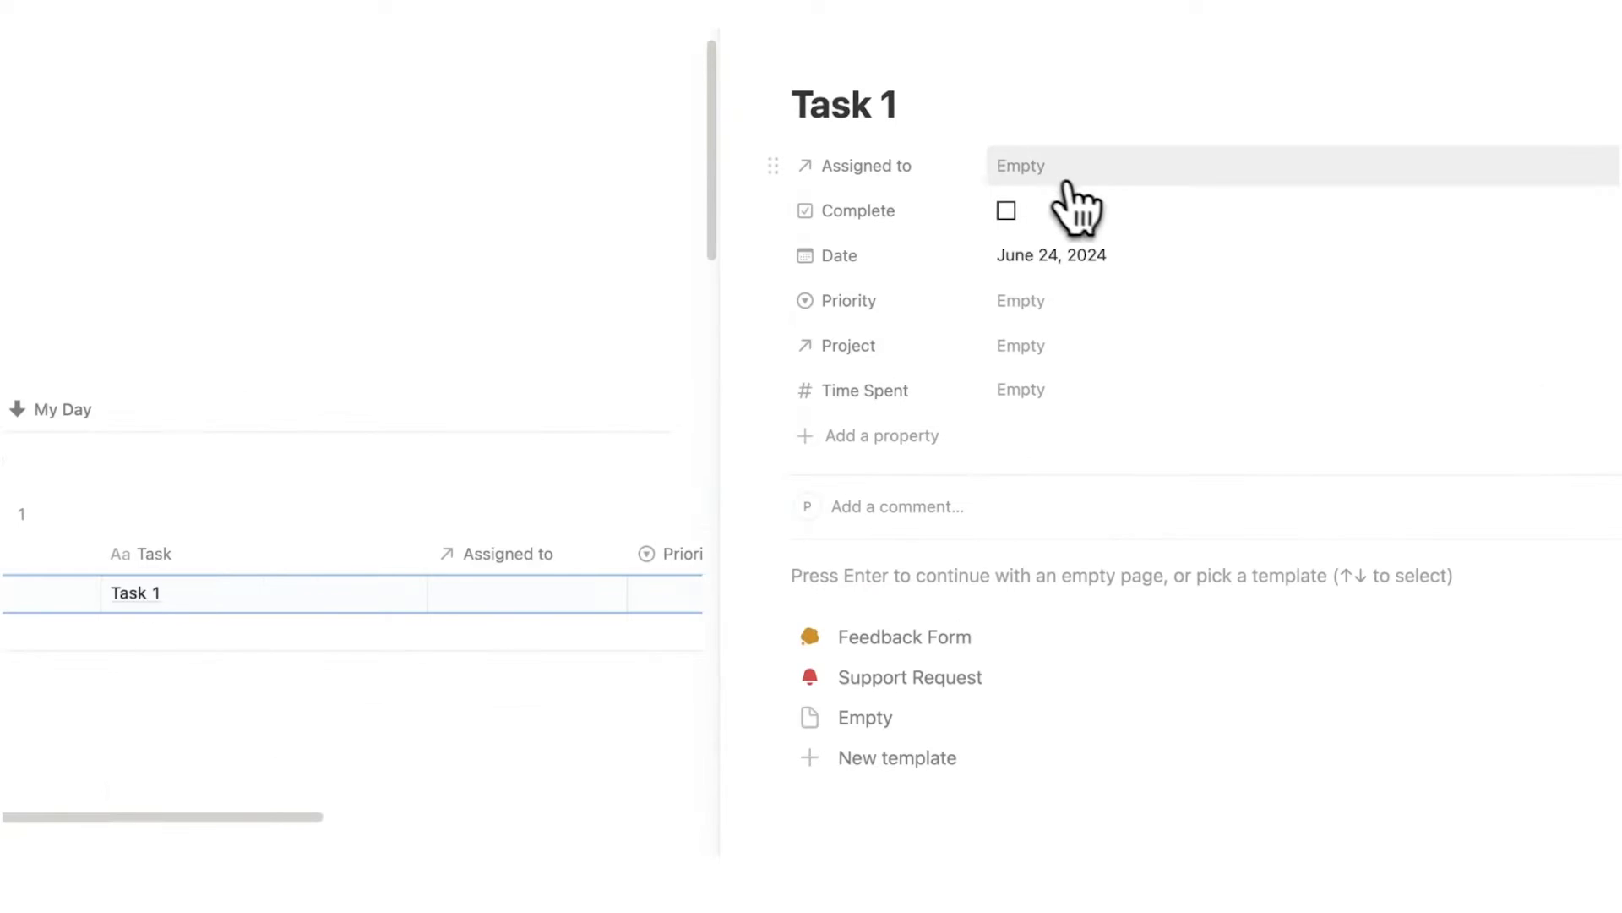
text(Jake)
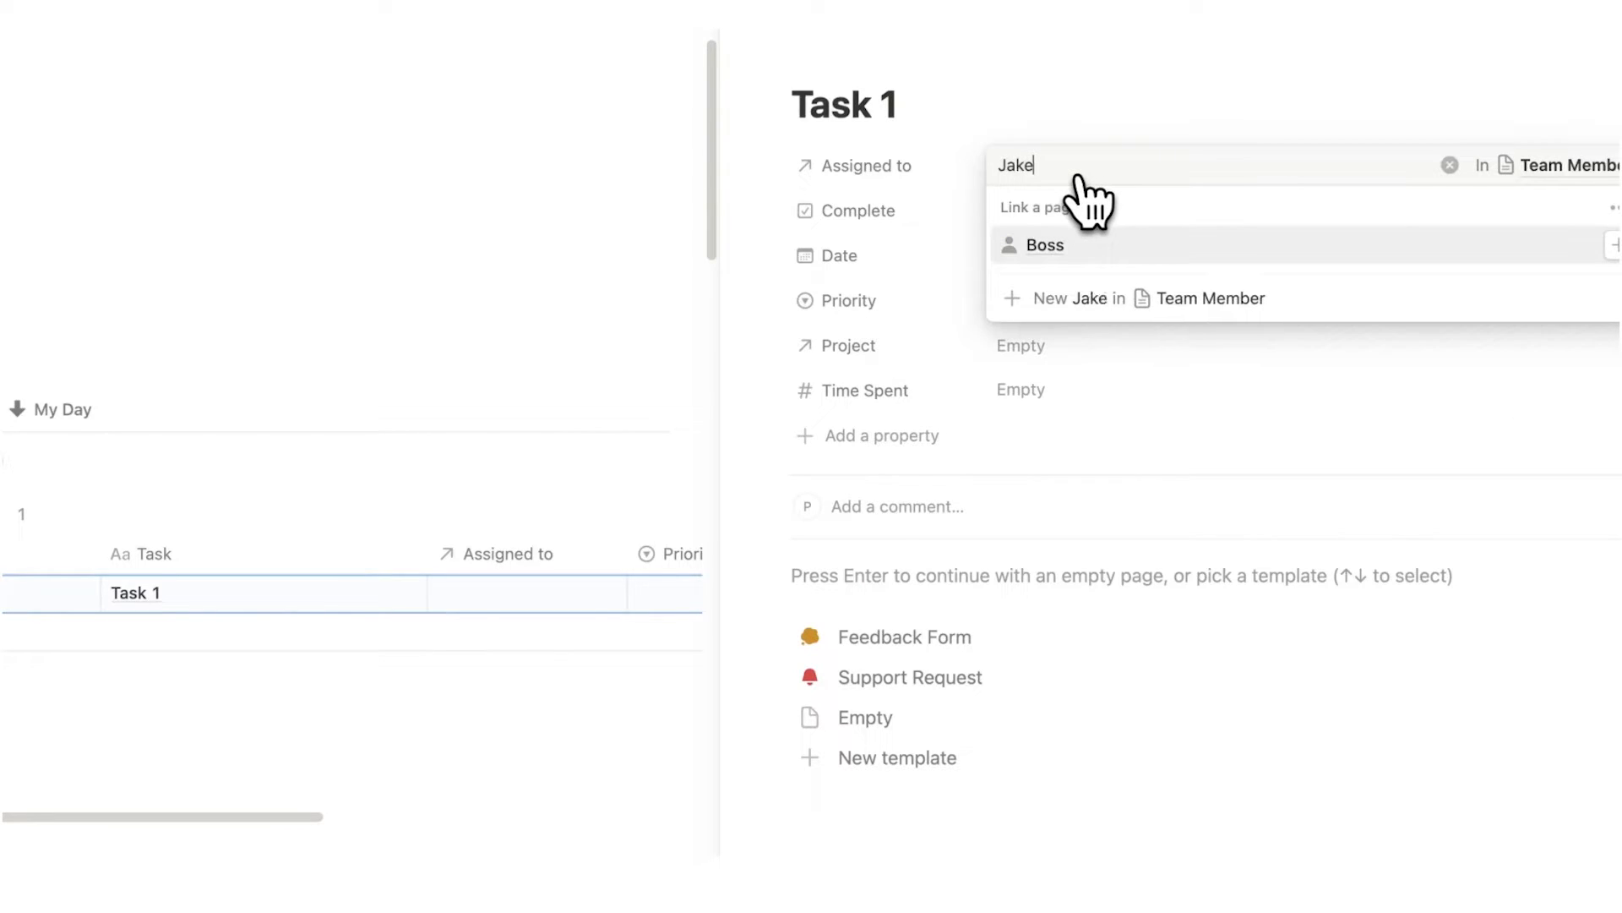
click(1077, 297)
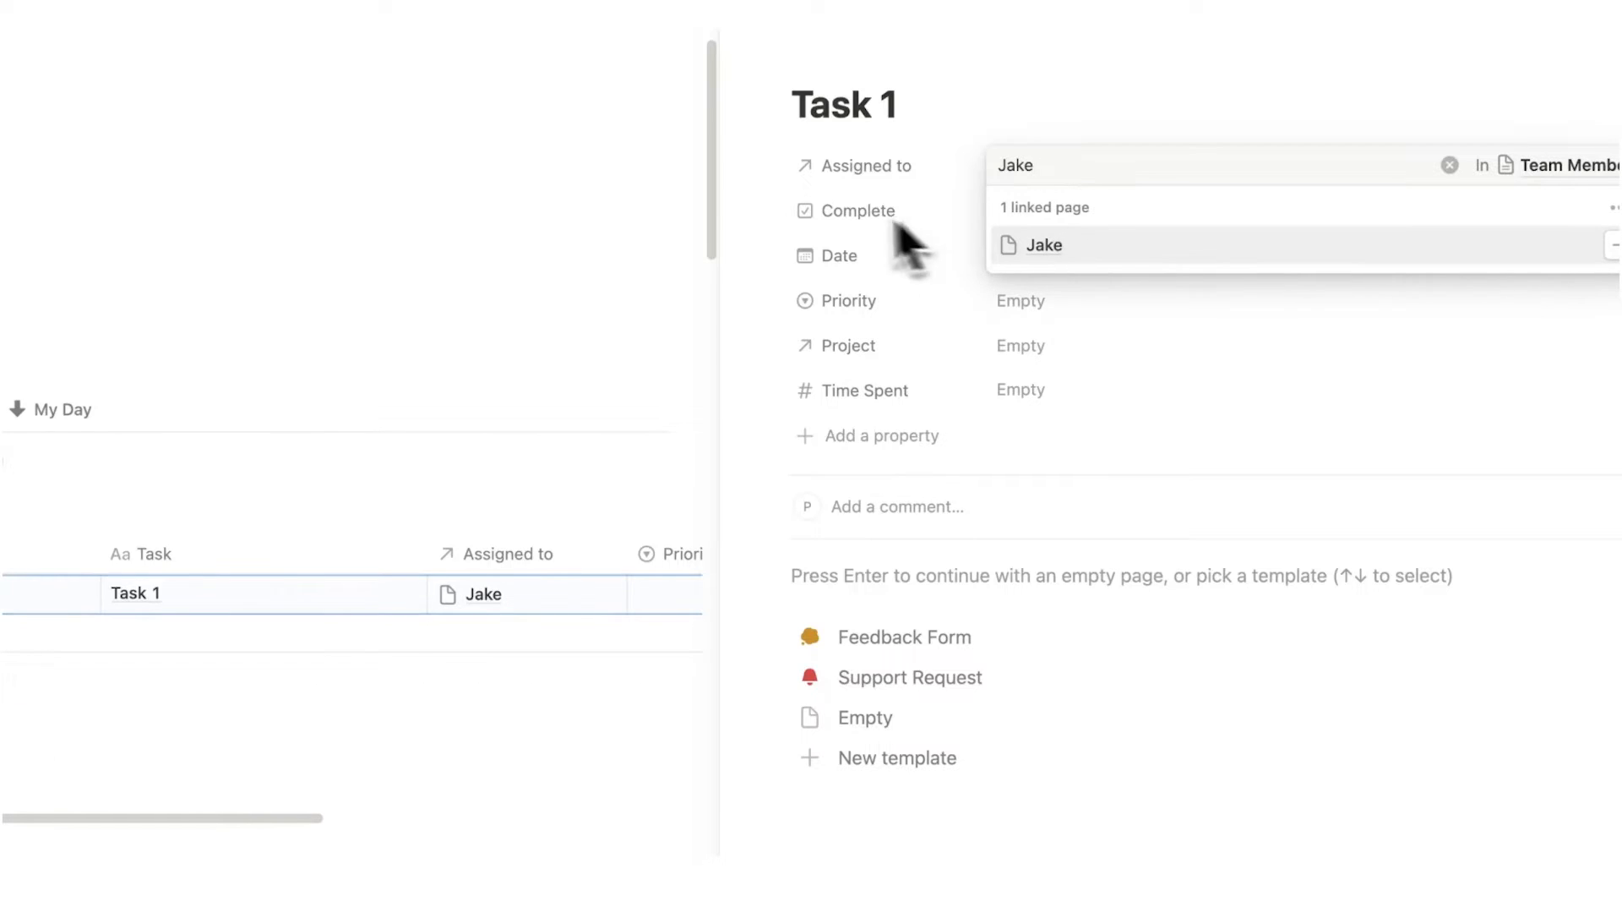
click(1044, 245)
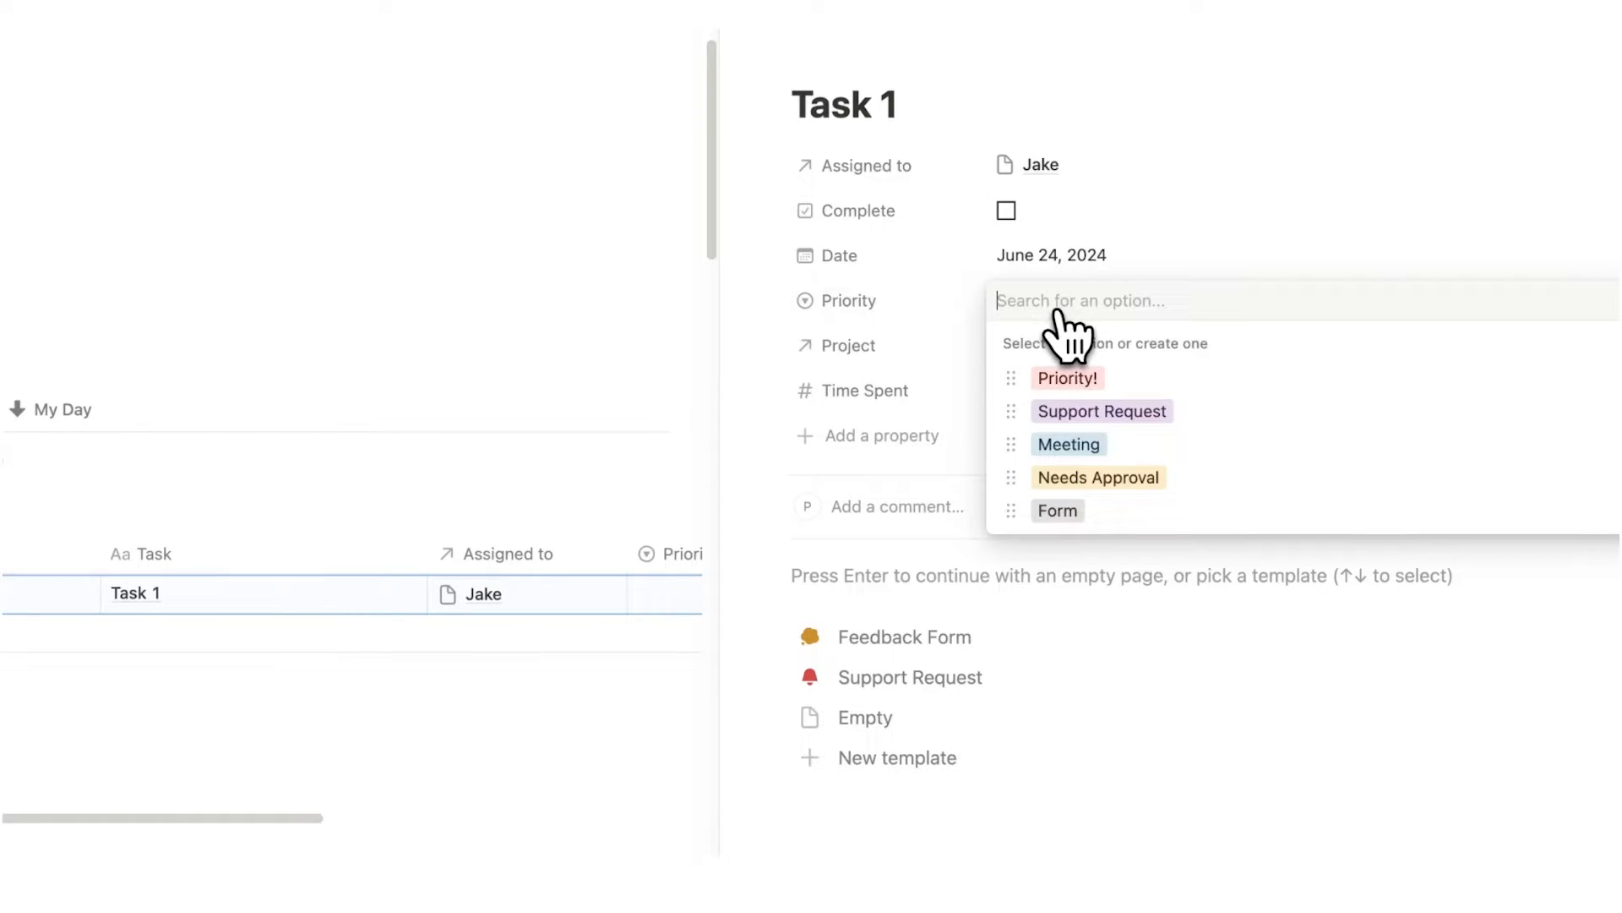
mouse_move(1087, 356)
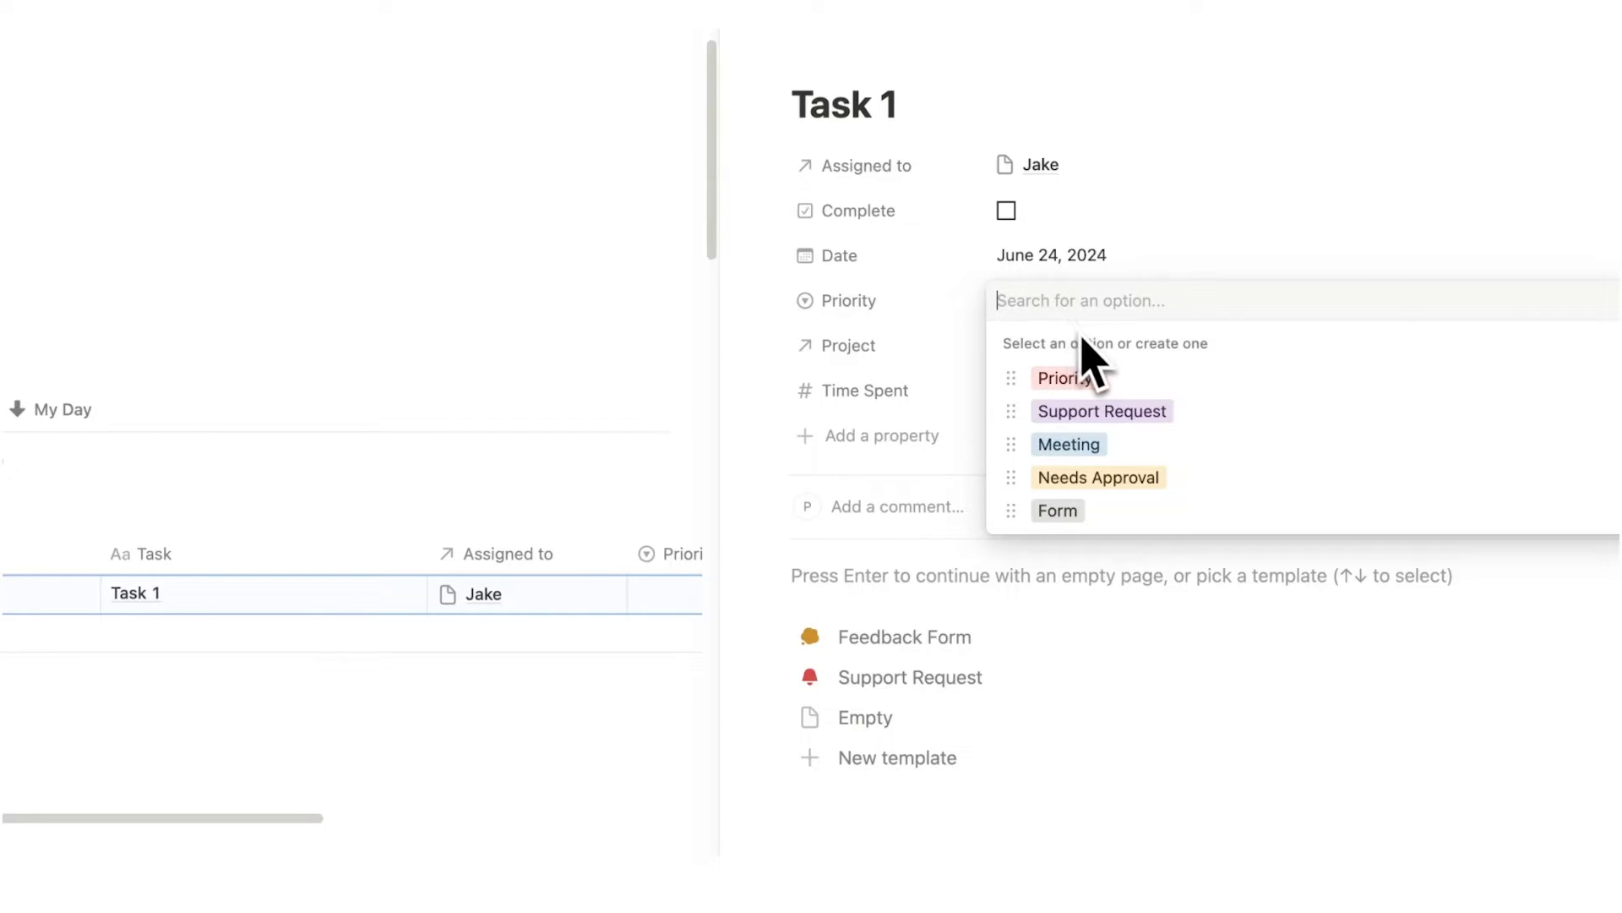
Mark the task Priority! and link it to a new project named Project 1
click(1062, 377)
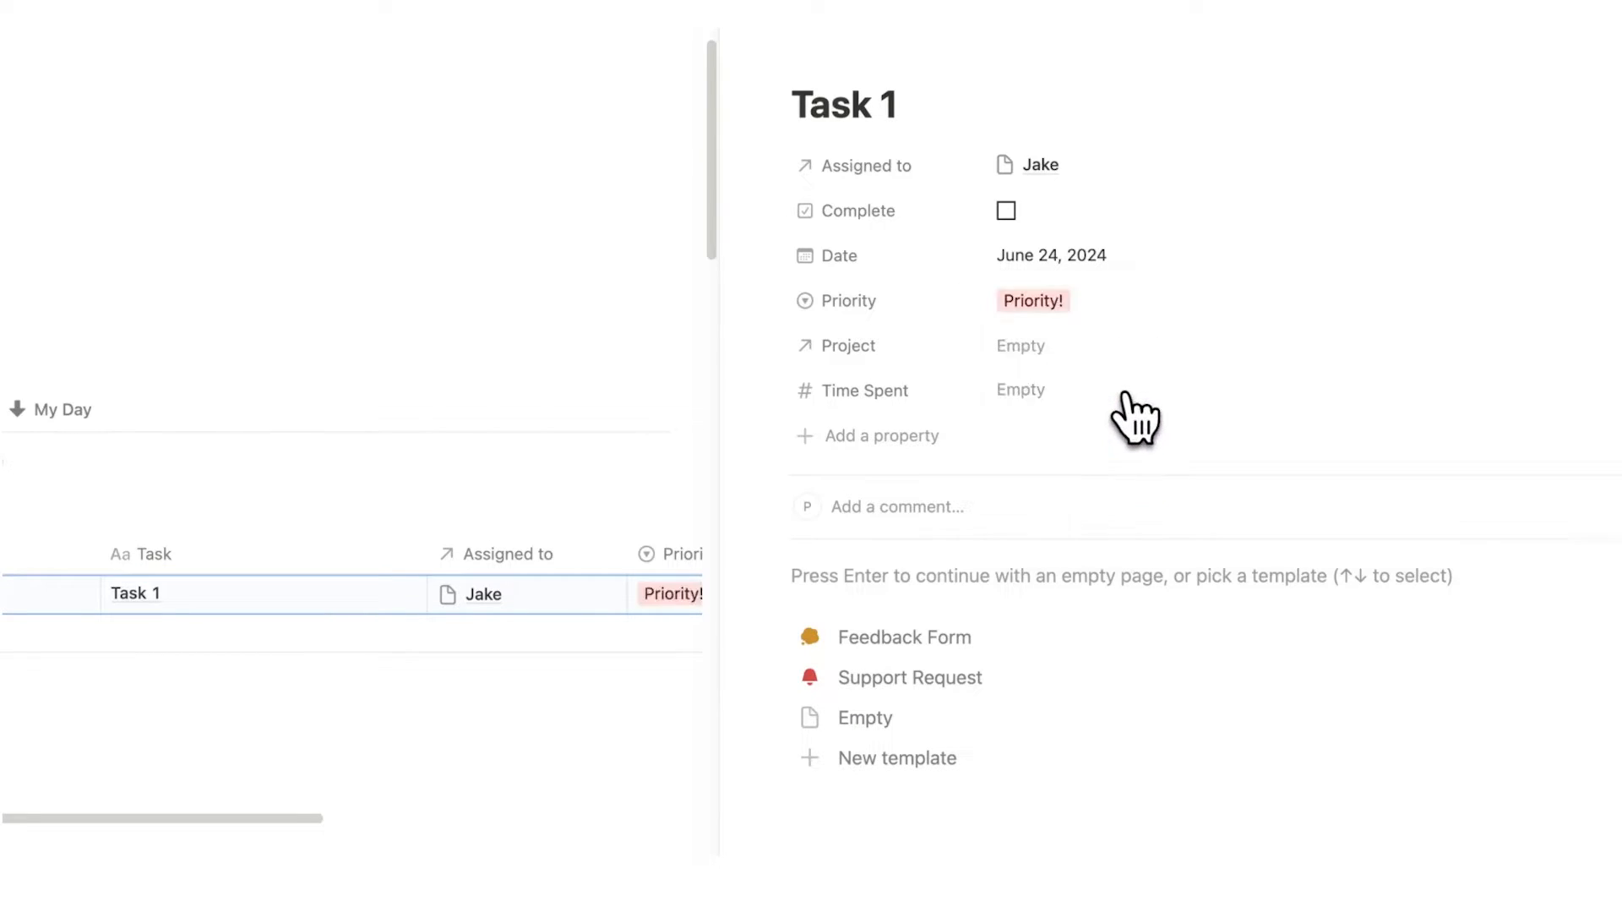
click(1019, 345)
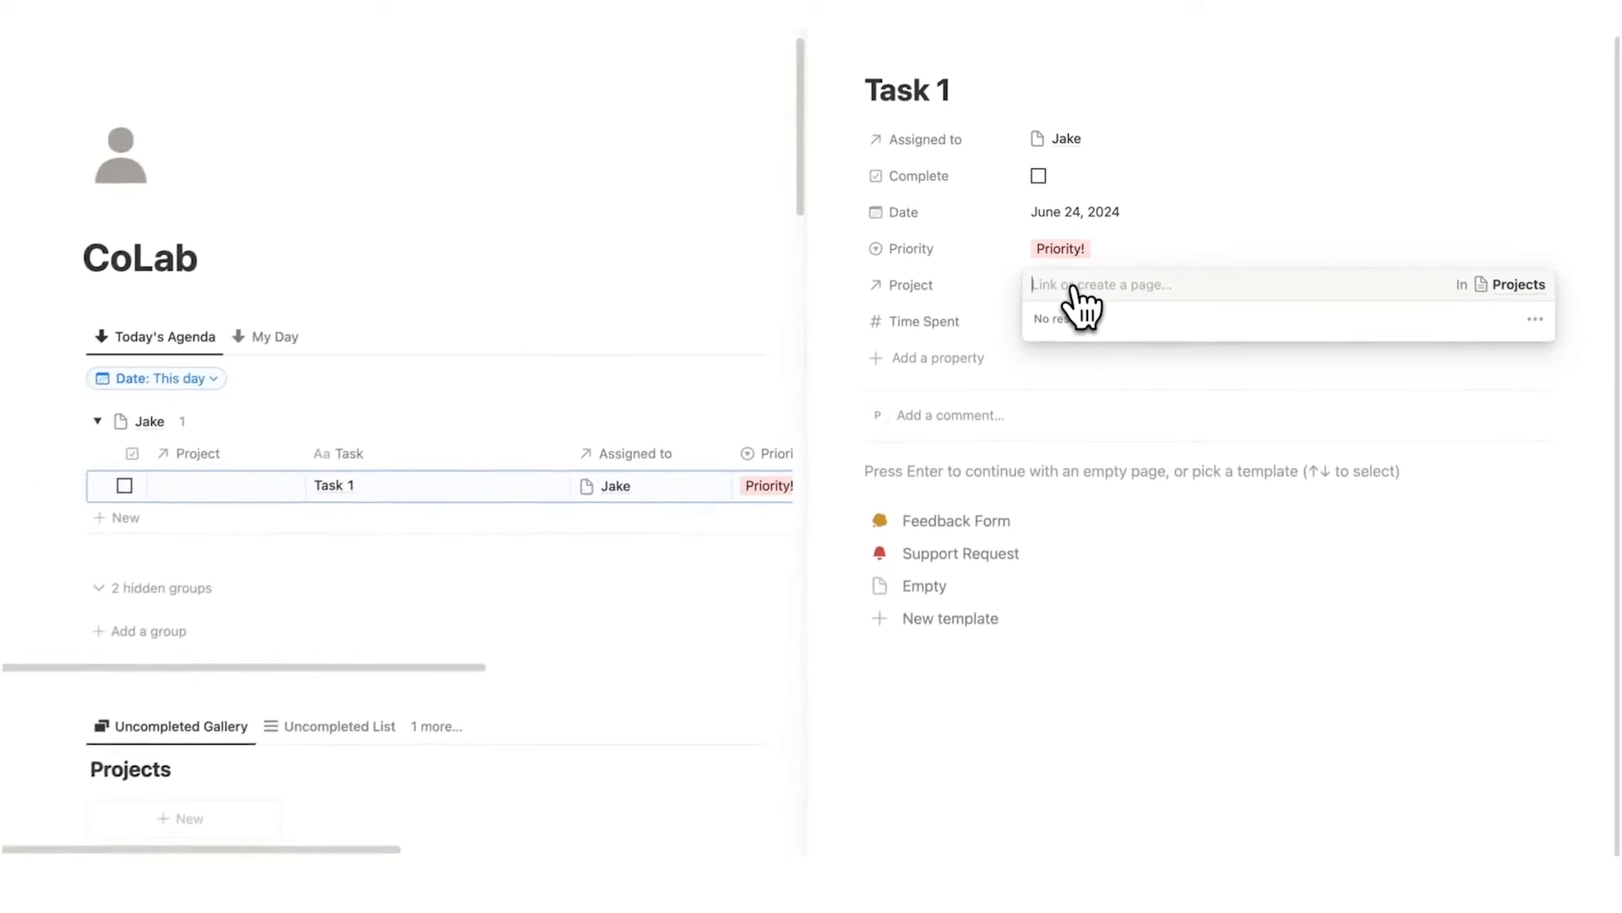
text(Project 1)
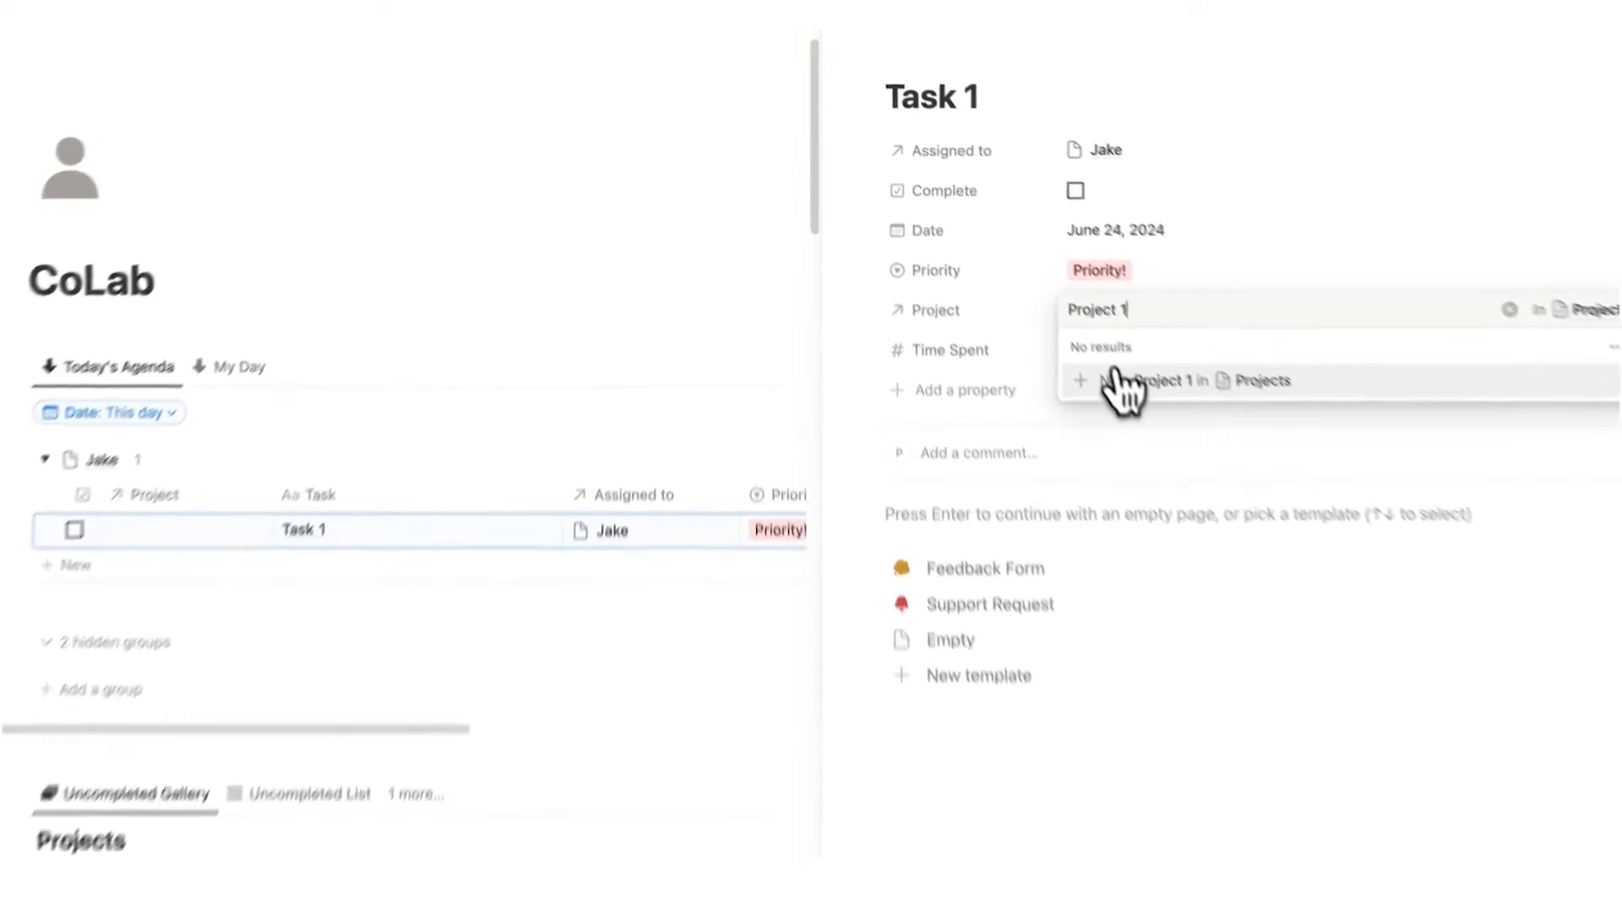
click(1159, 380)
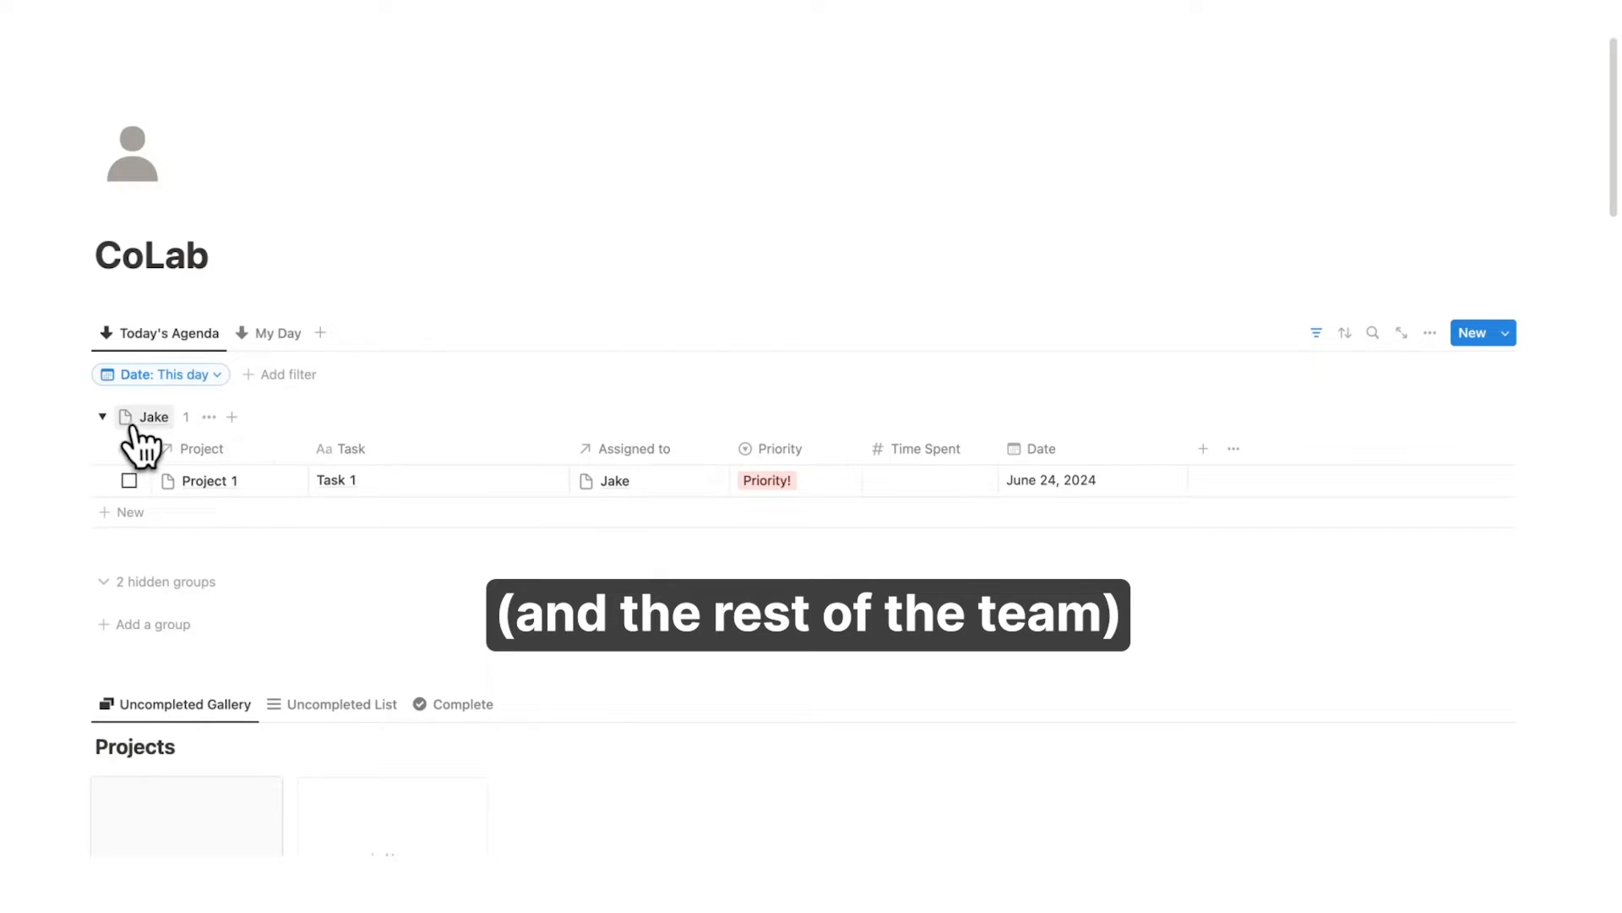
Create a new My Day task named Task 2
click(276, 333)
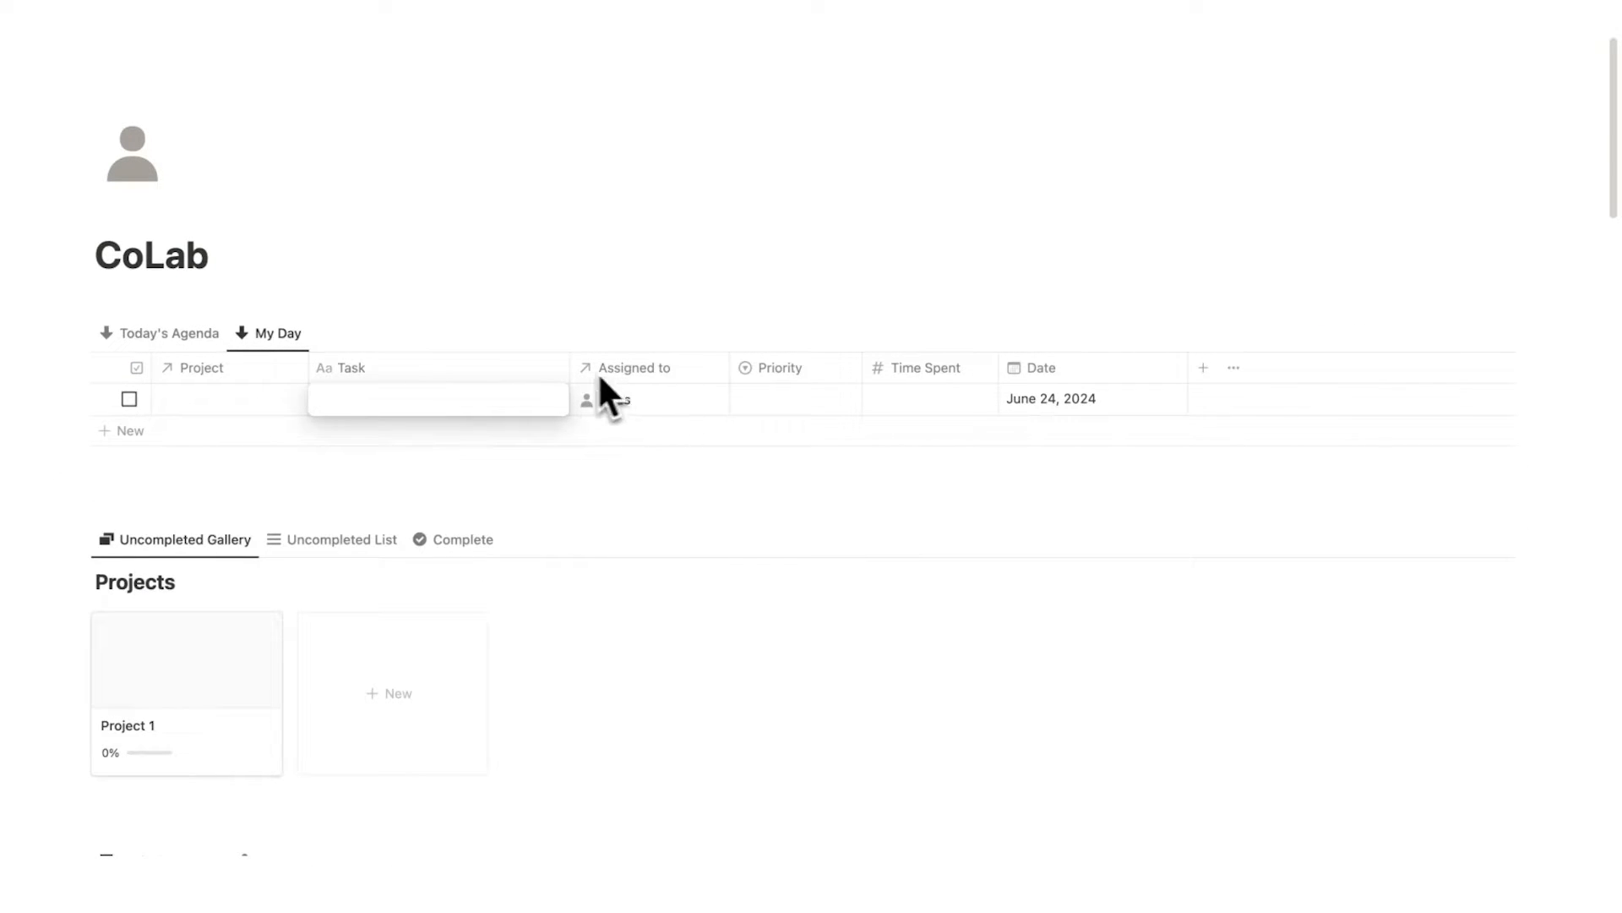
text(Task 2)
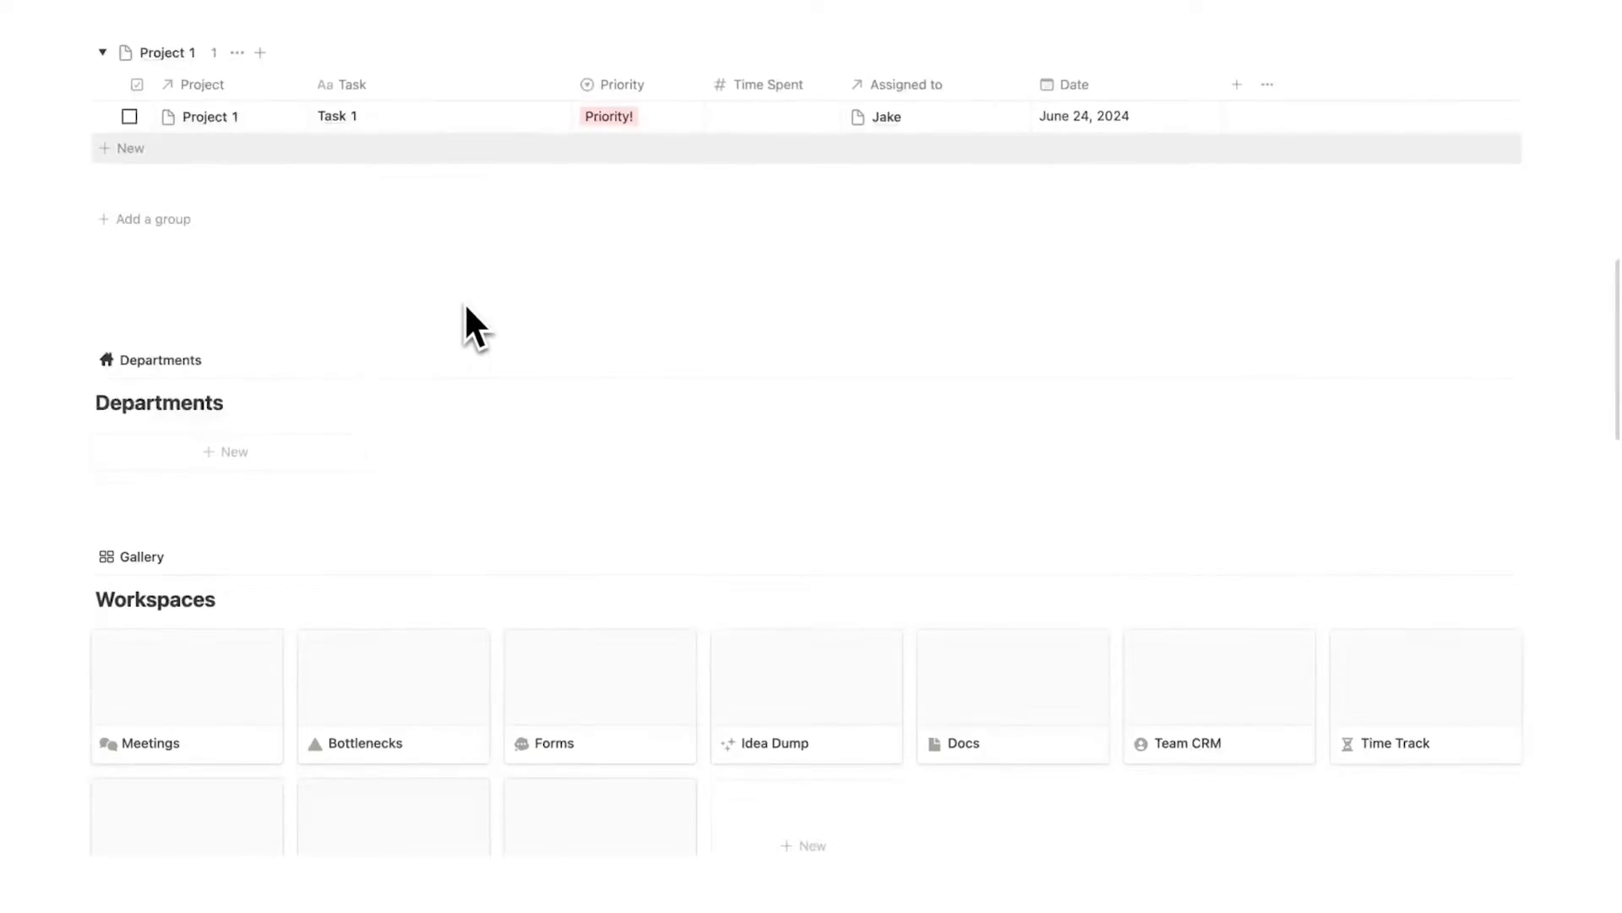
Tick Task 1 complete on the weekly calendar, bringing Project 1 to 100% progress
scroll(down, 3)
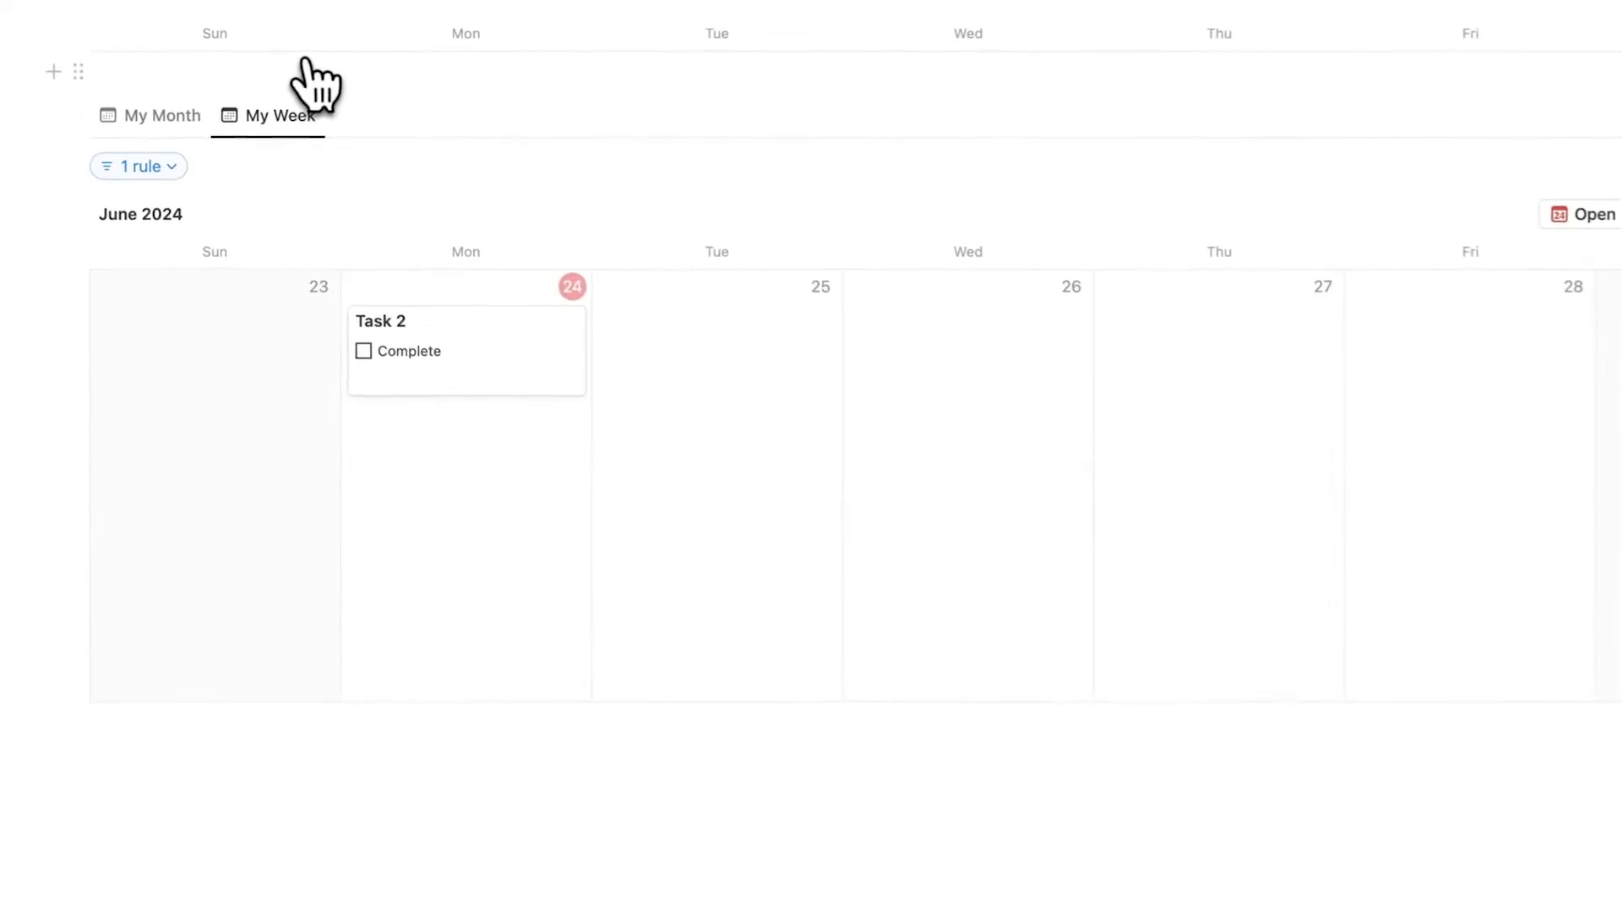
click(160, 115)
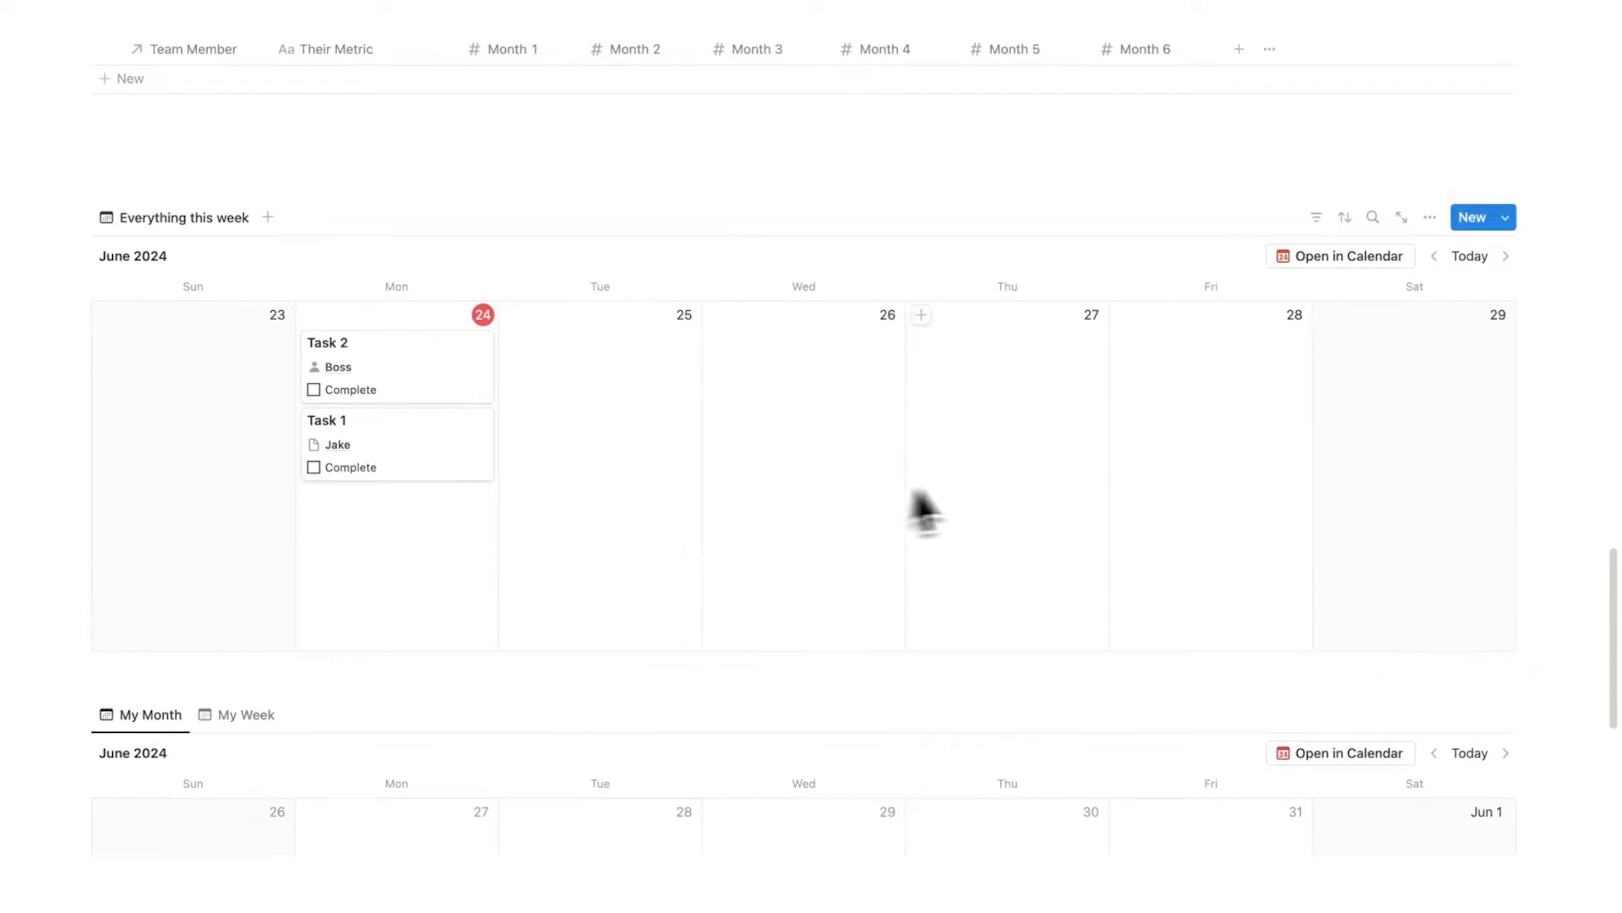
mouse_move(1355, 492)
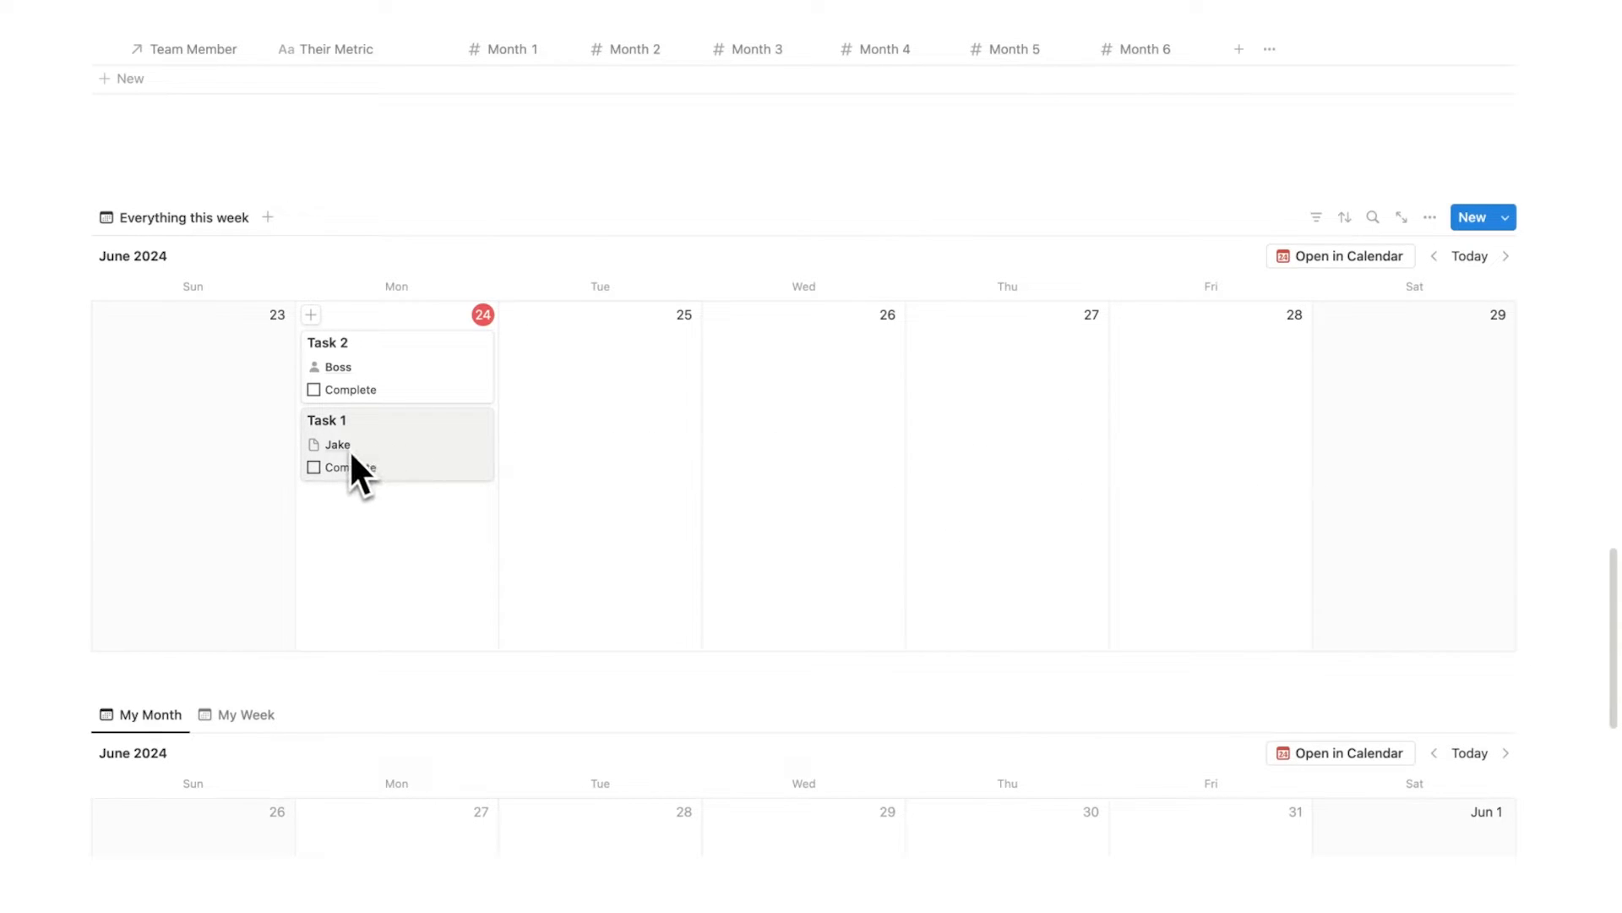
mouse_move(388, 403)
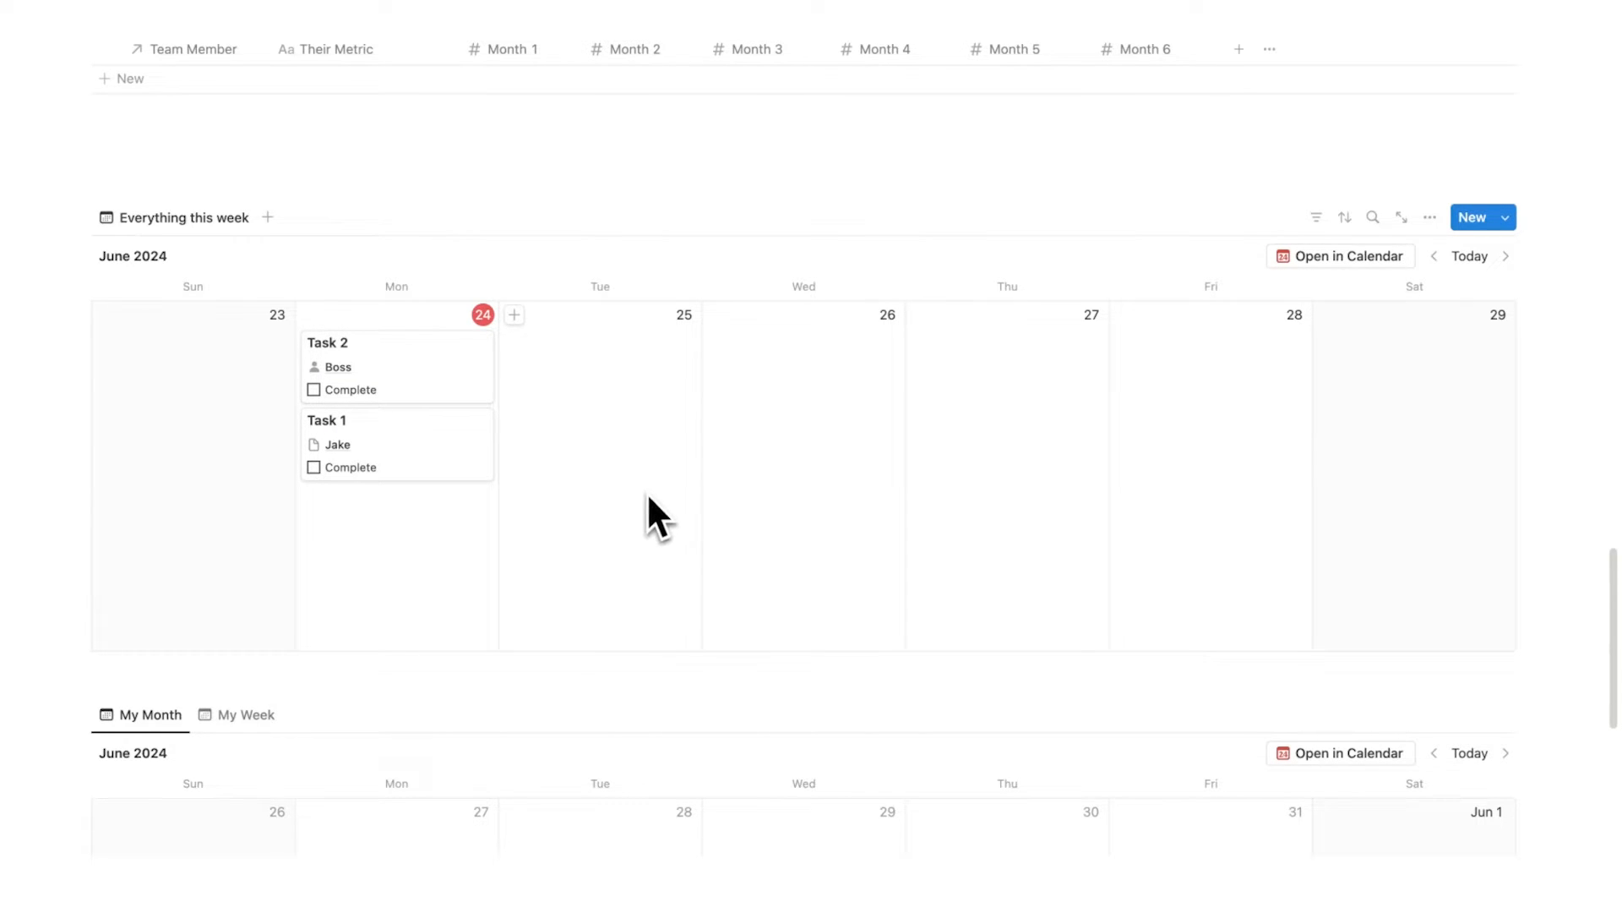
click(314, 466)
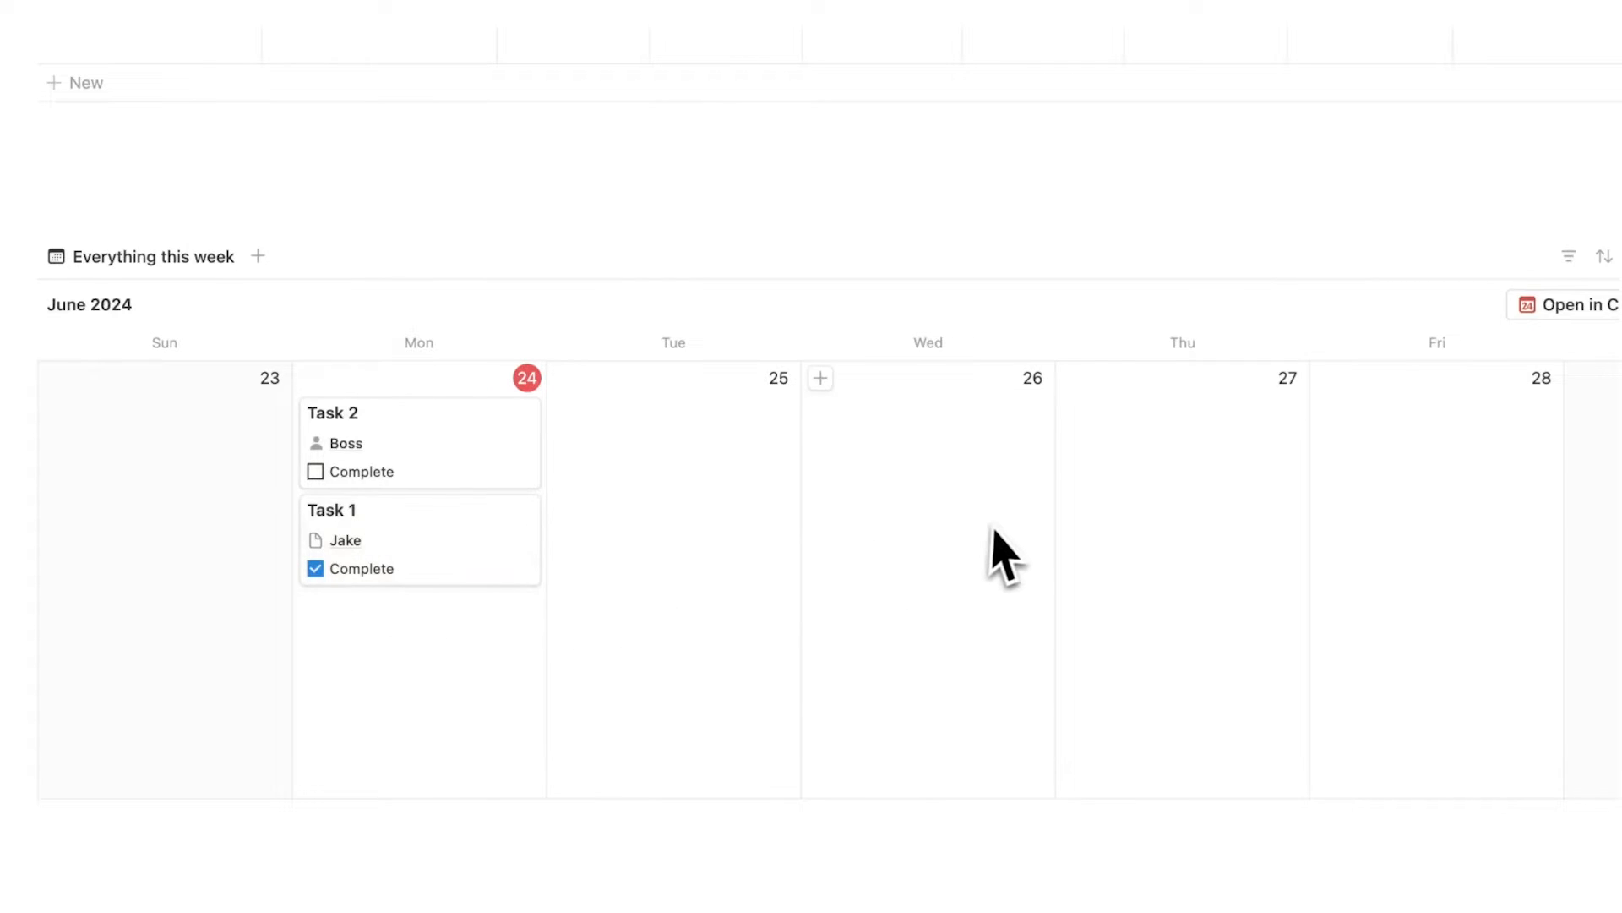
scroll(down, 3)
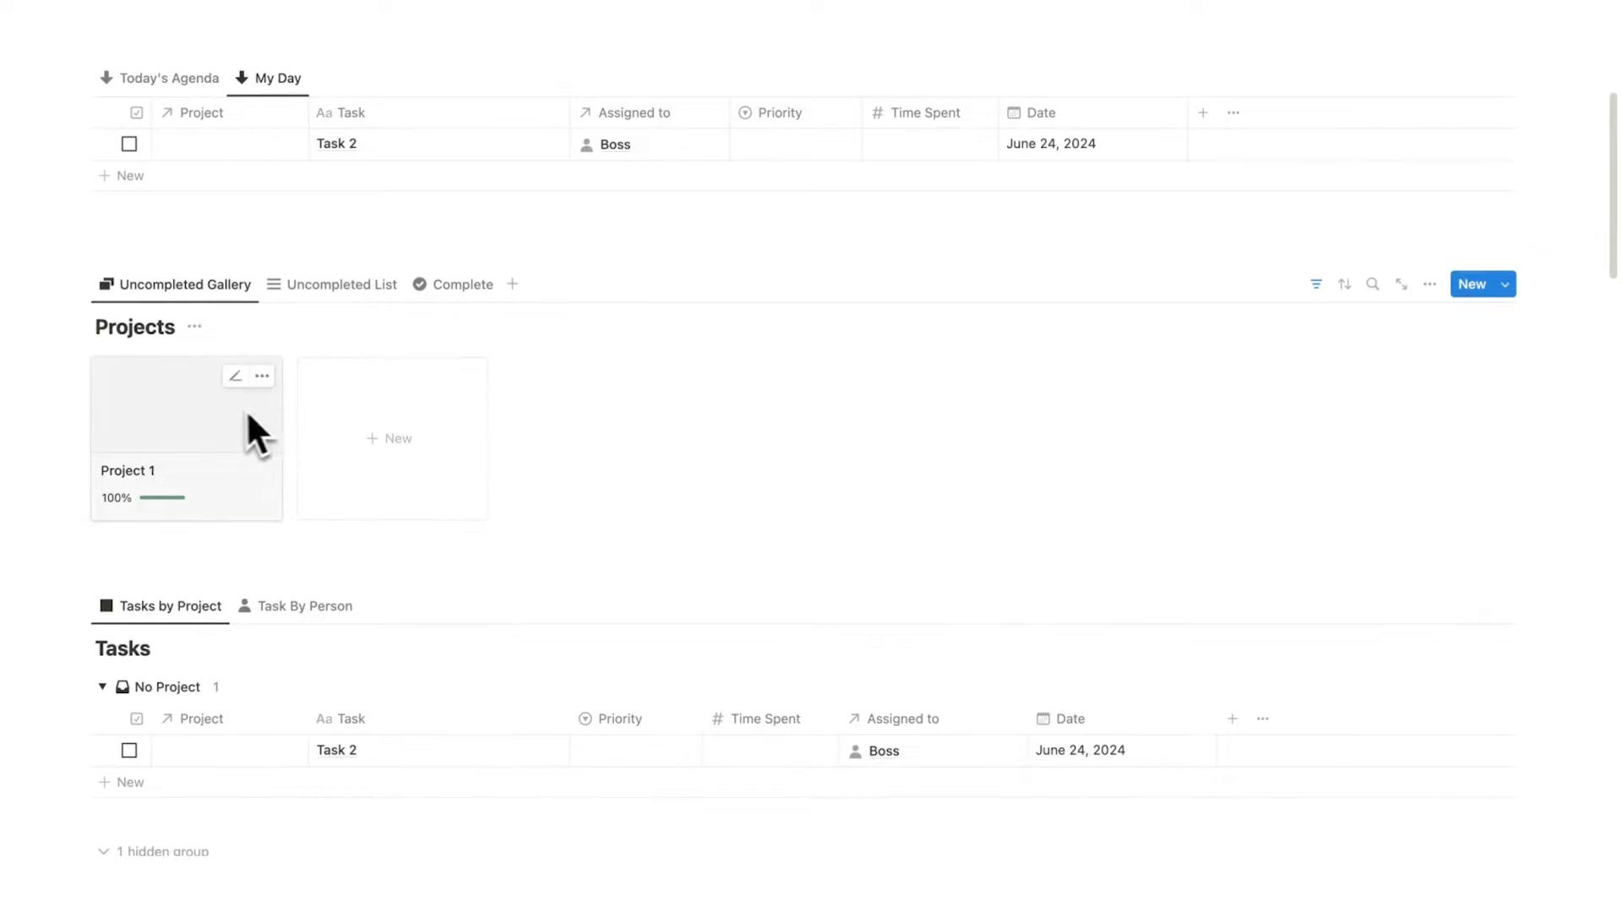
Untick Task 1 under Jake in Task By Person so Project 1 returns to 0%
click(341, 284)
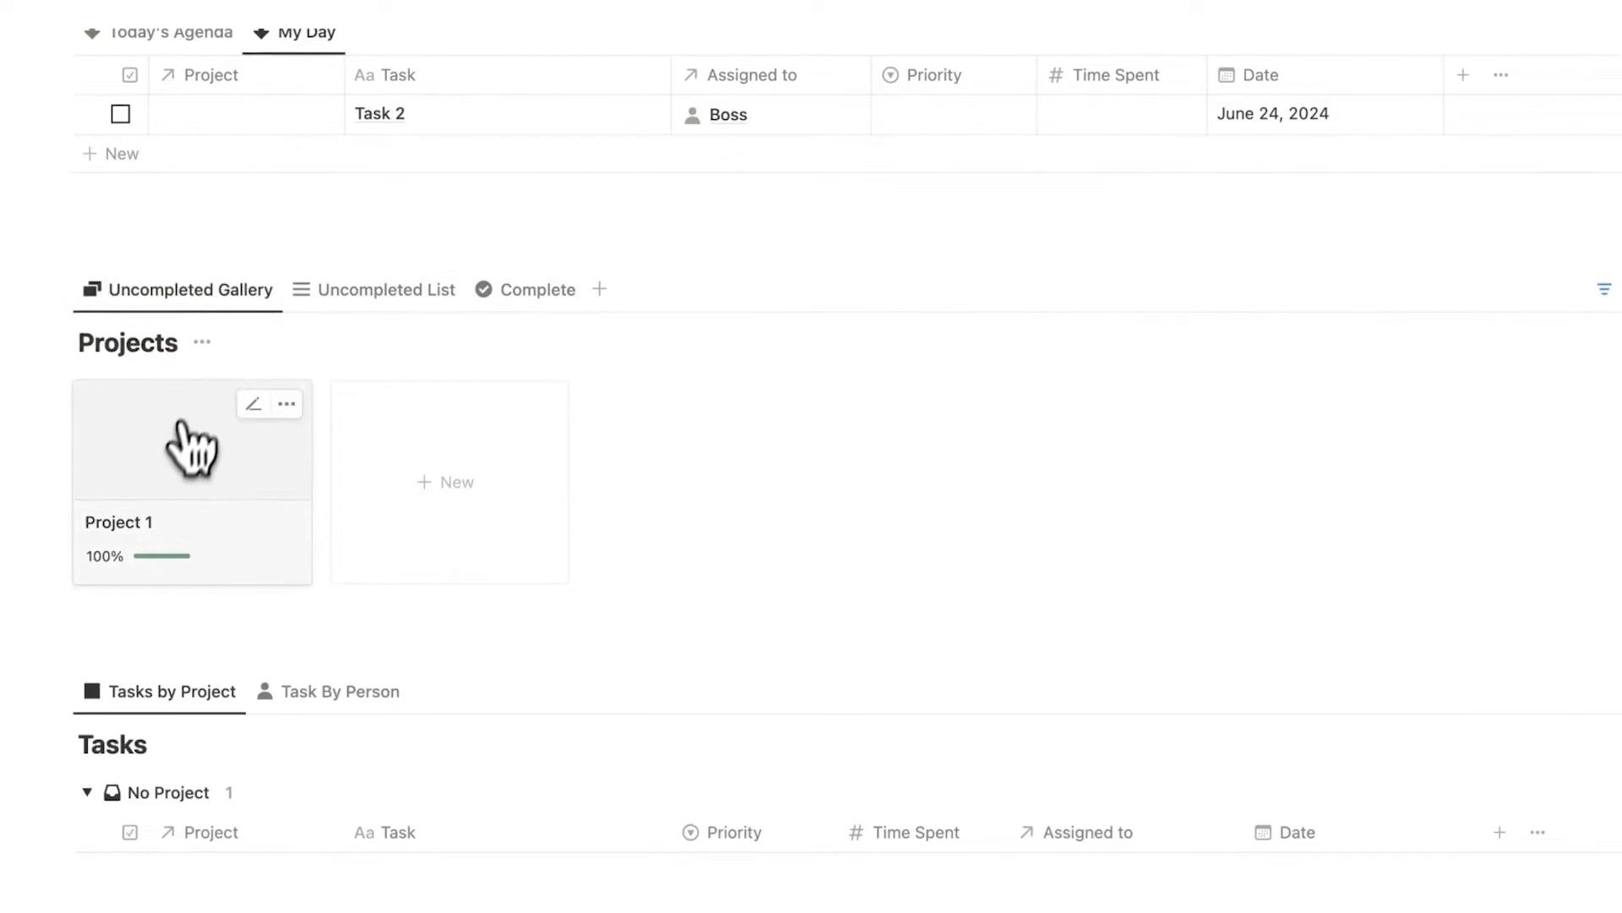
click(191, 438)
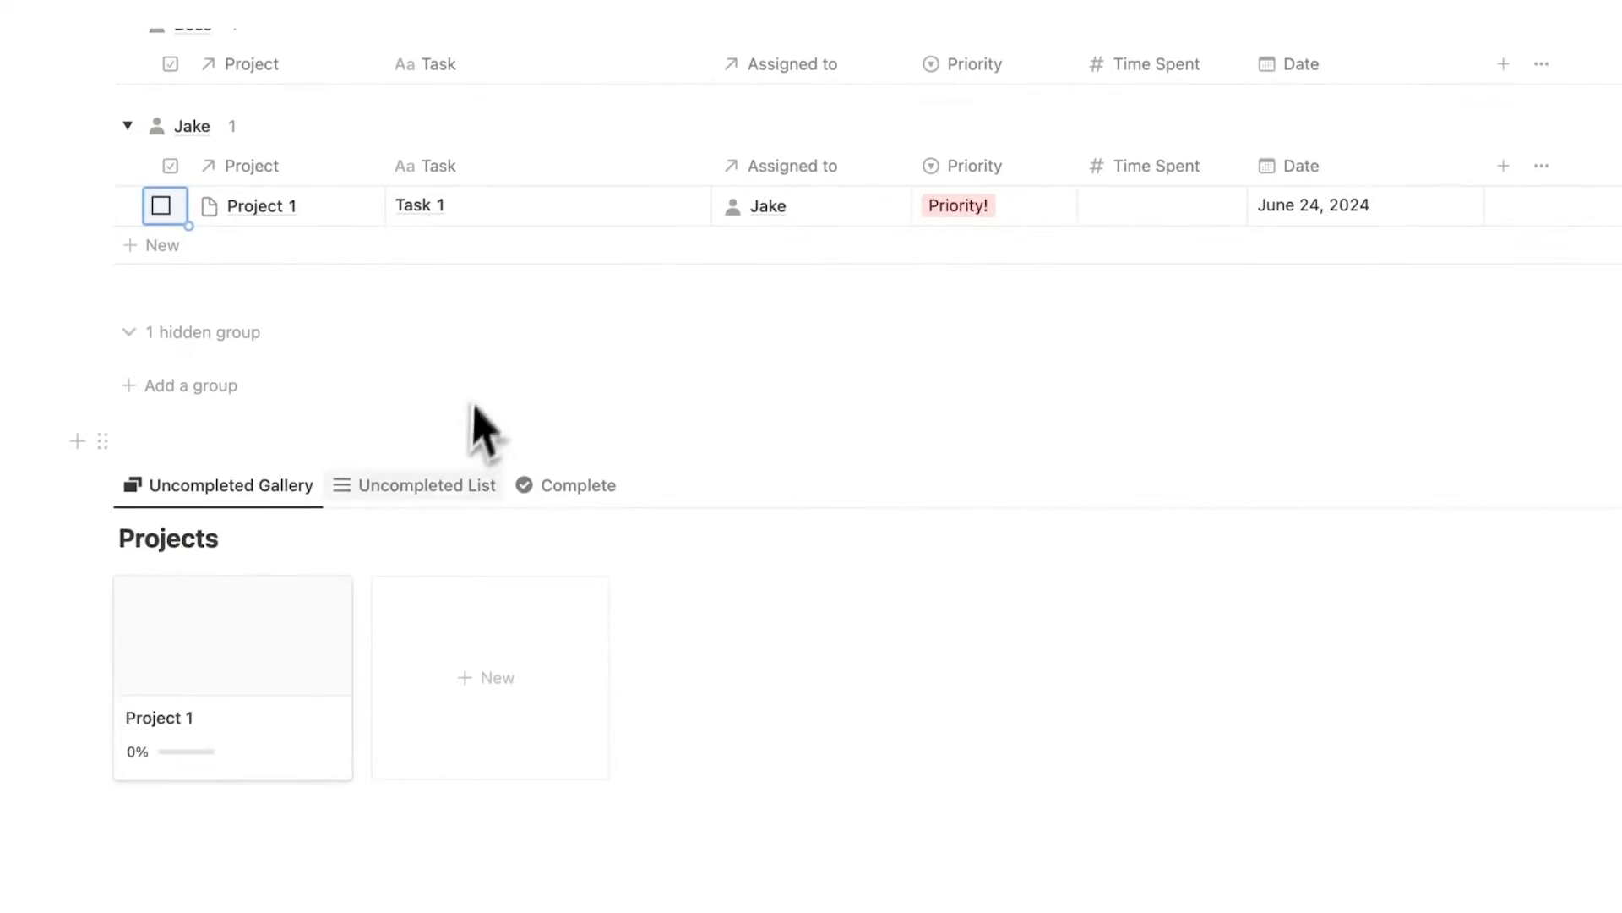
Open Project 1 and apply the New Project template with tasks, idea dump and chats
click(261, 205)
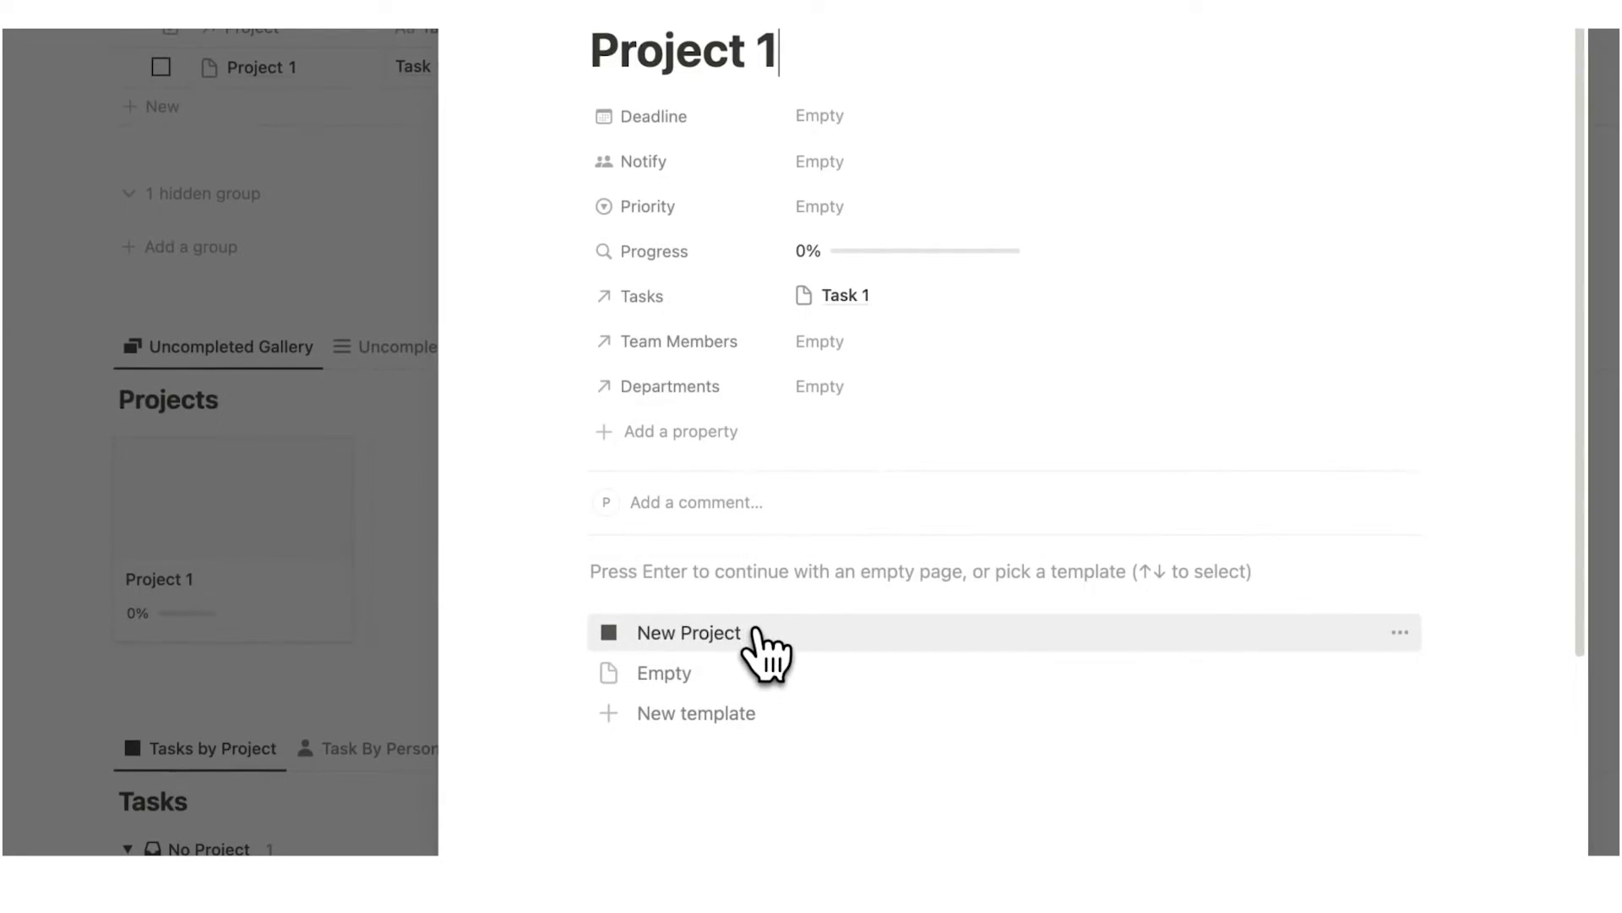
click(688, 632)
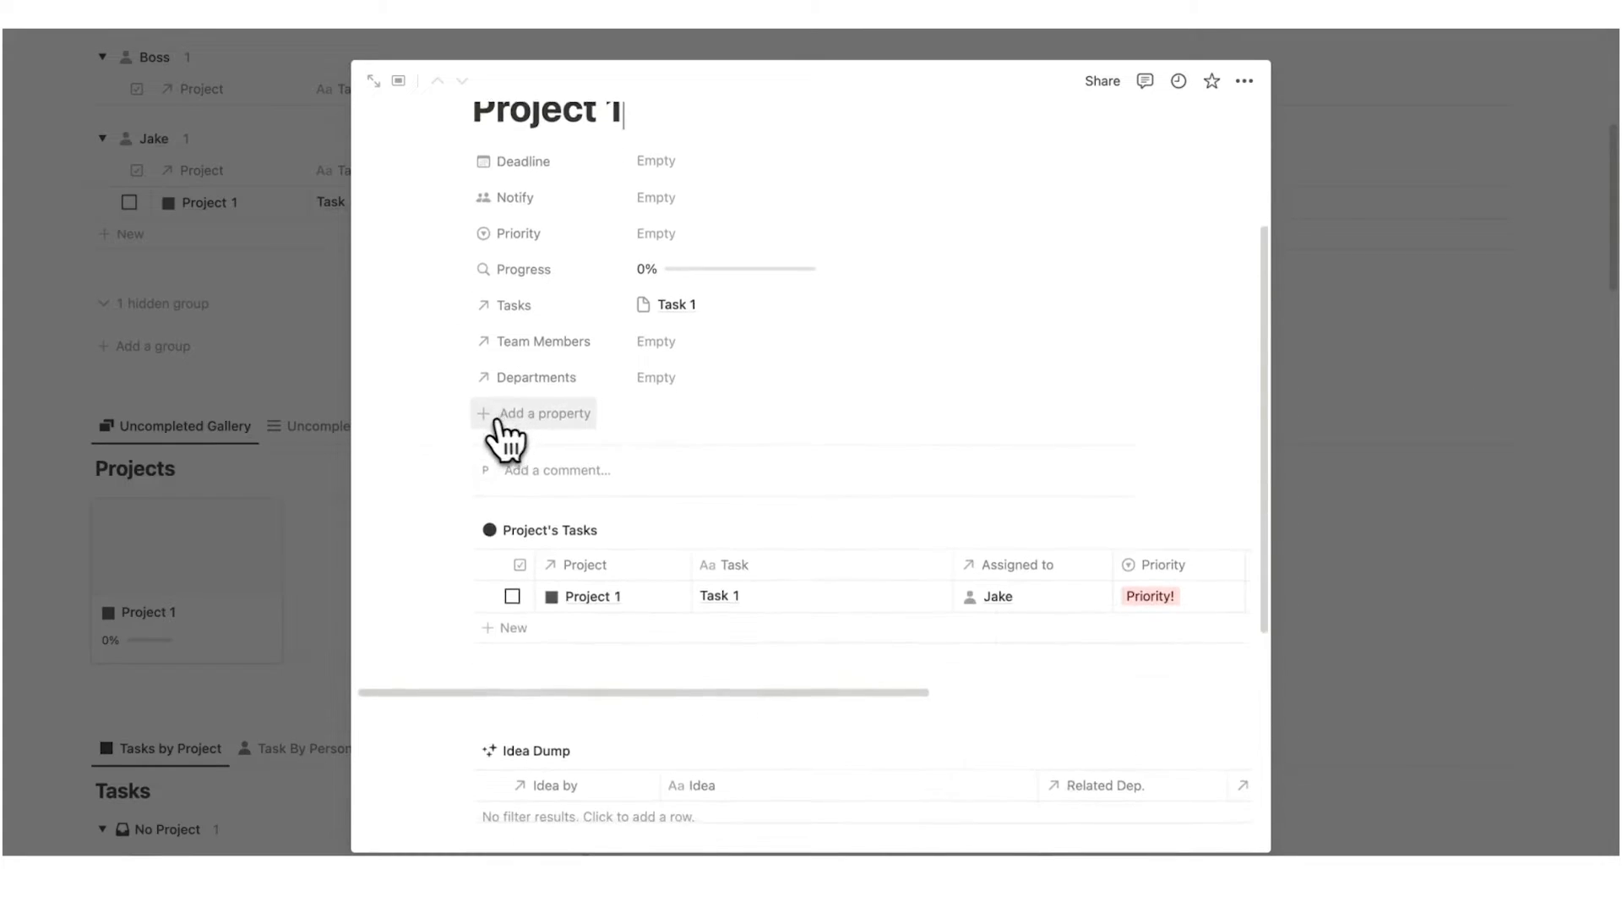
scroll(down, 3)
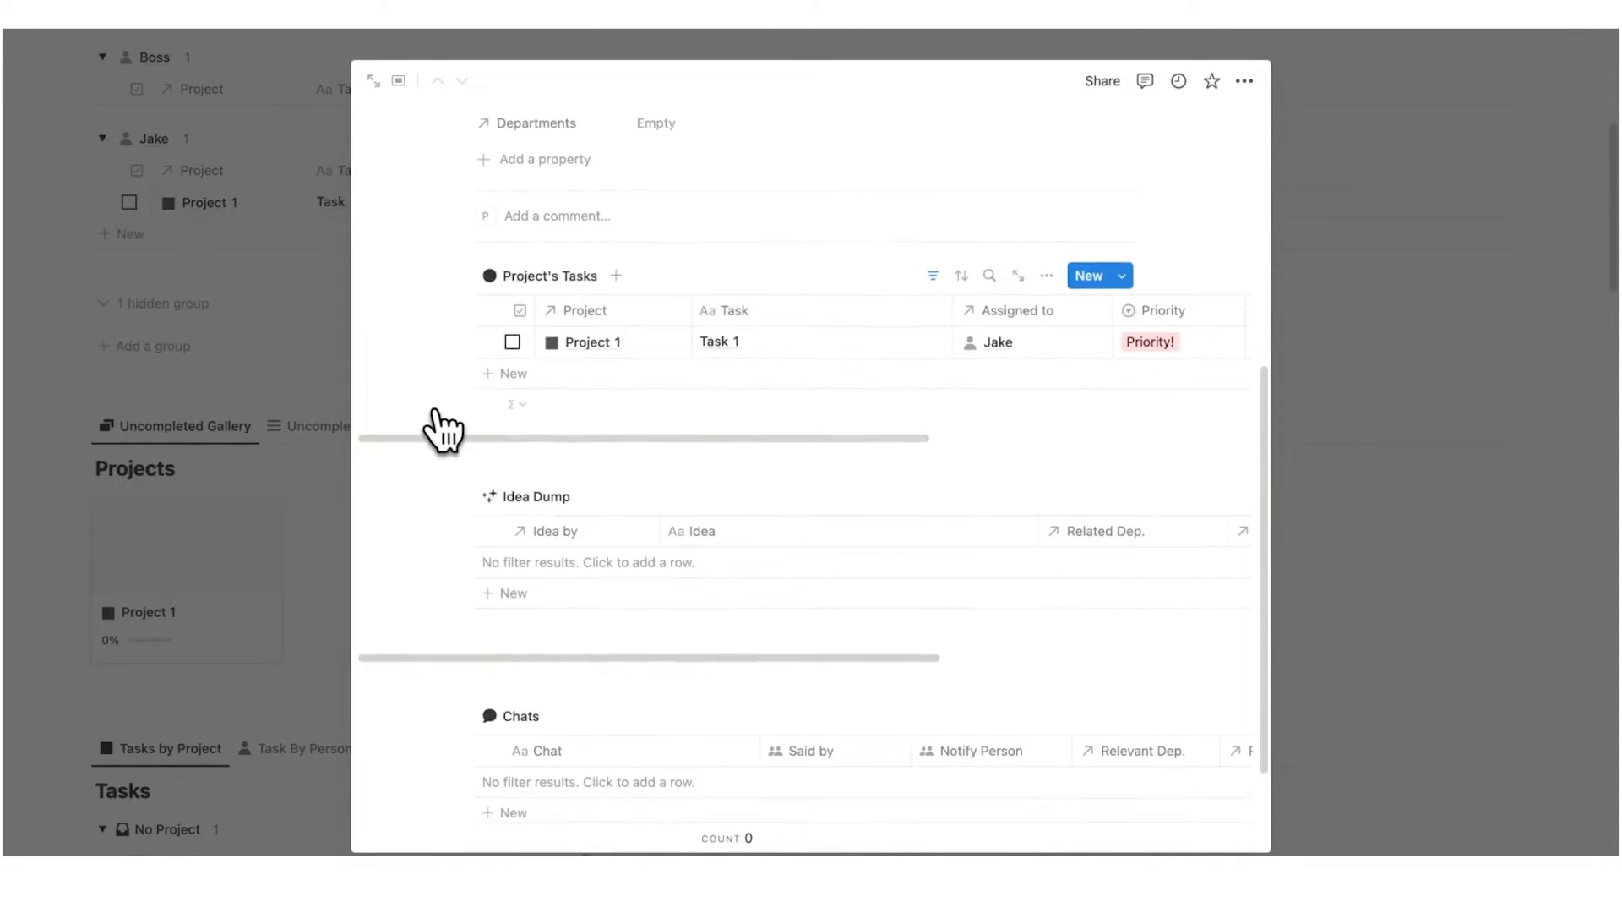
scroll(down, 3)
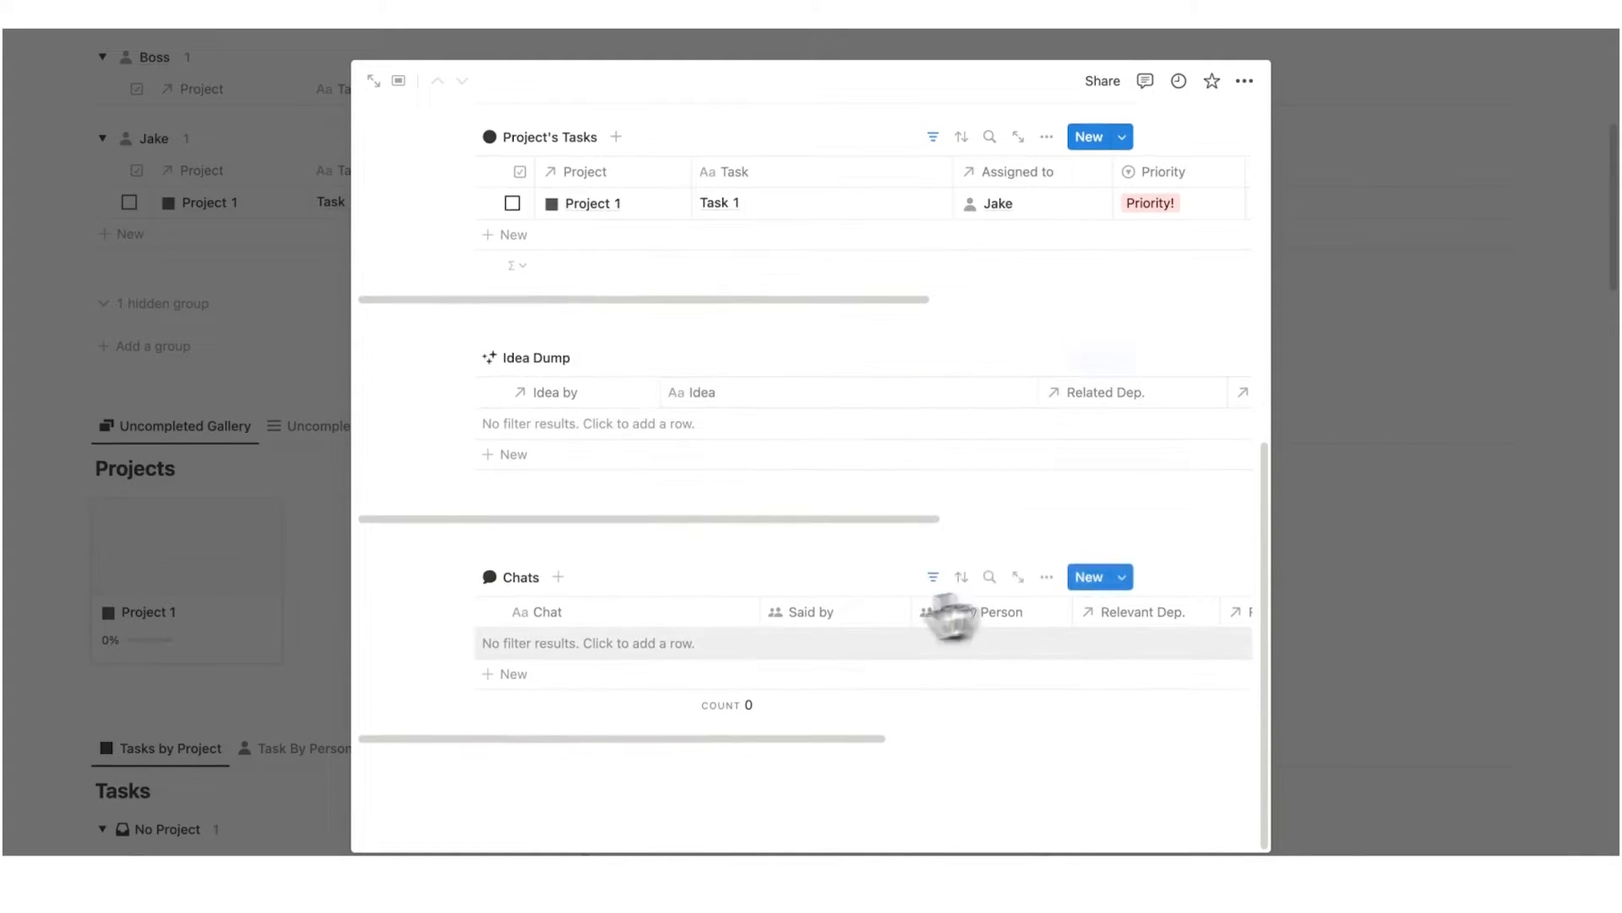
mouse_move(1366, 455)
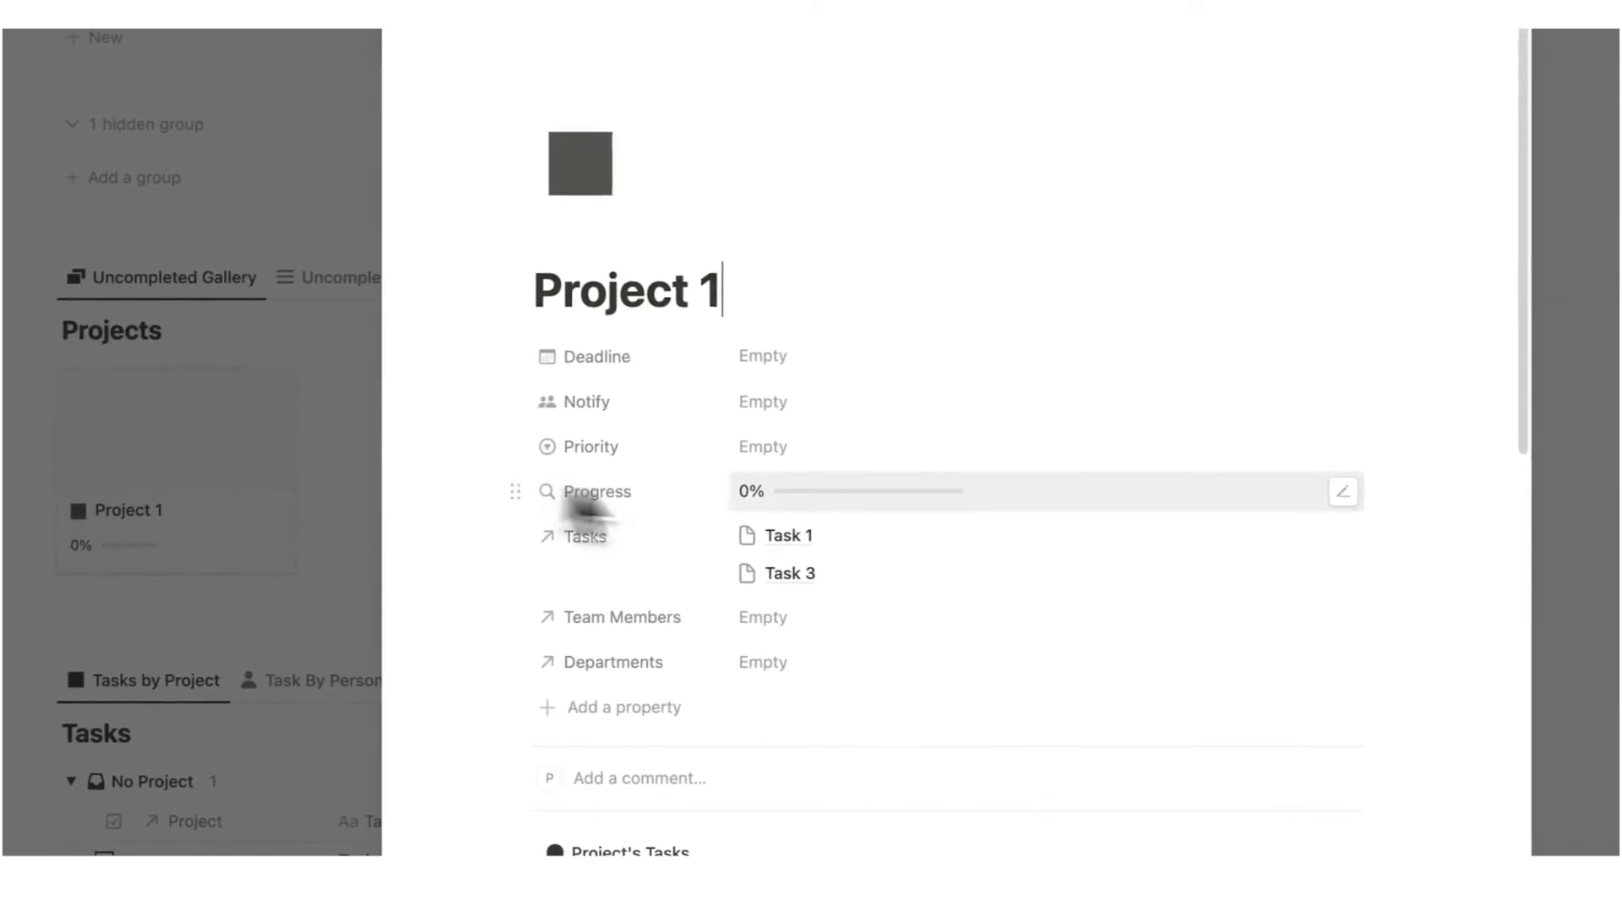
Open the Project 1 card from the Projects gallery as a peek page
scroll(down, 3)
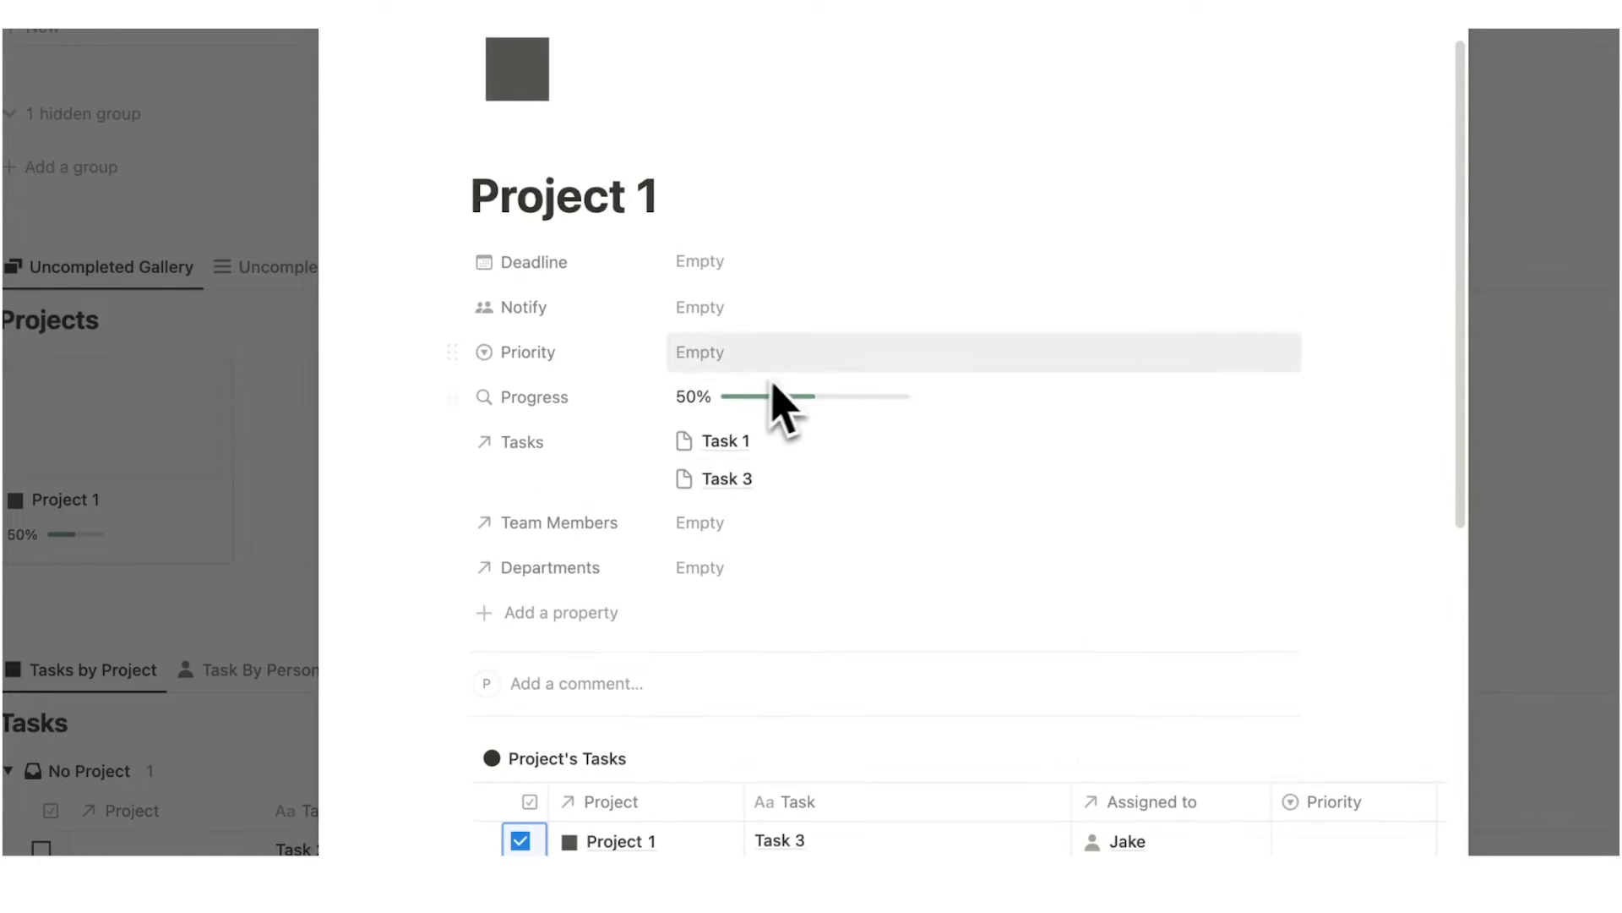
click(699, 260)
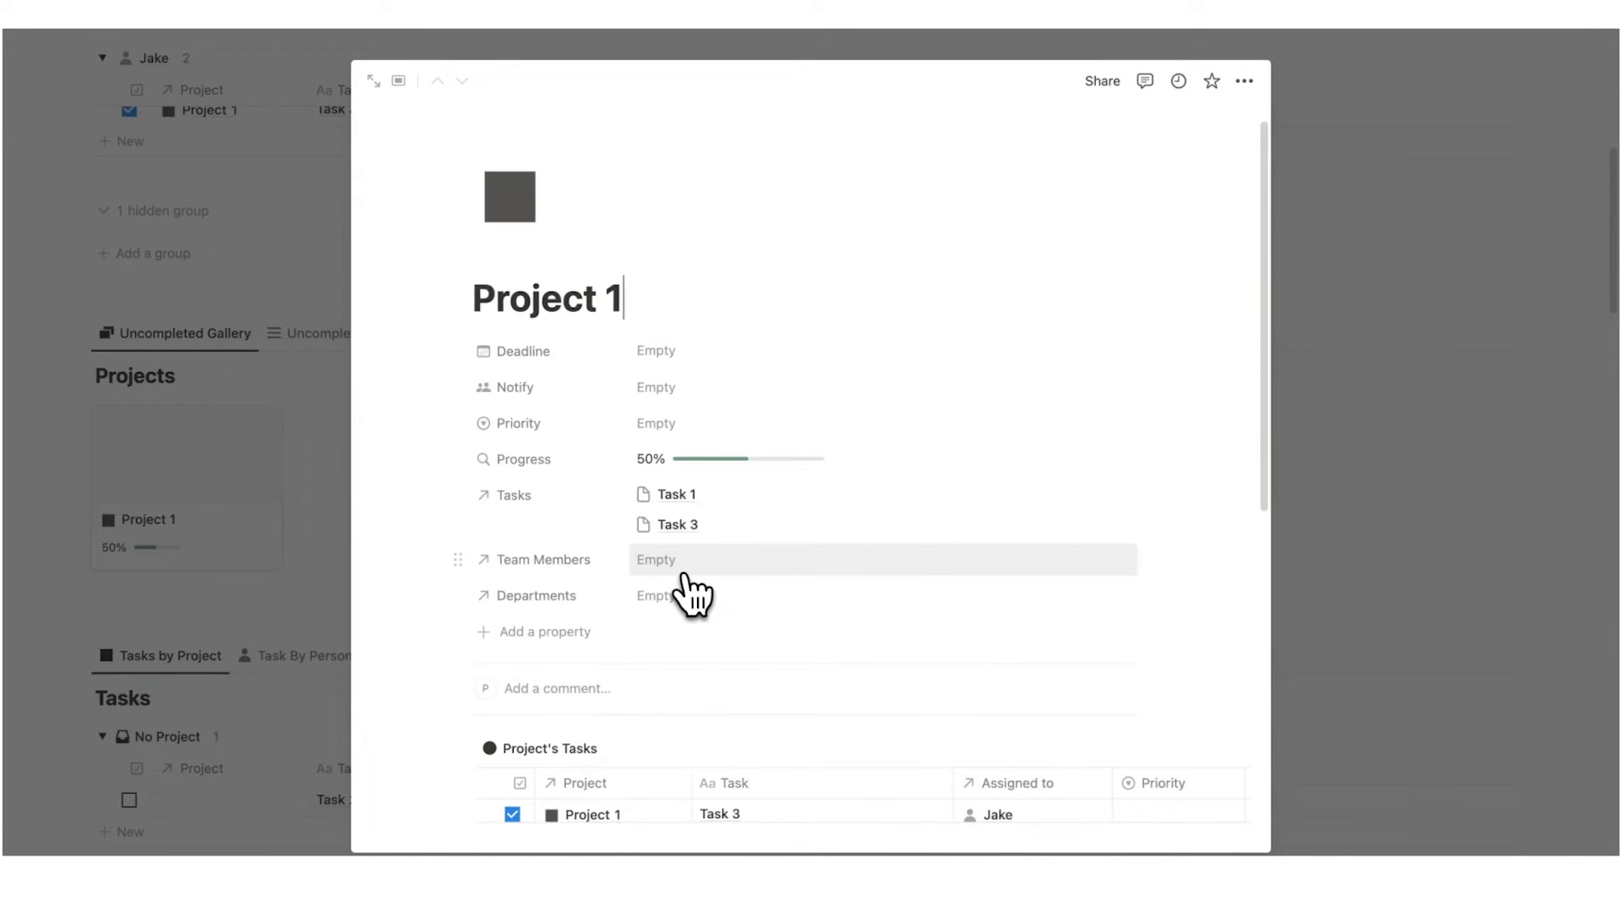
Set Jake as Project 1's team member and Marketing as its department, then close the page
click(655, 559)
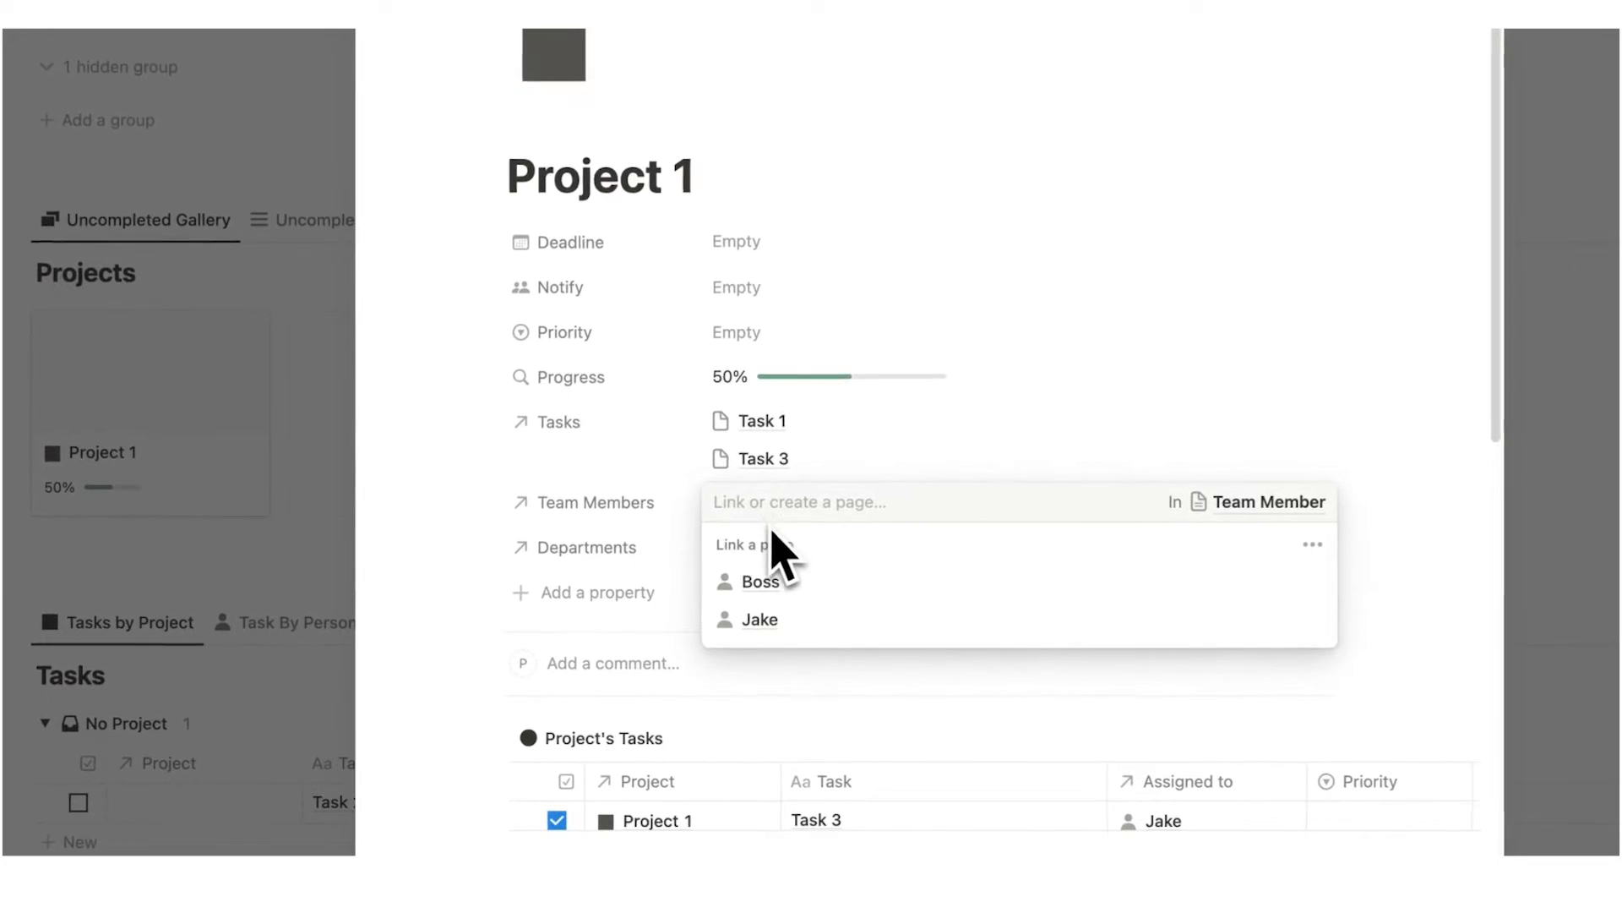
click(759, 619)
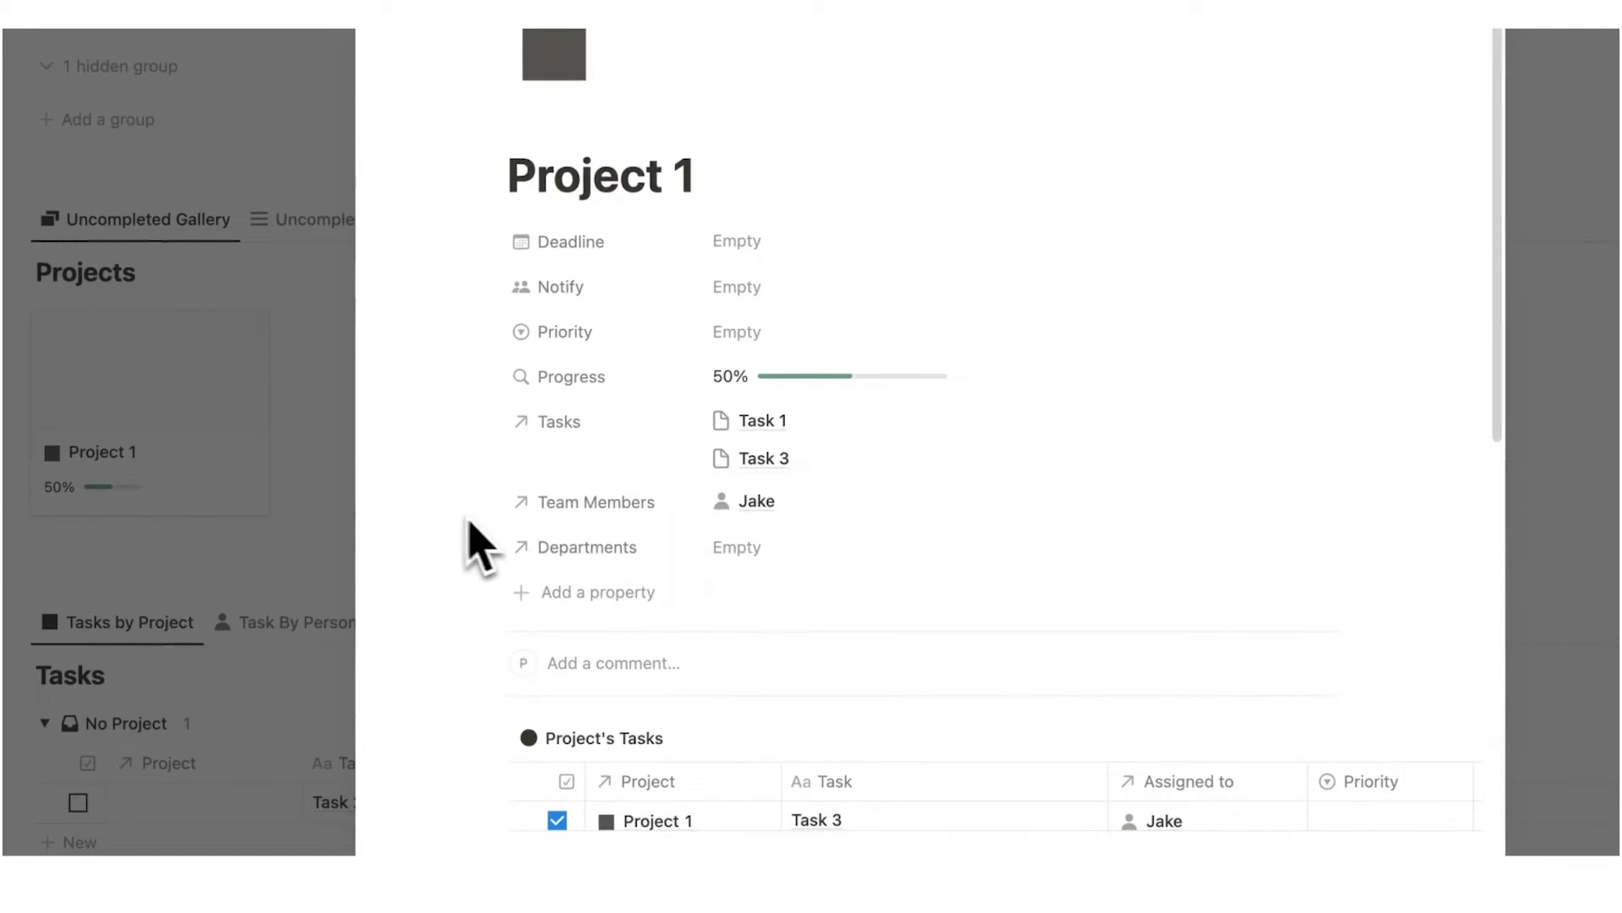
text(M)
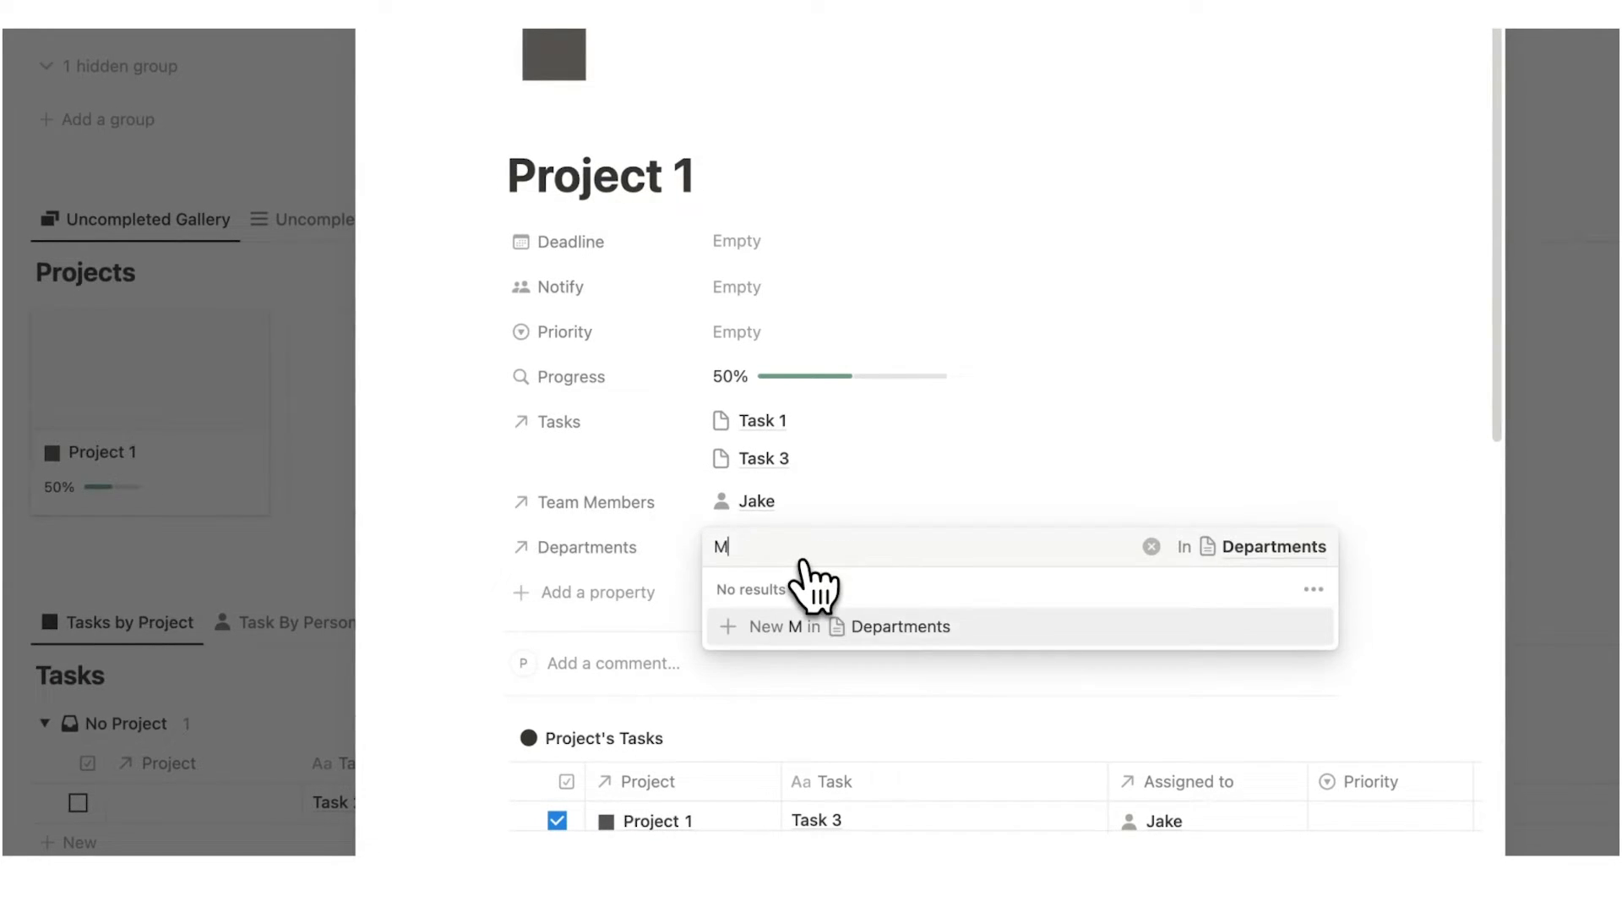
text(arketing)
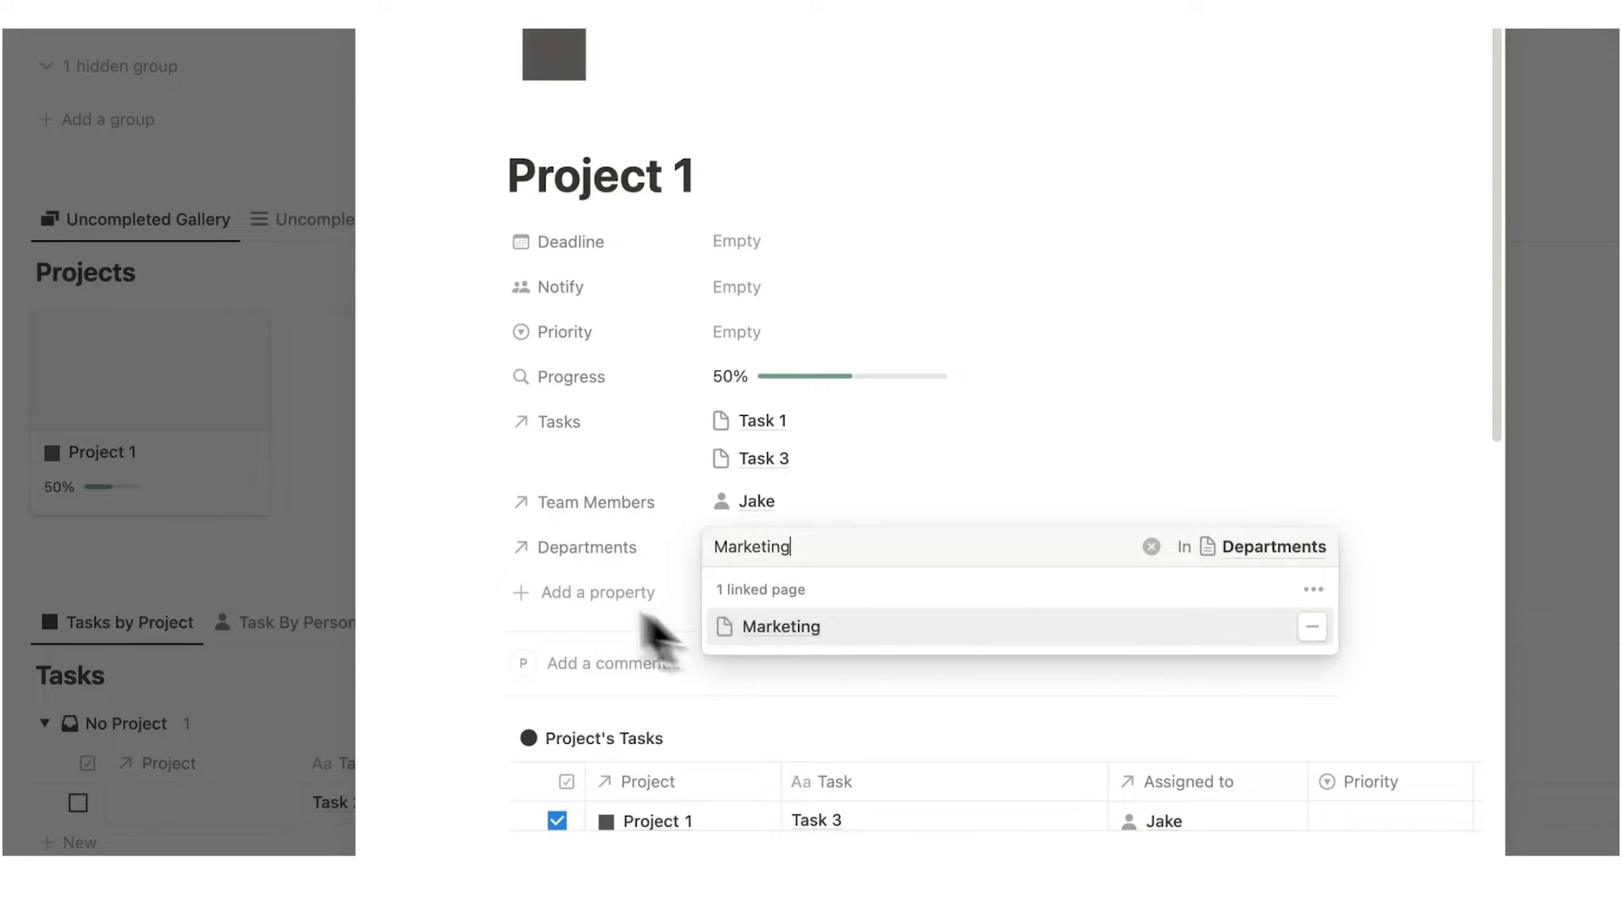
click(780, 625)
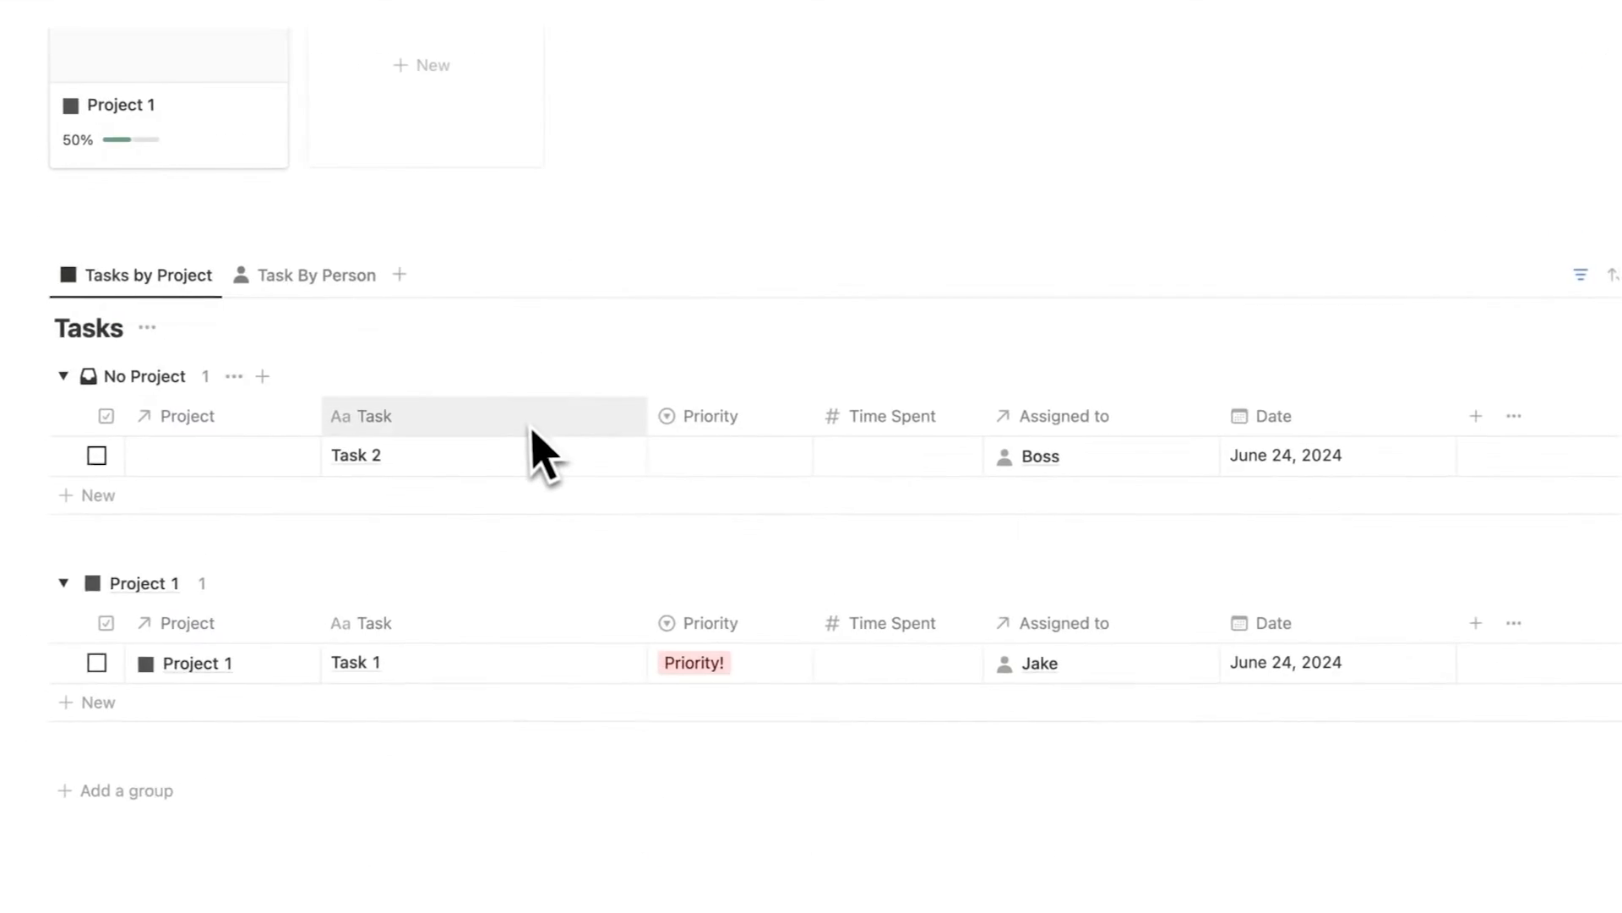
Open the Marketing card from the Departments gallery and review its sections
scroll(down, 3)
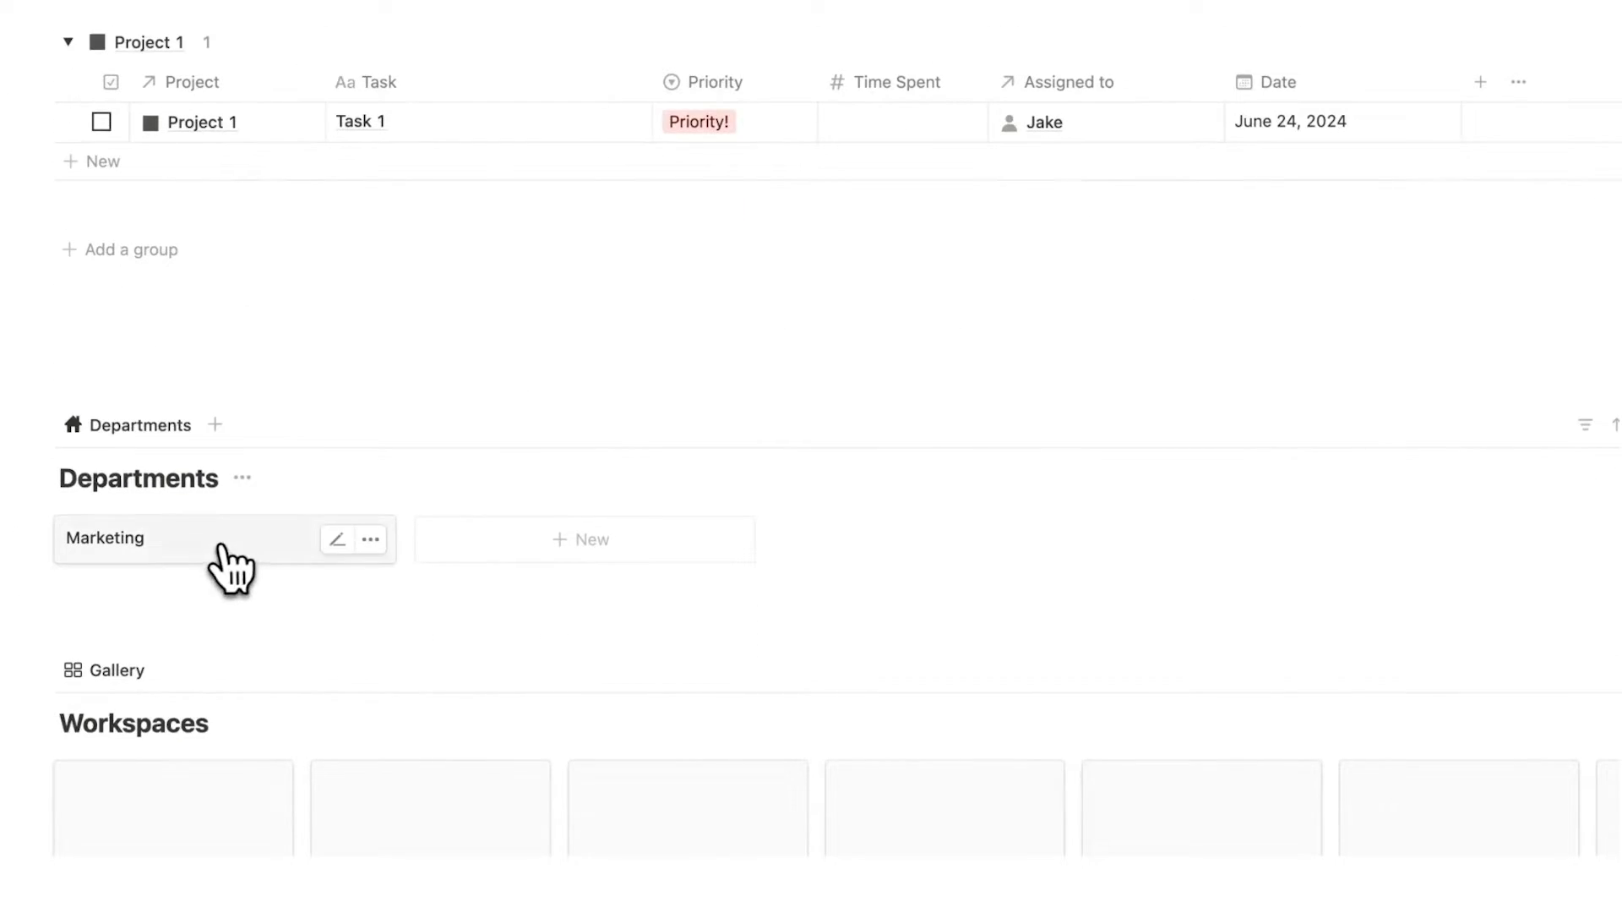
click(105, 538)
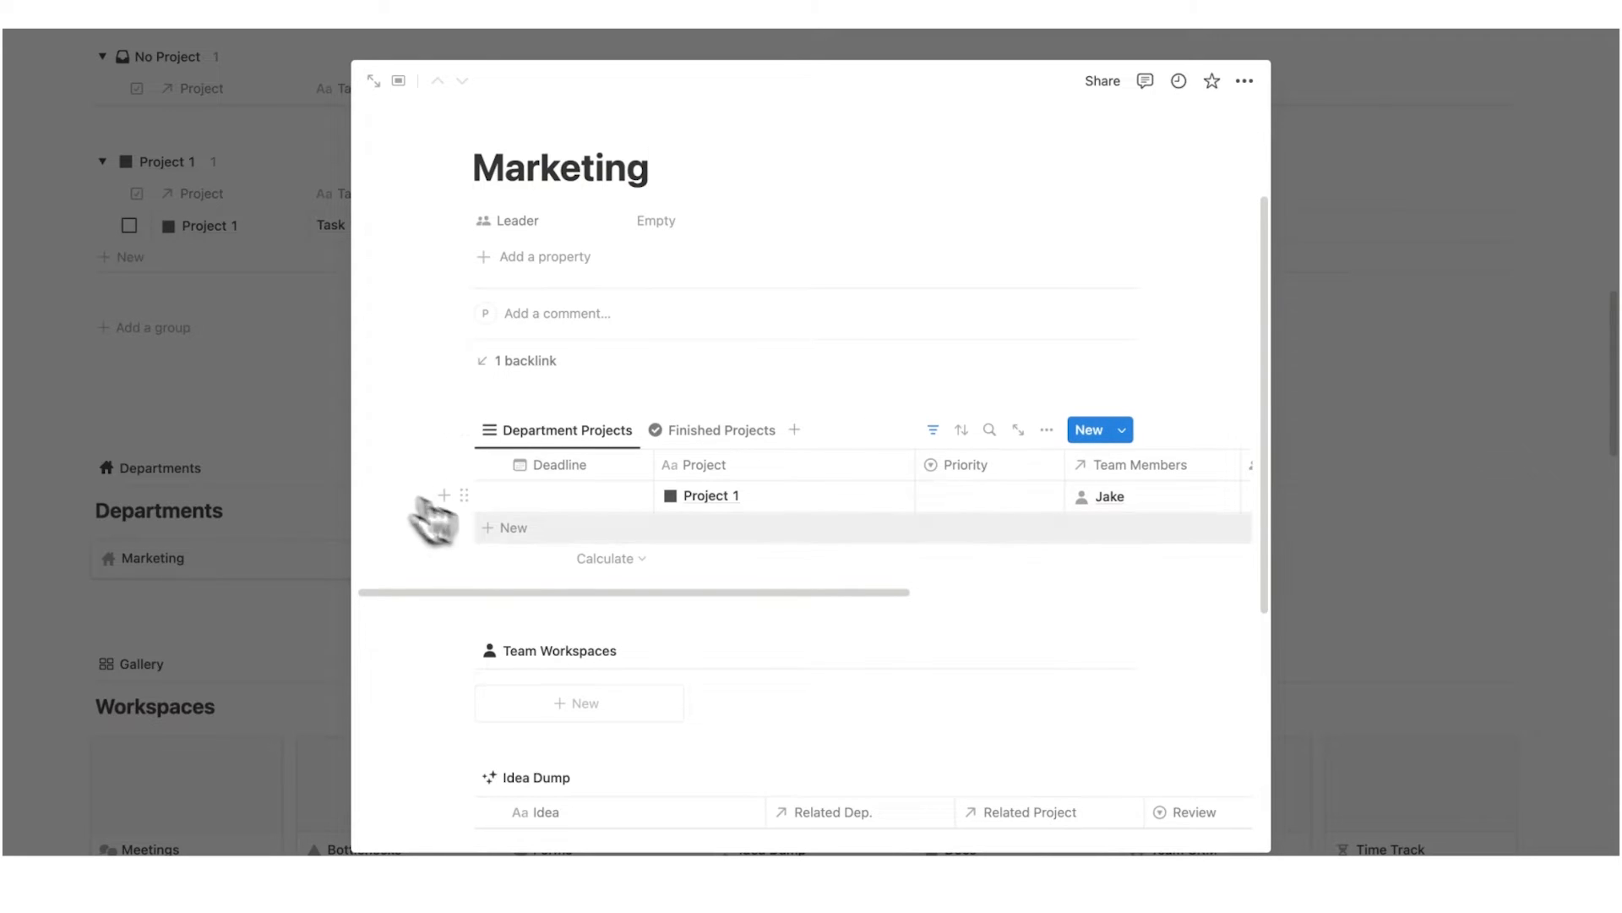
scroll(down, 3)
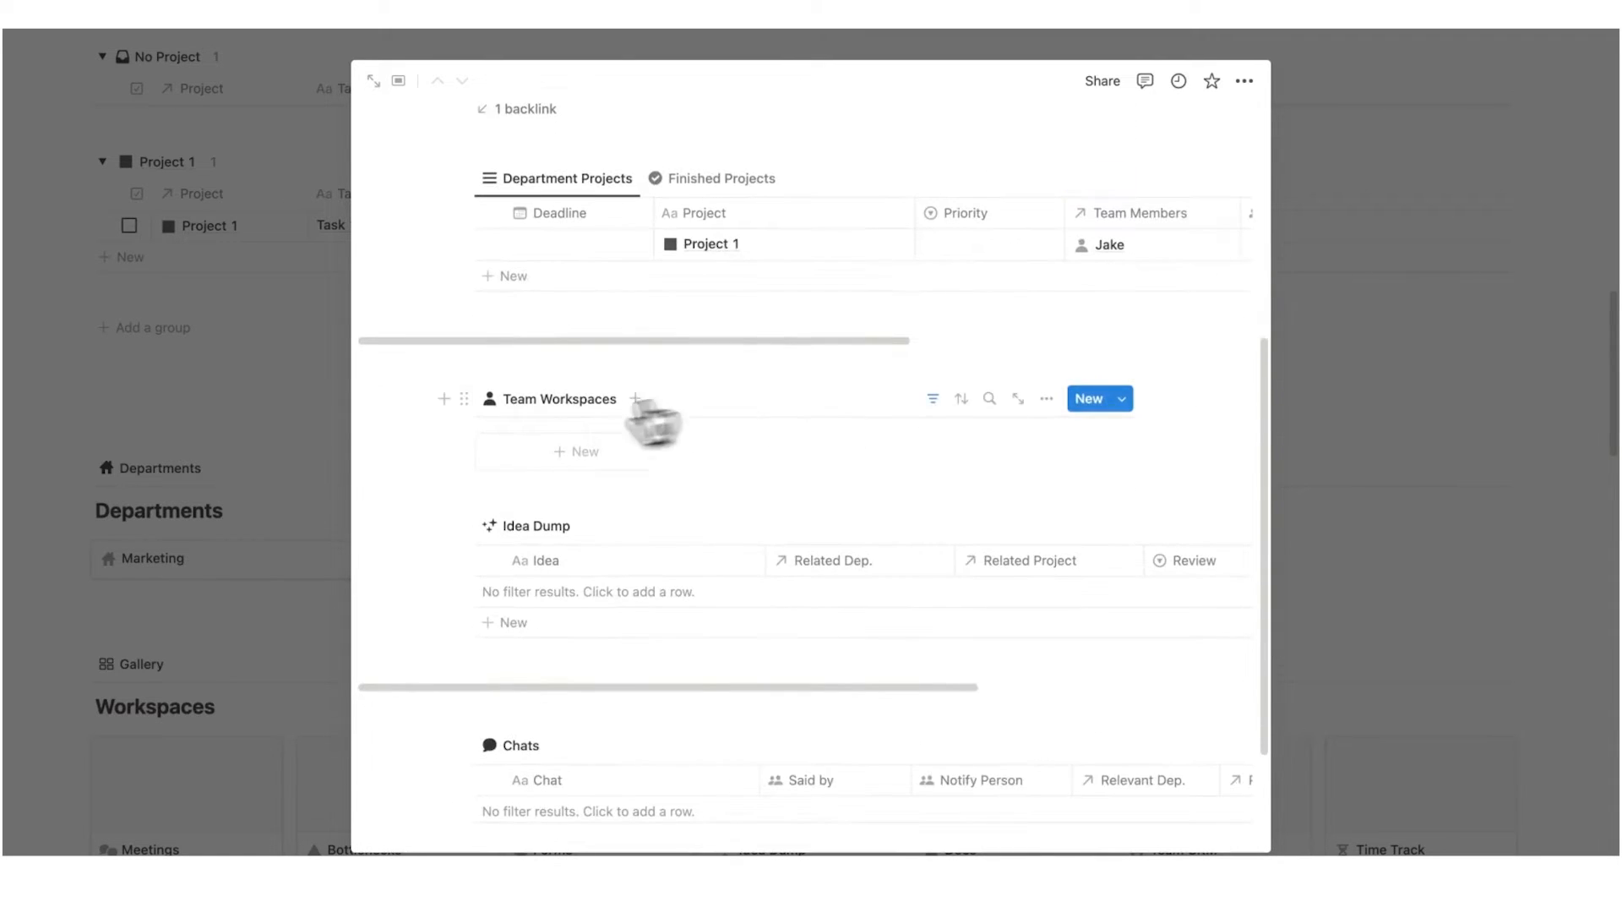
scroll(down, 3)
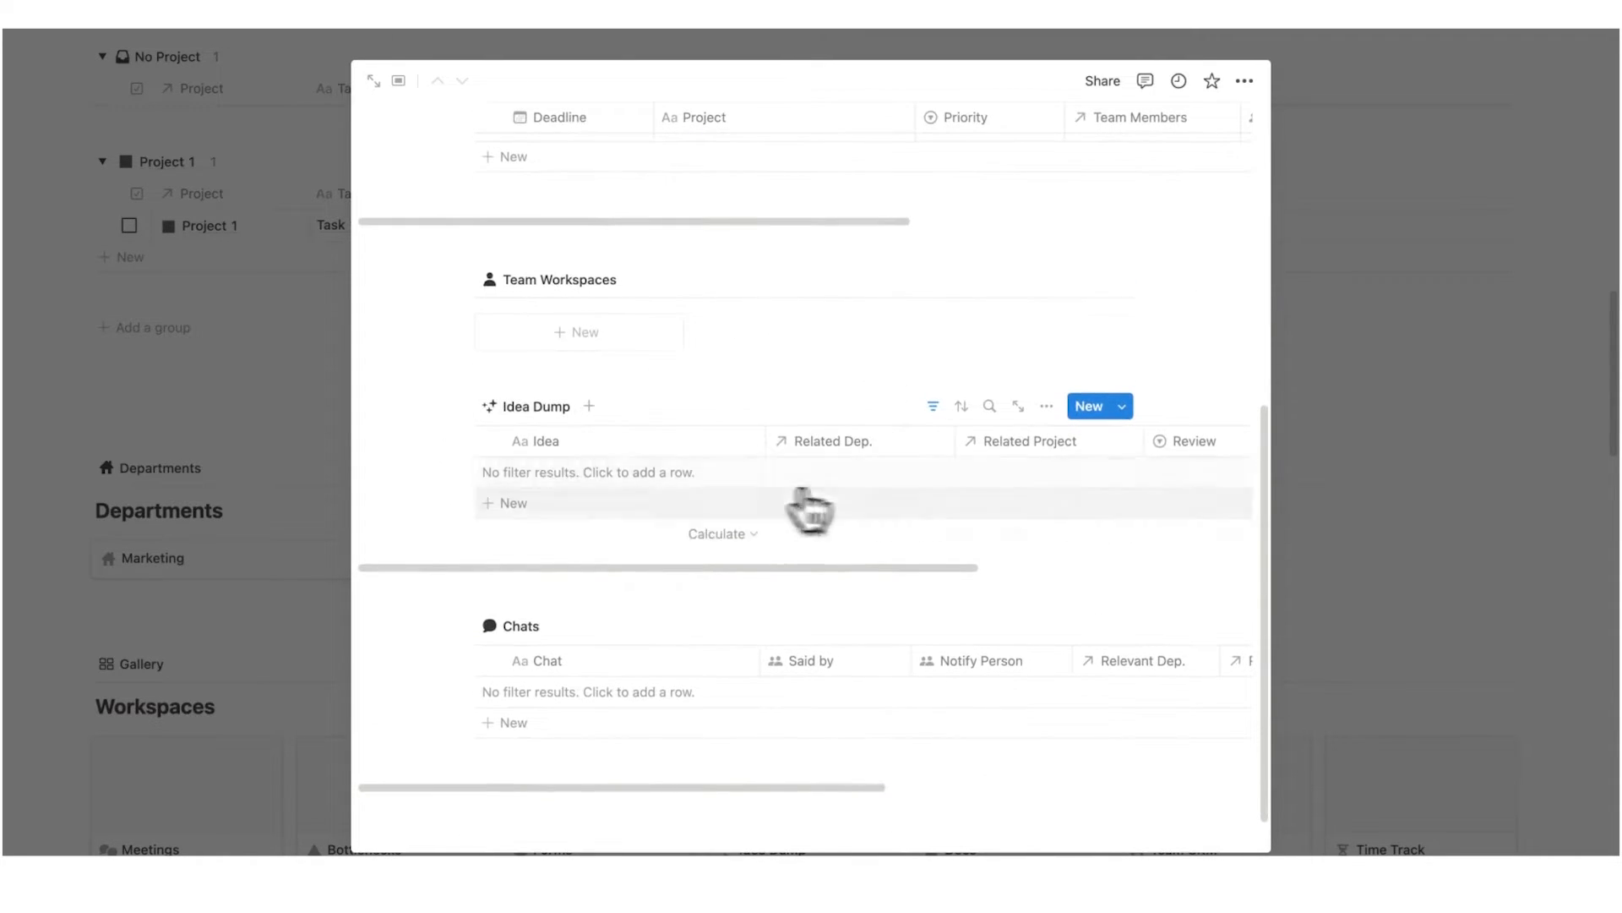
scroll(up, 3)
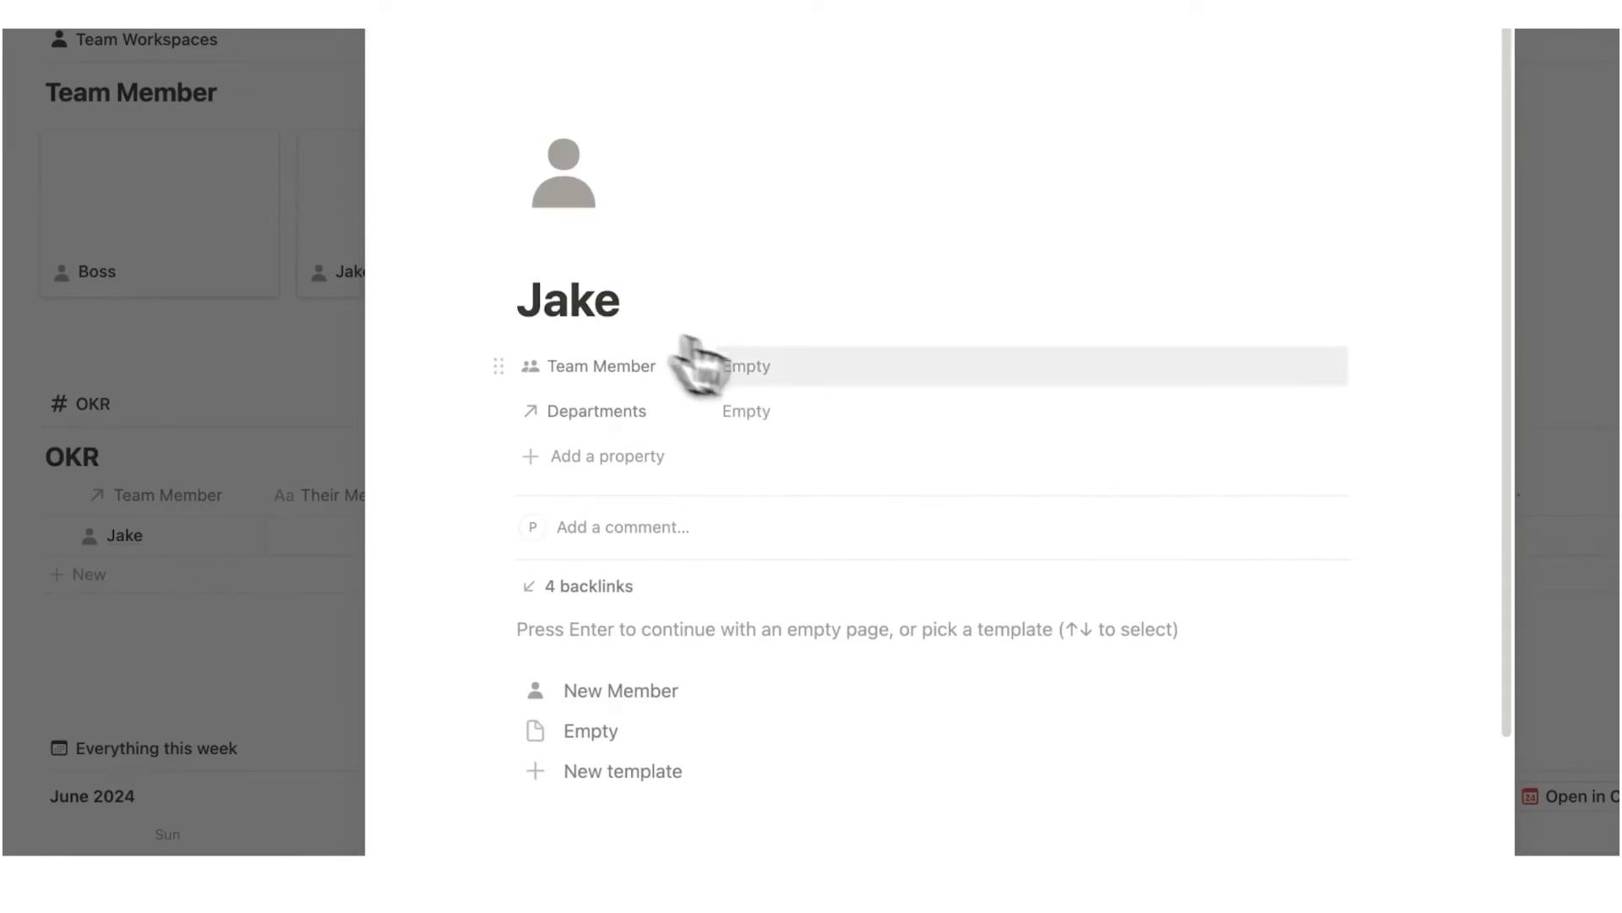
Set Jake's Departments property to Marketing and review his page down to the request buttons
click(745, 410)
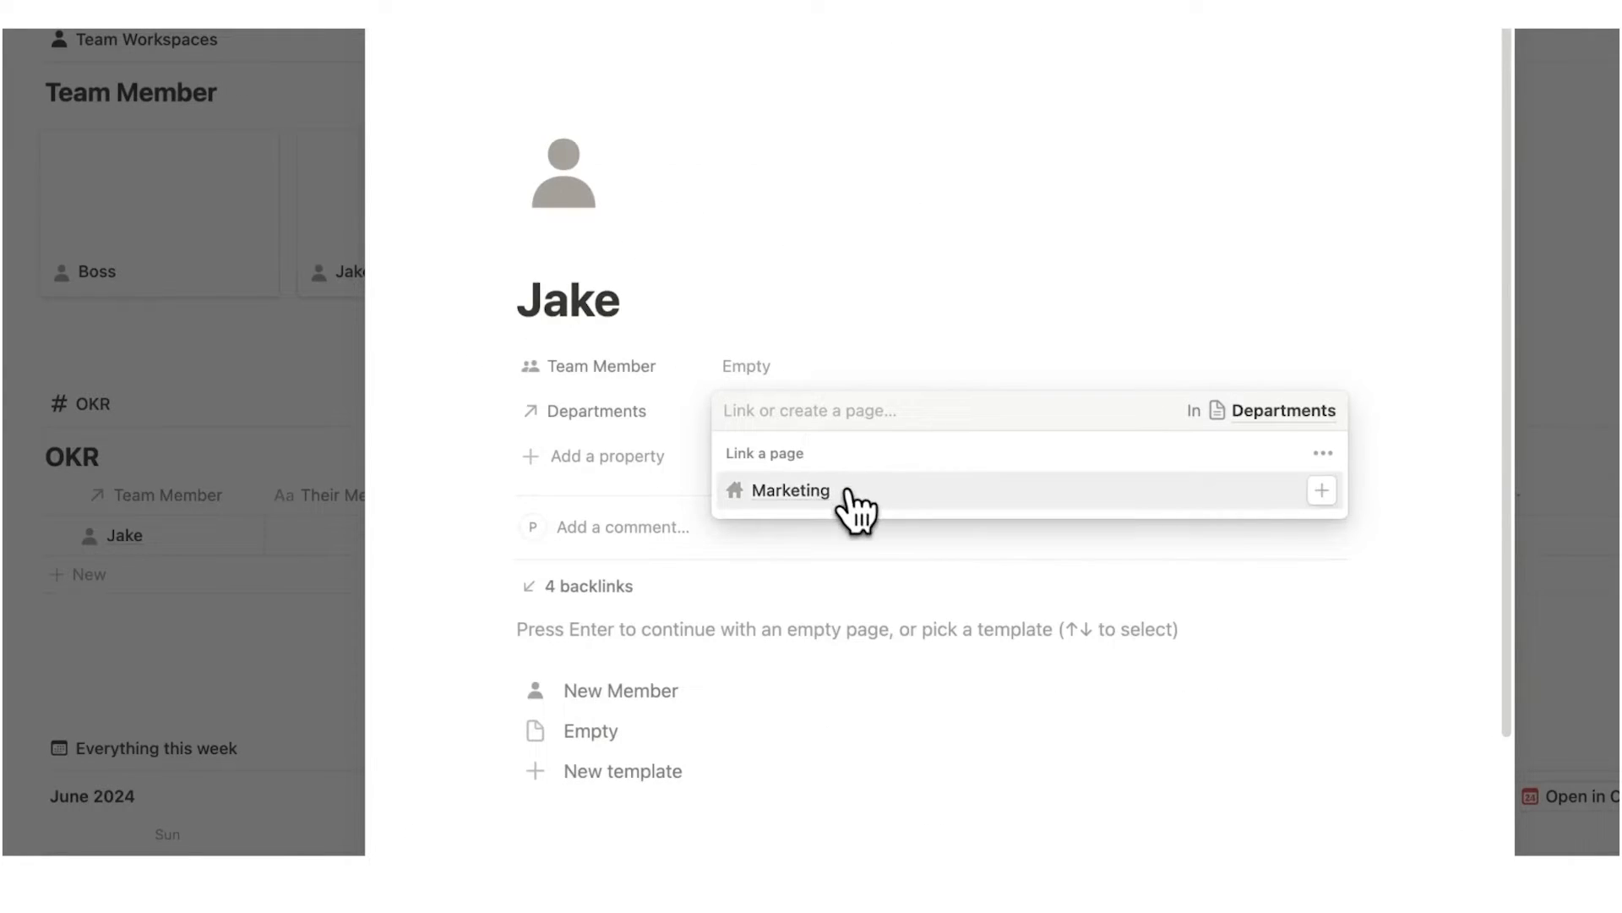
click(791, 490)
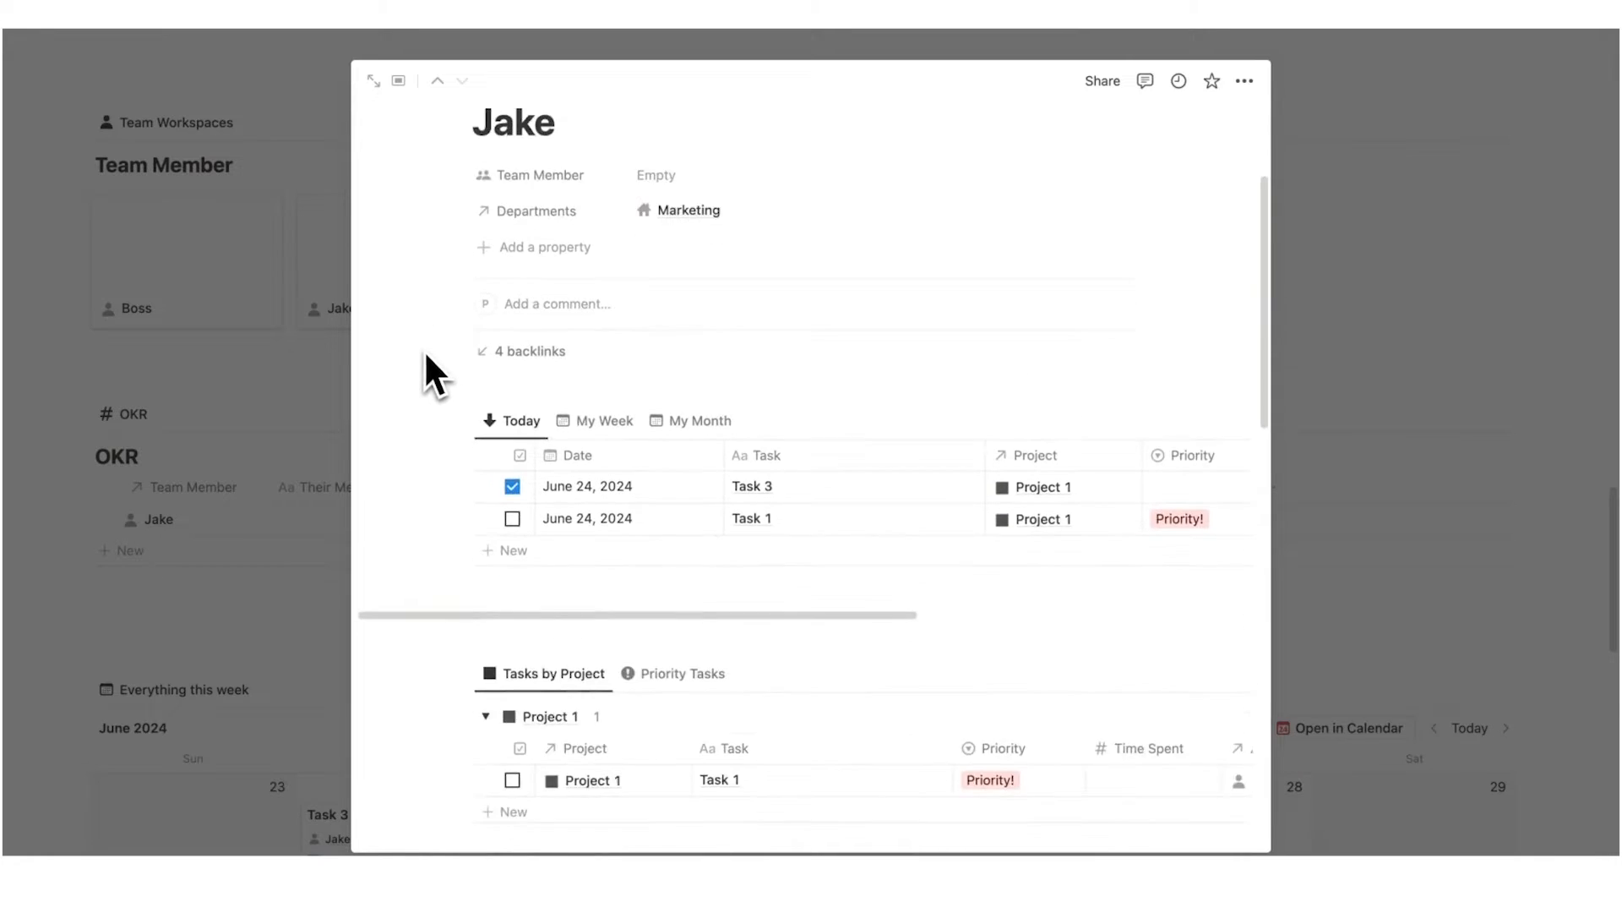
scroll(down, 3)
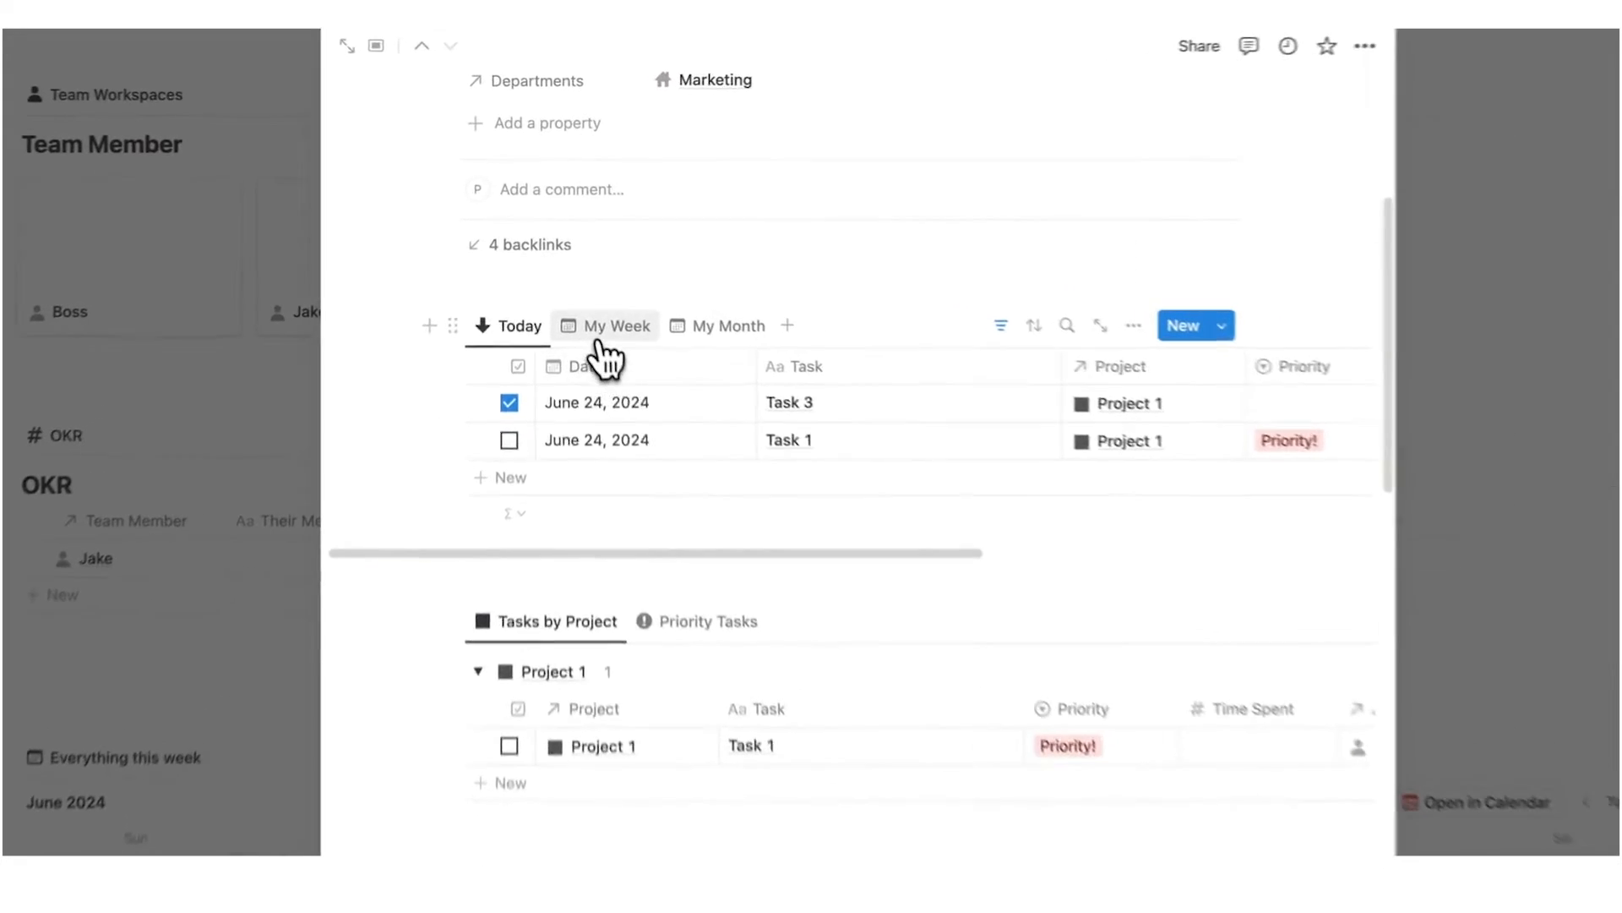
scroll(down, 3)
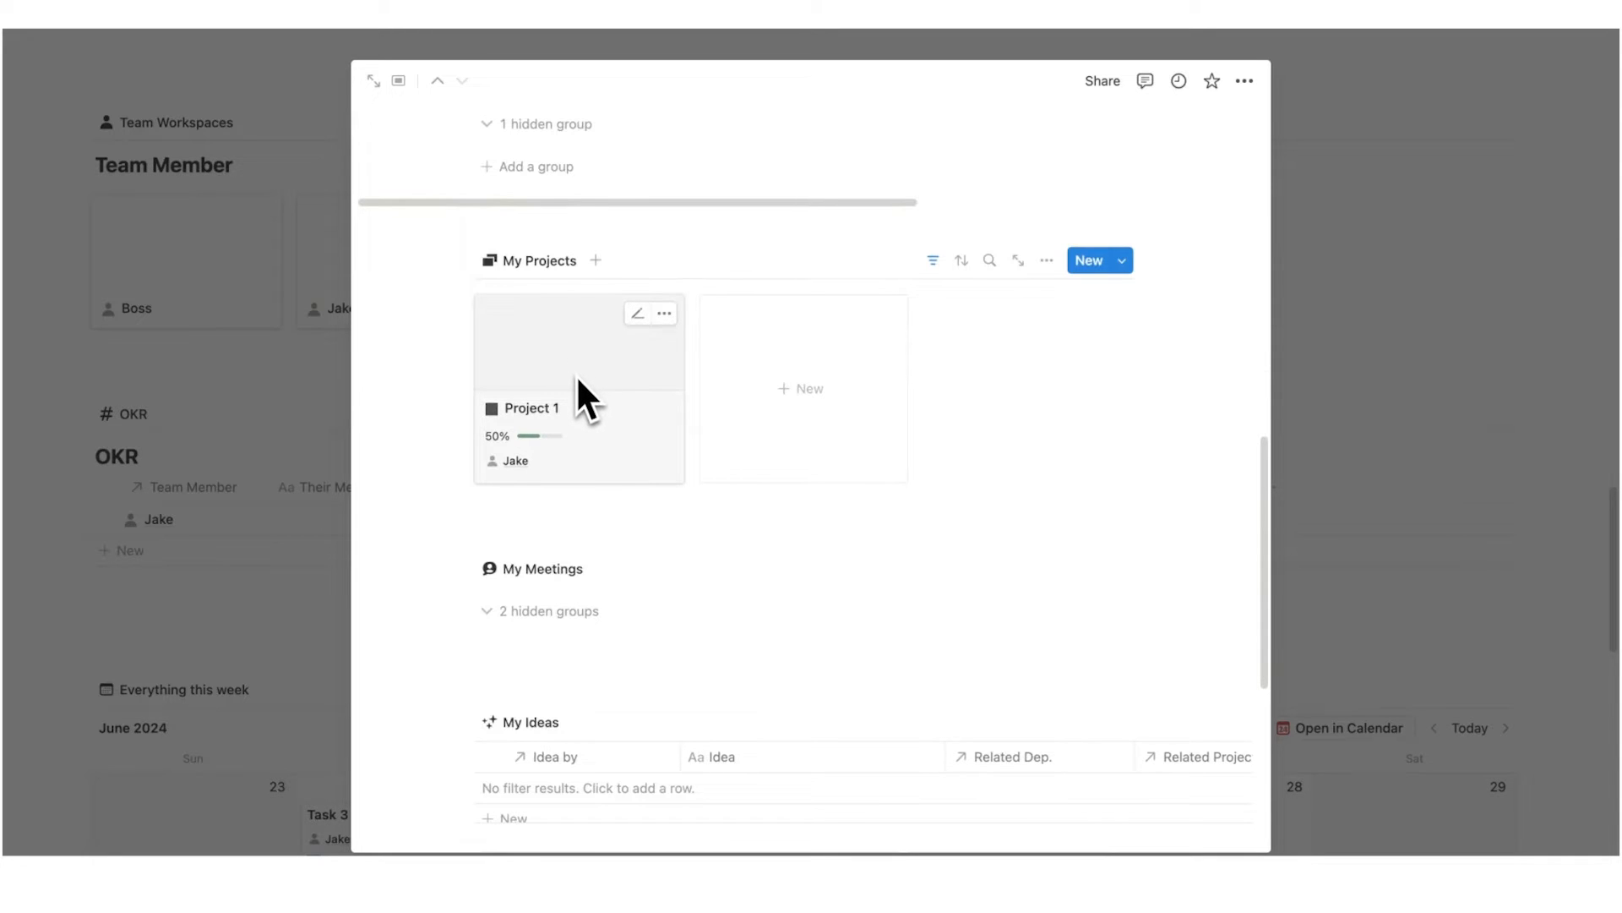
scroll(down, 3)
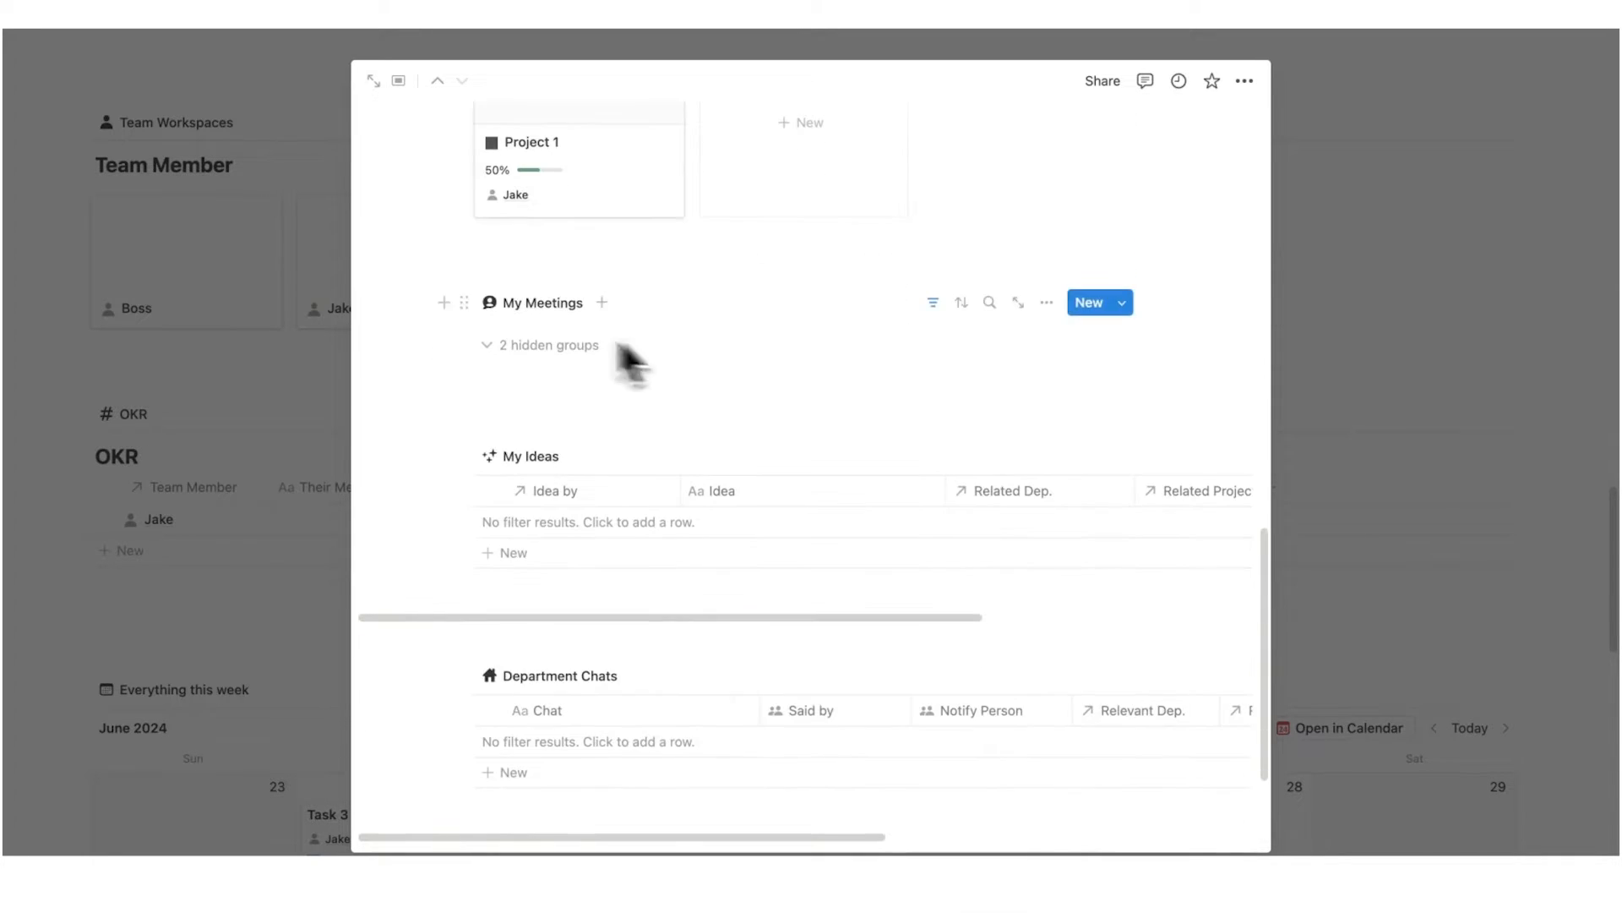
scroll(down, 3)
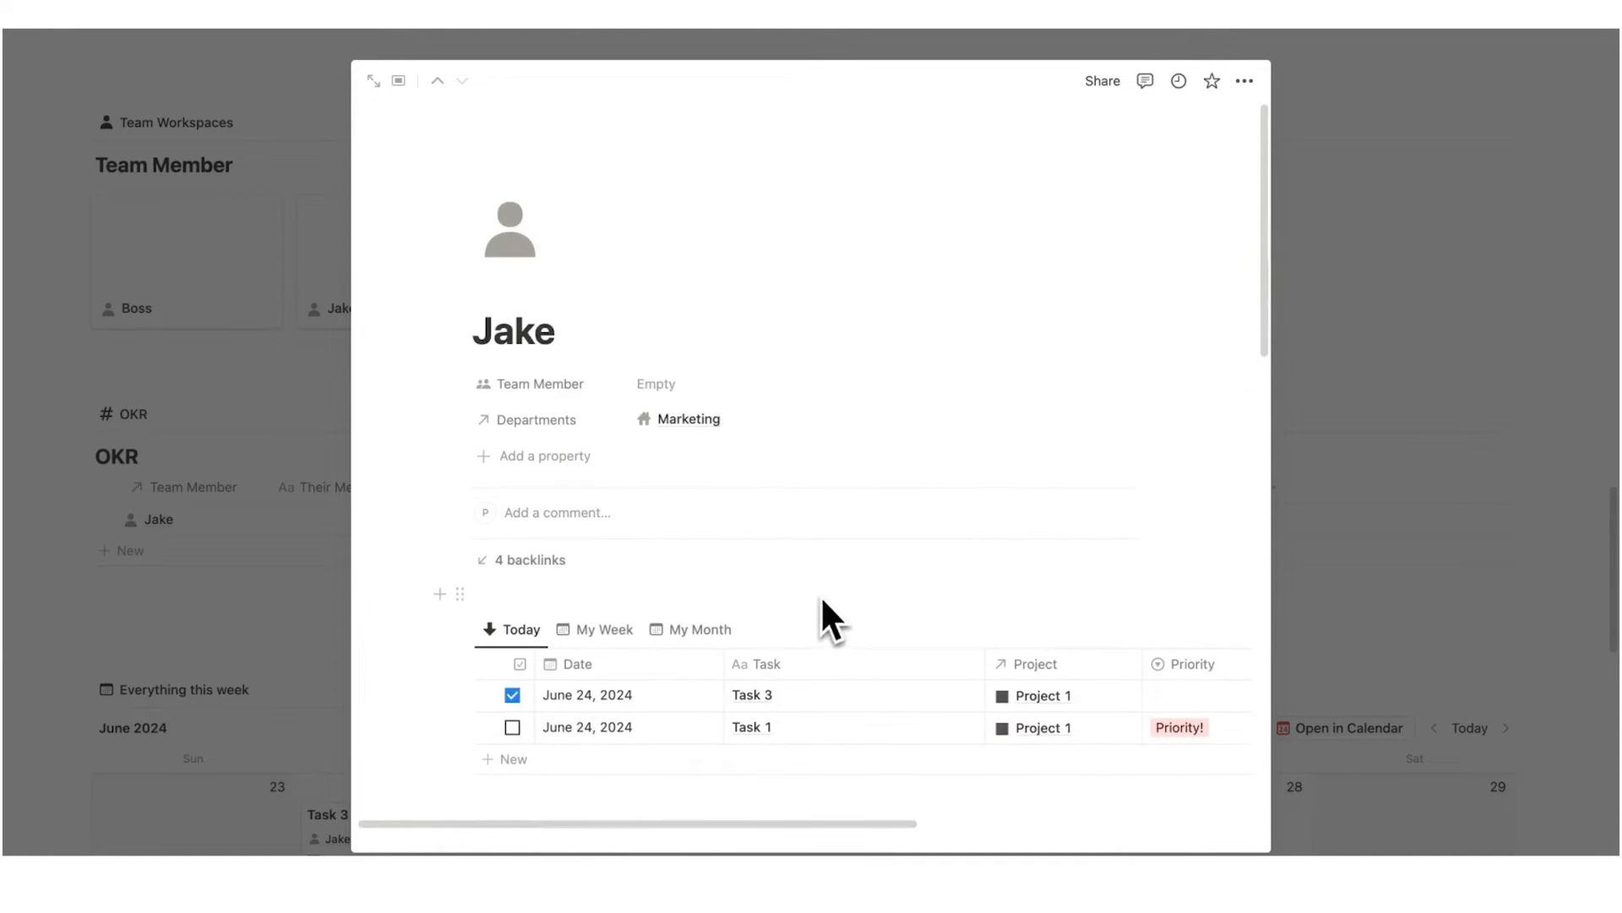
scroll(down, 3)
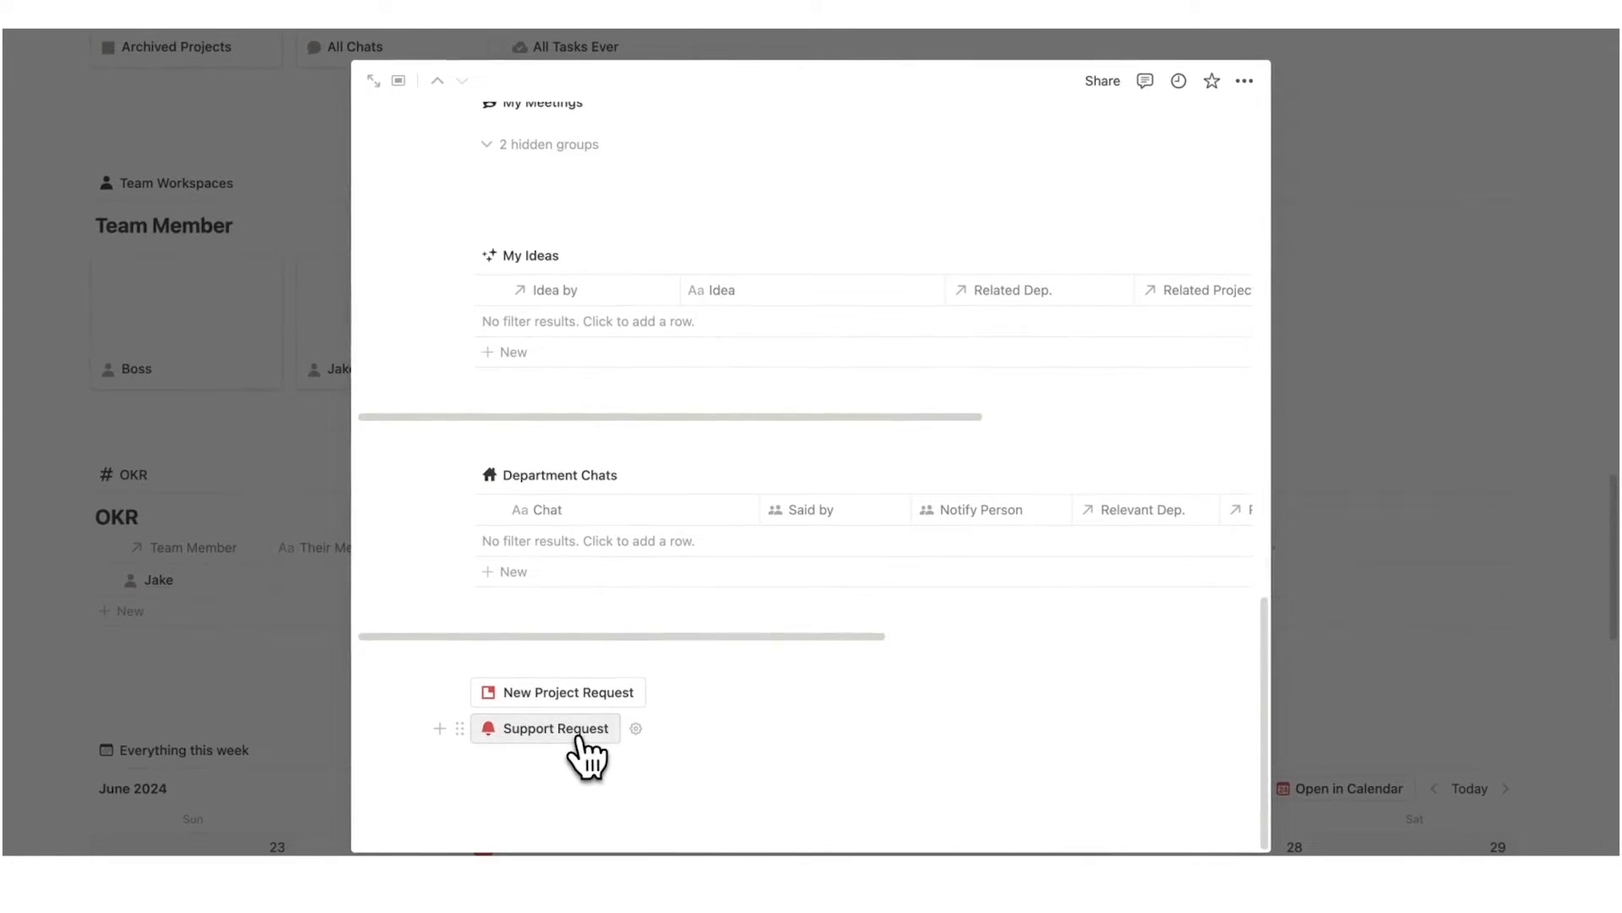
Create a support request 'Help with Ads' assigned to Jake and Boss, dated today
click(554, 727)
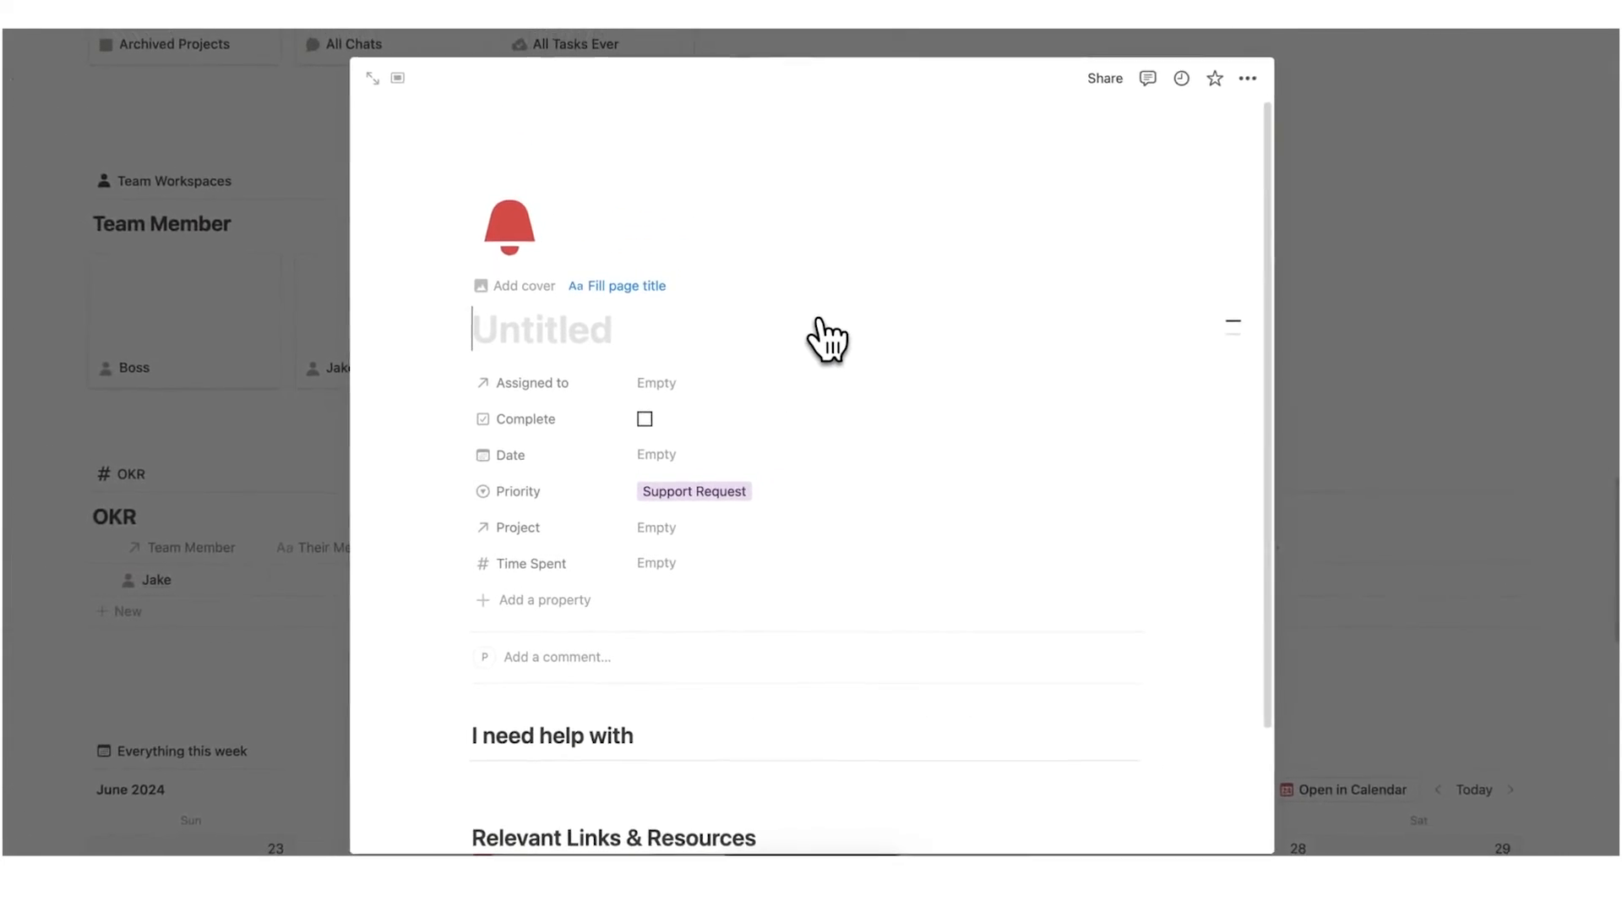
text(Help with Ads)
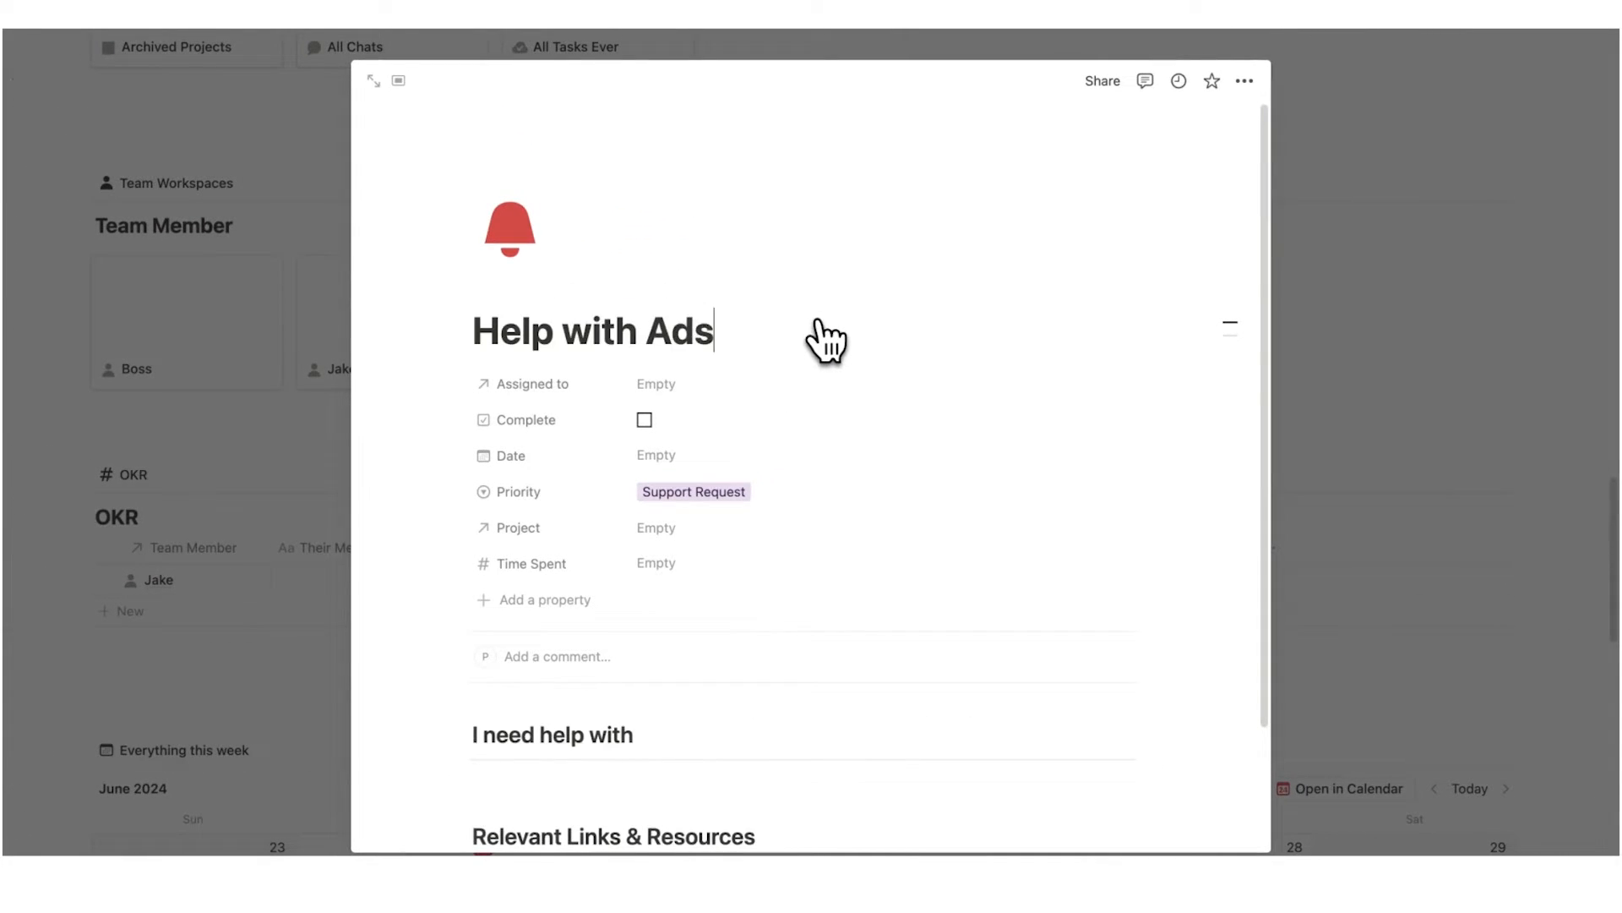
click(655, 384)
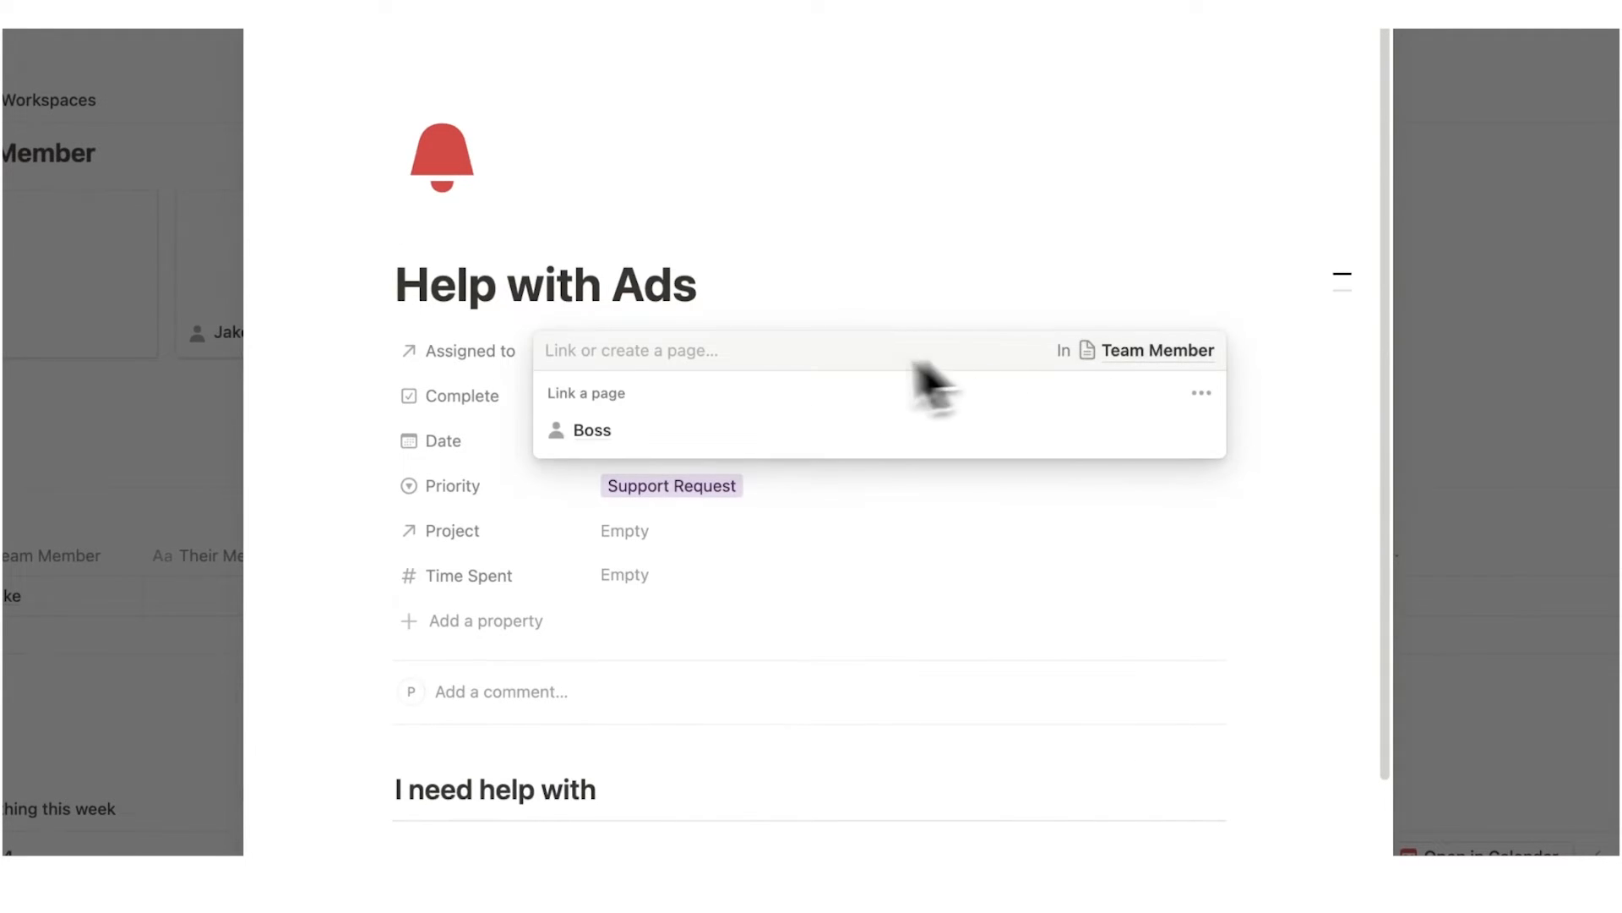
click(591, 431)
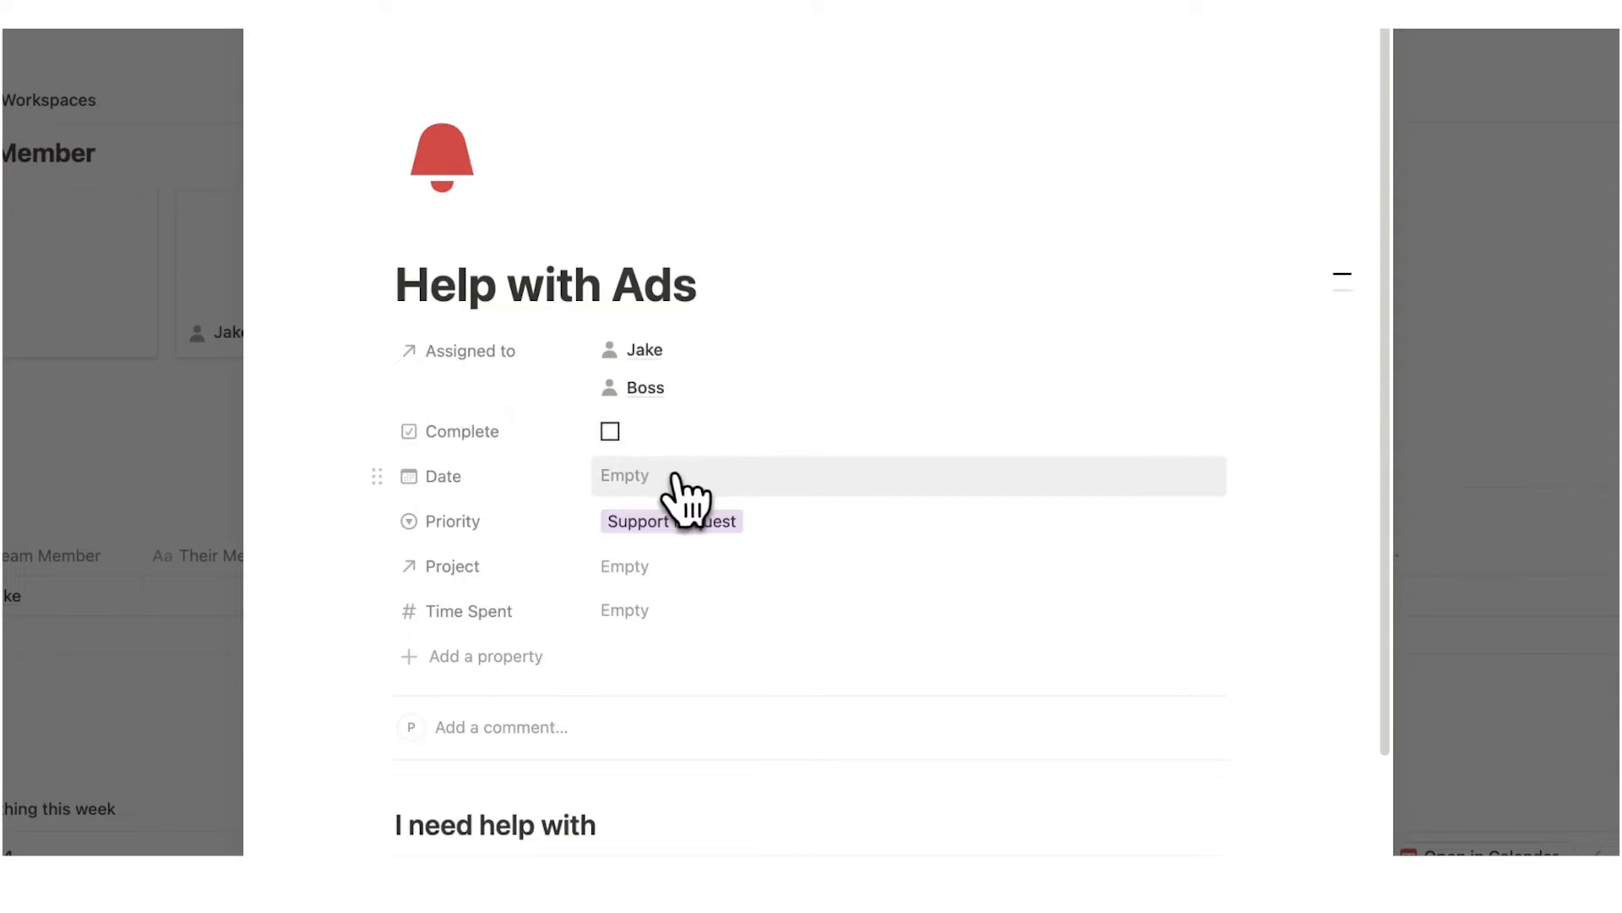
click(623, 477)
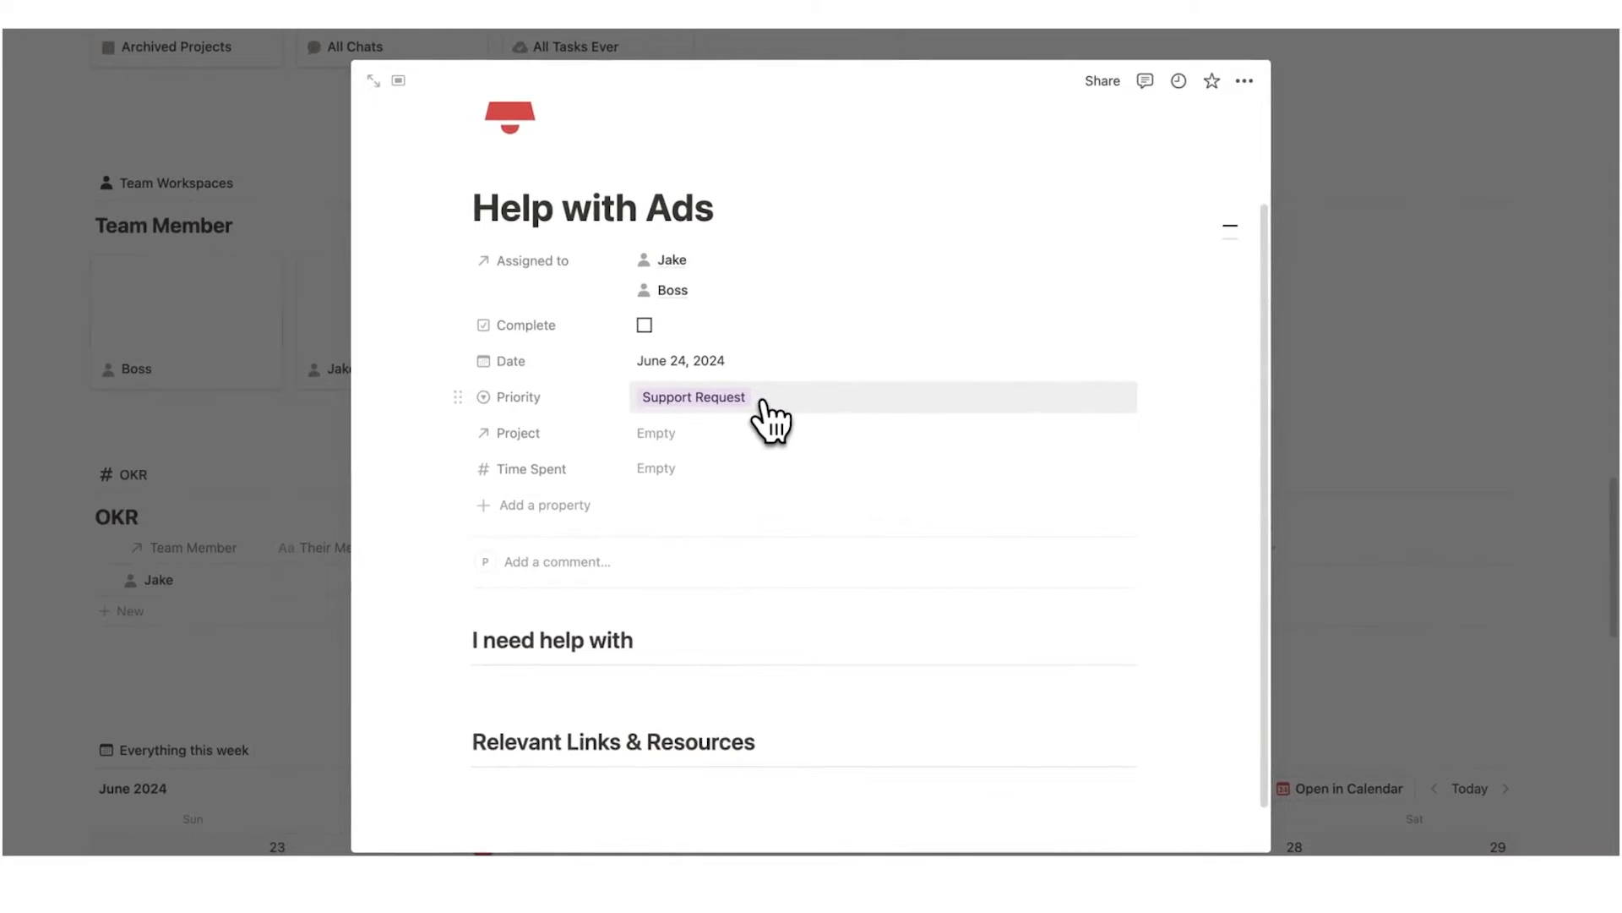
Link the support request to Project 1 and start a /link block in its body
click(656, 433)
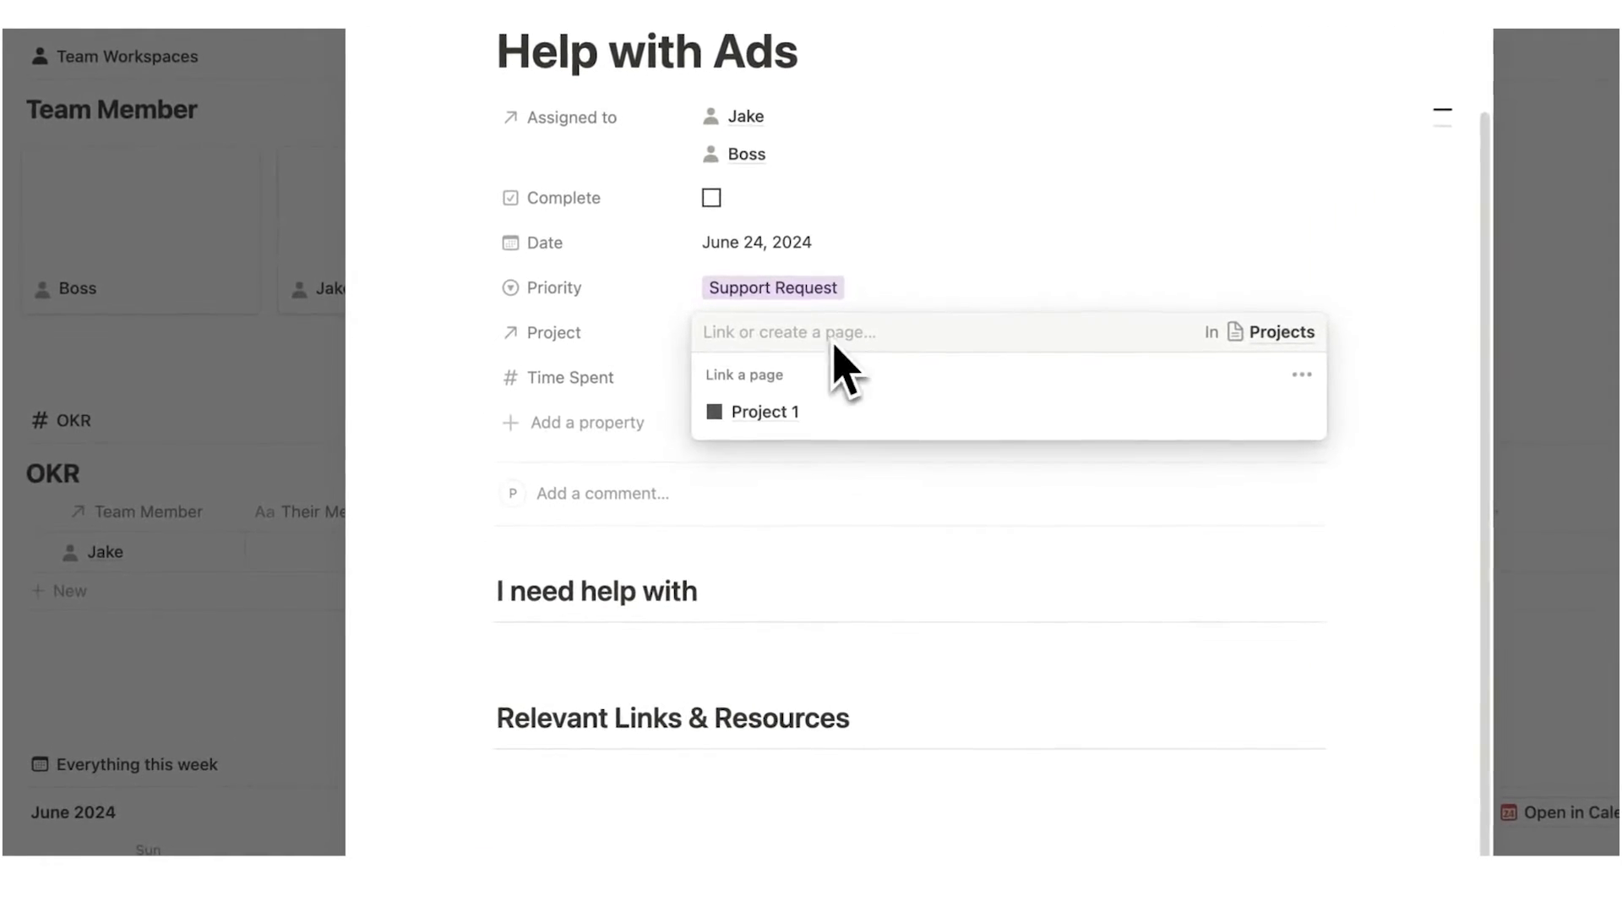
click(764, 412)
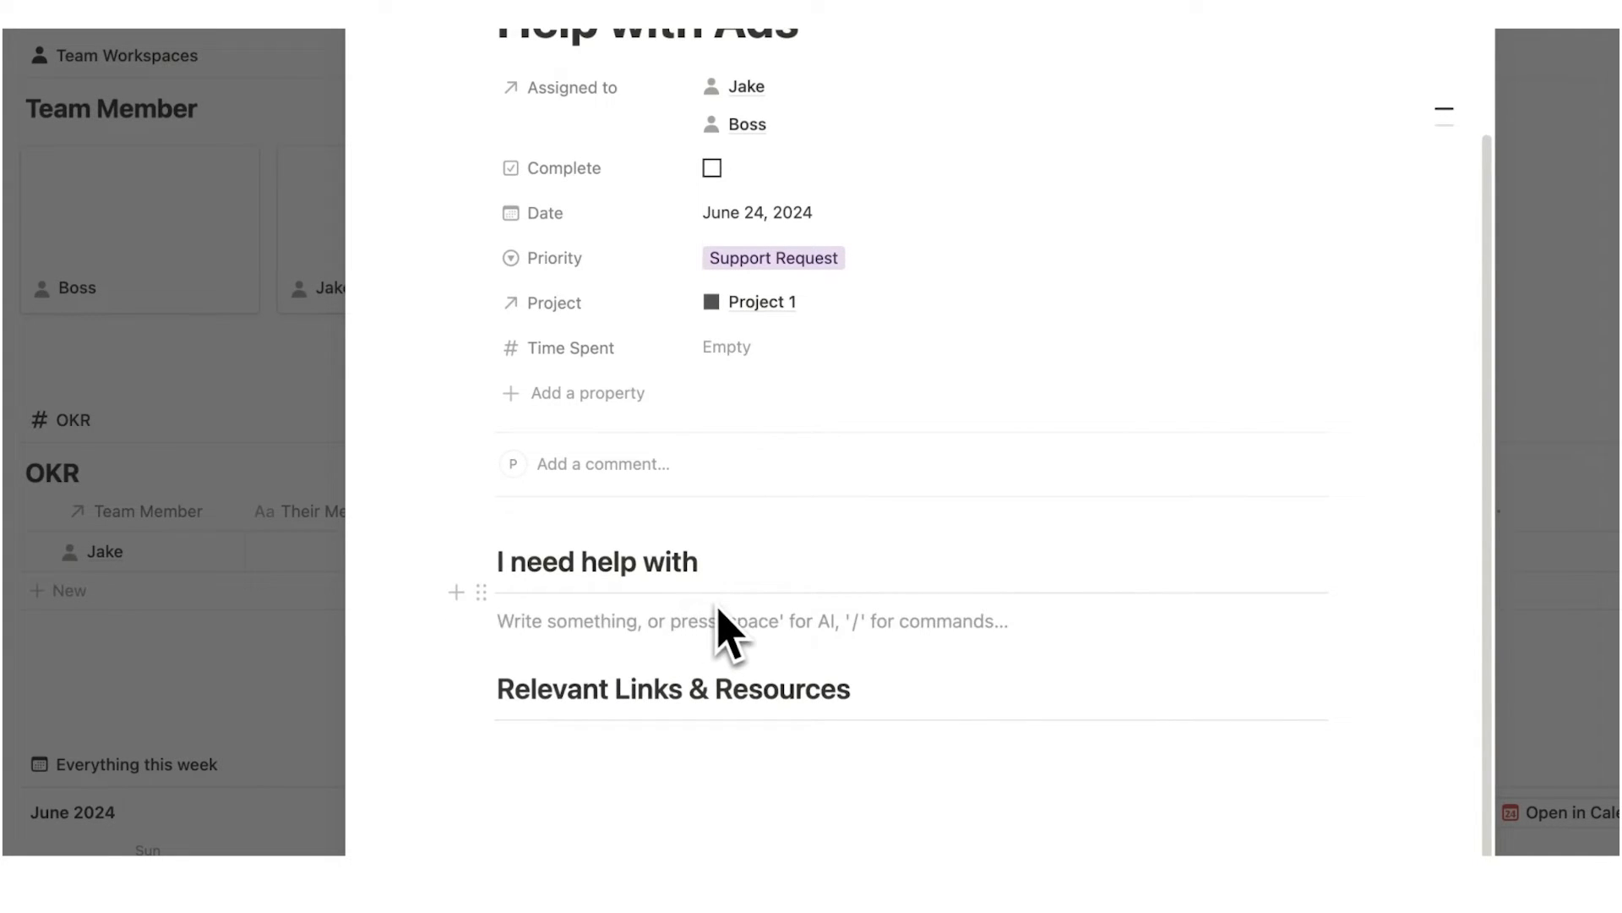
mouse_move(570, 615)
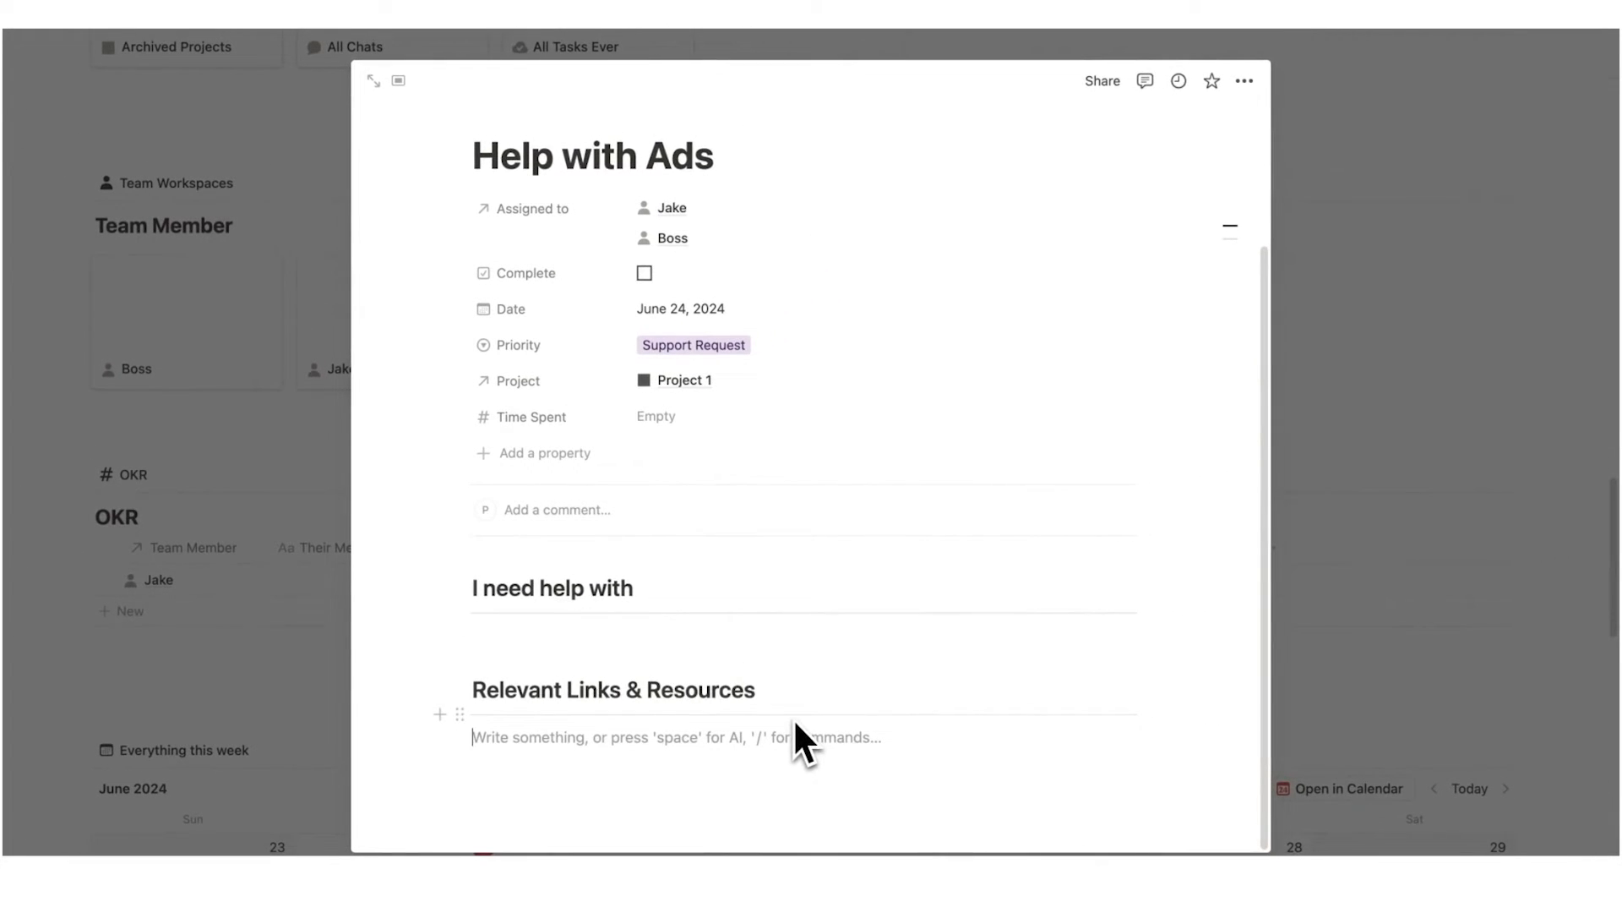
text(/link)
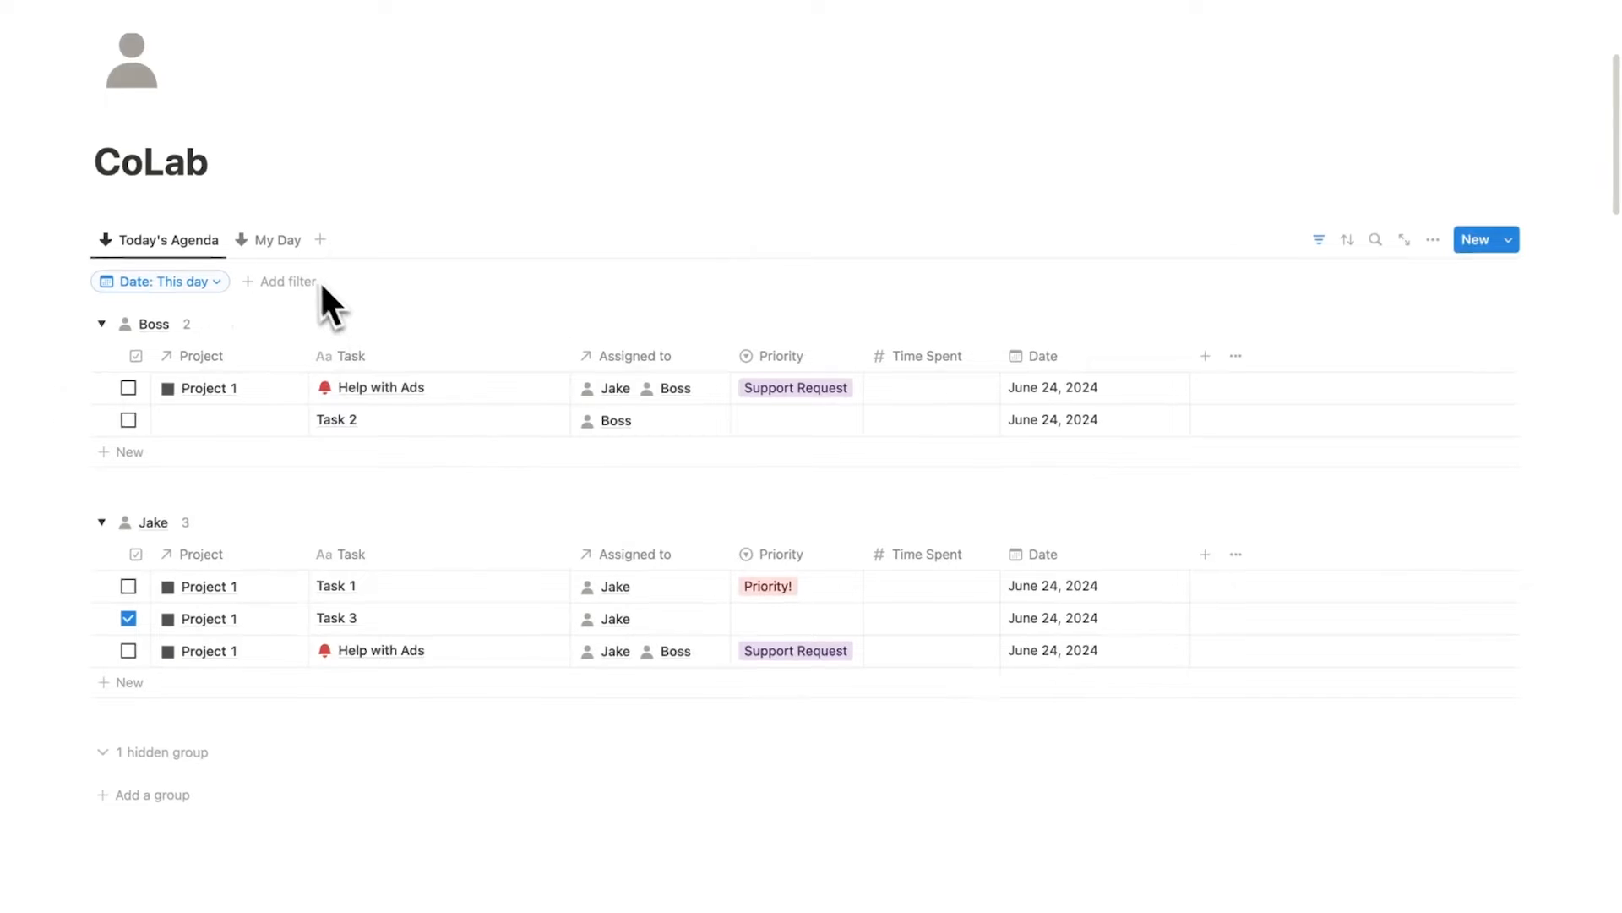
click(275, 238)
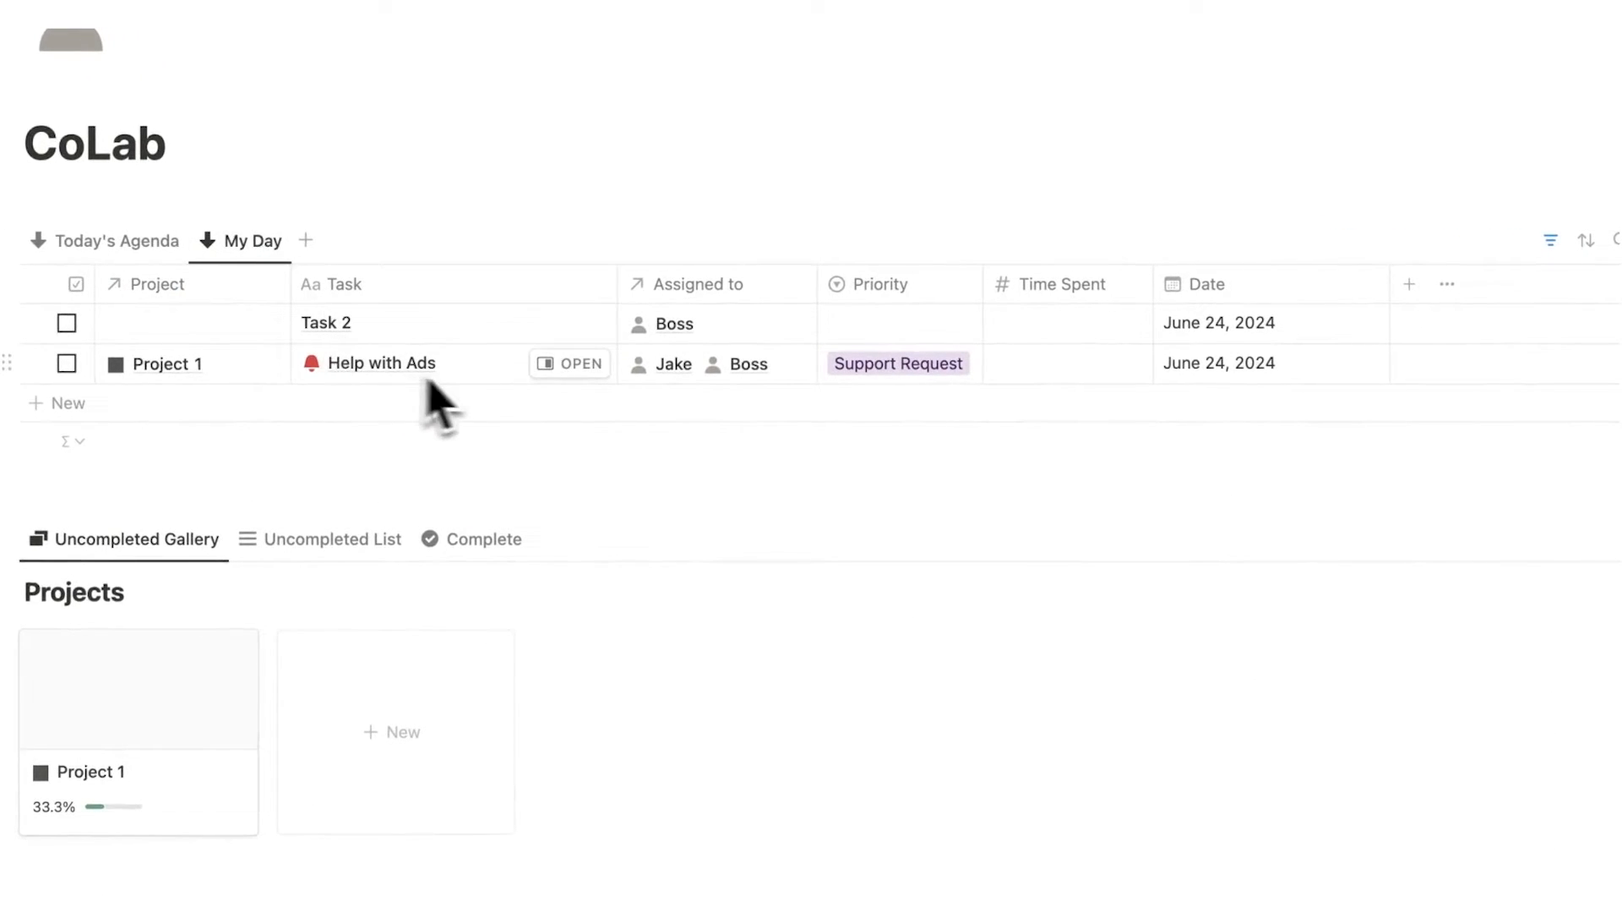
click(567, 364)
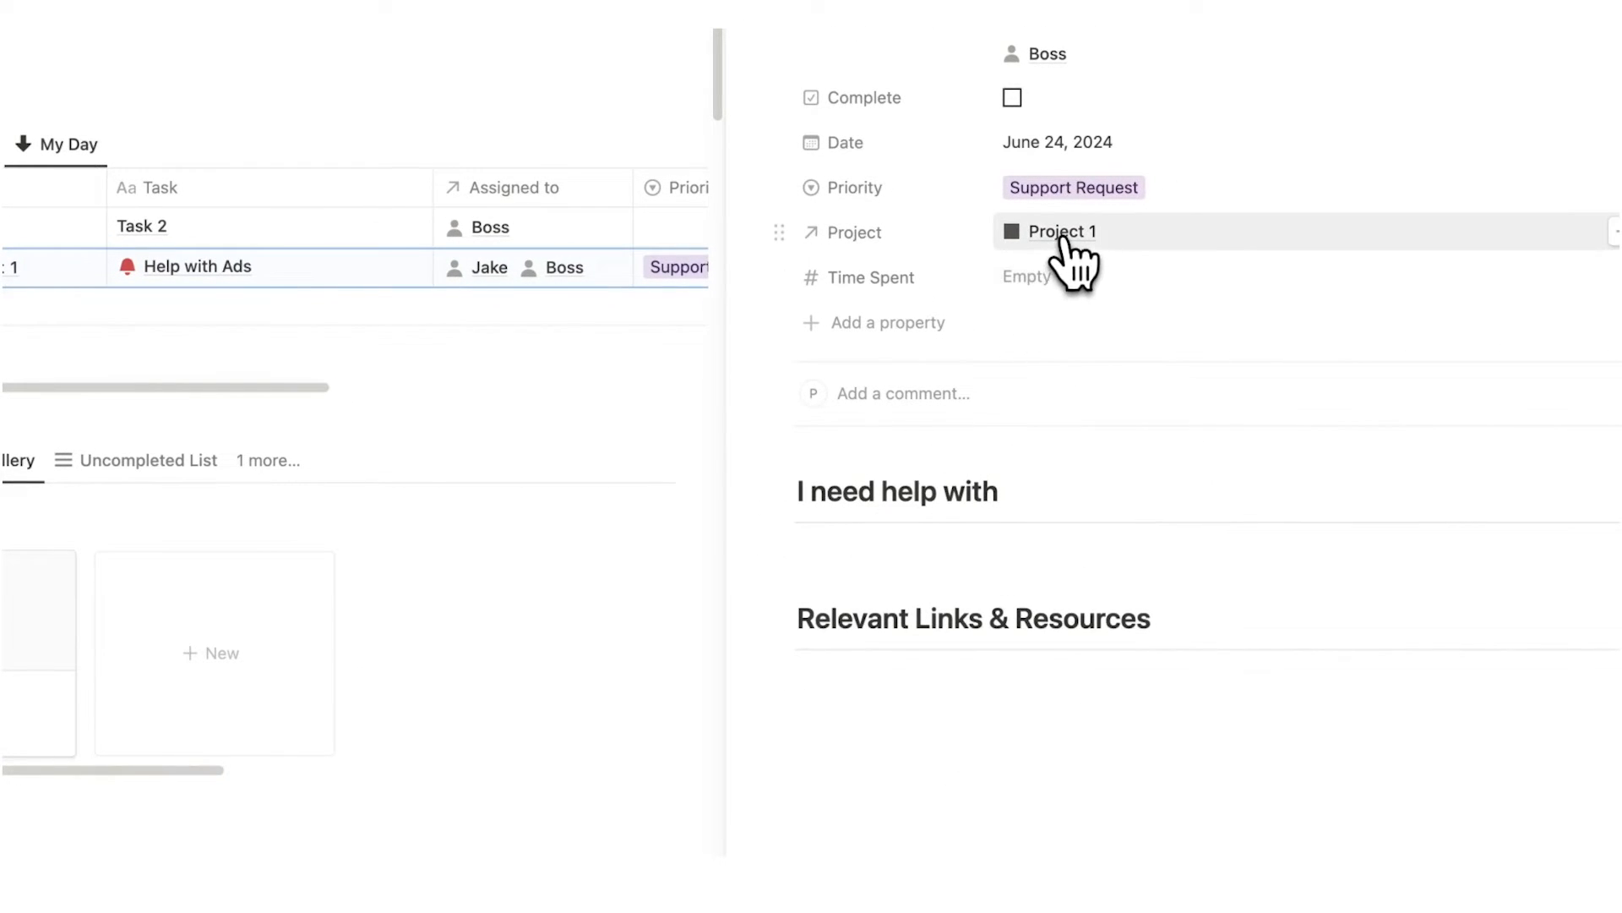
click(1061, 232)
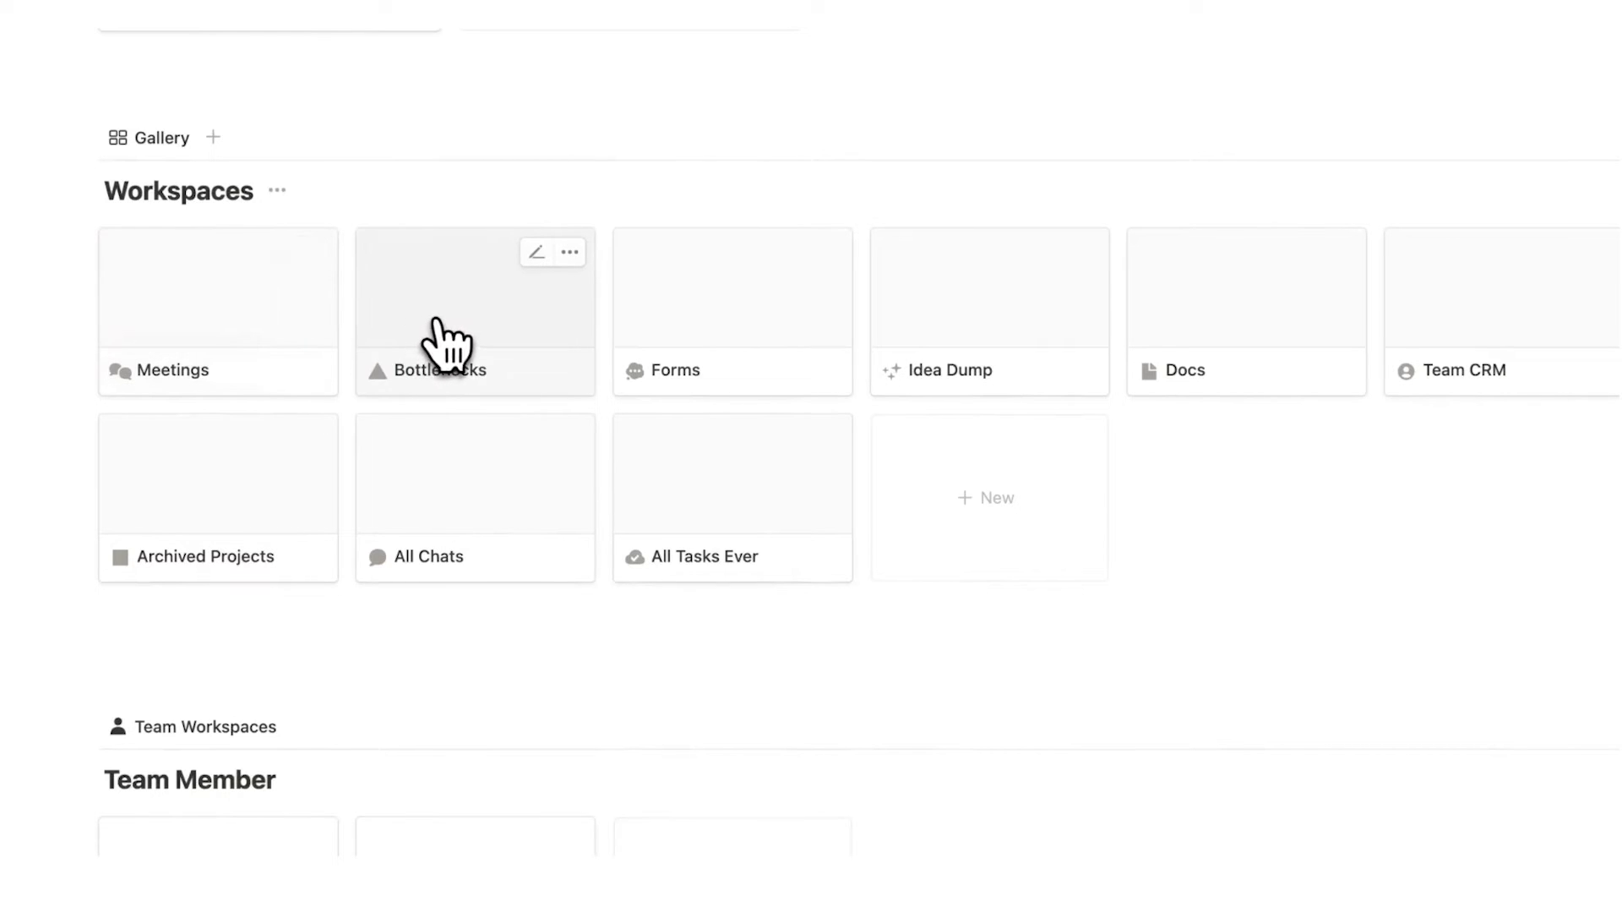
Create a new Bottlenecks entry from the New Project template and review its page
click(537, 251)
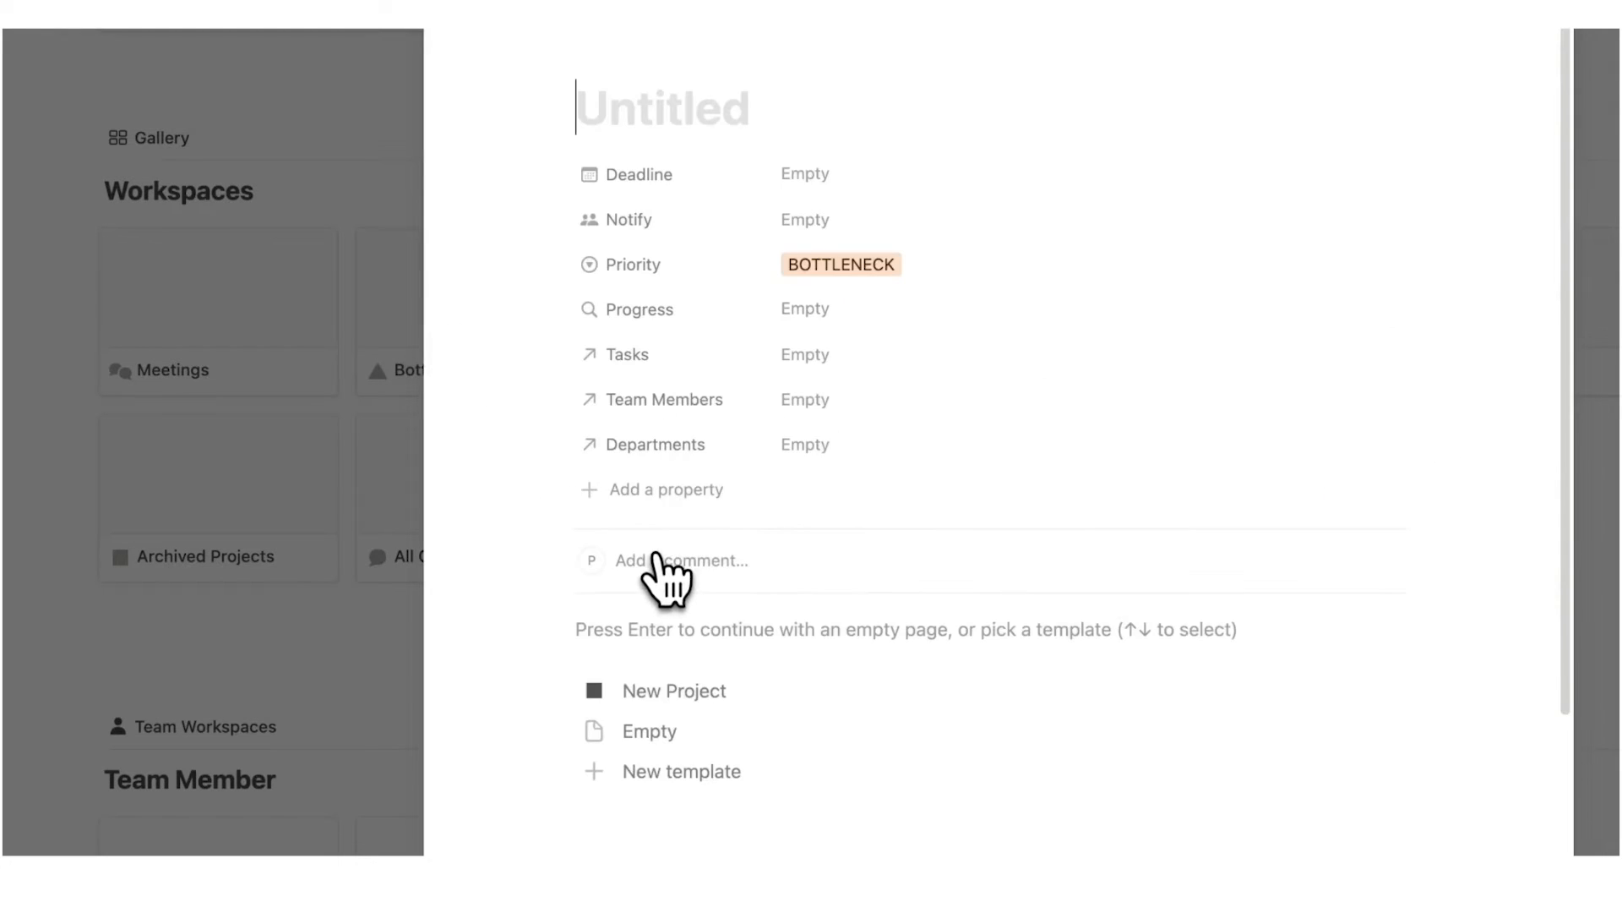
click(675, 690)
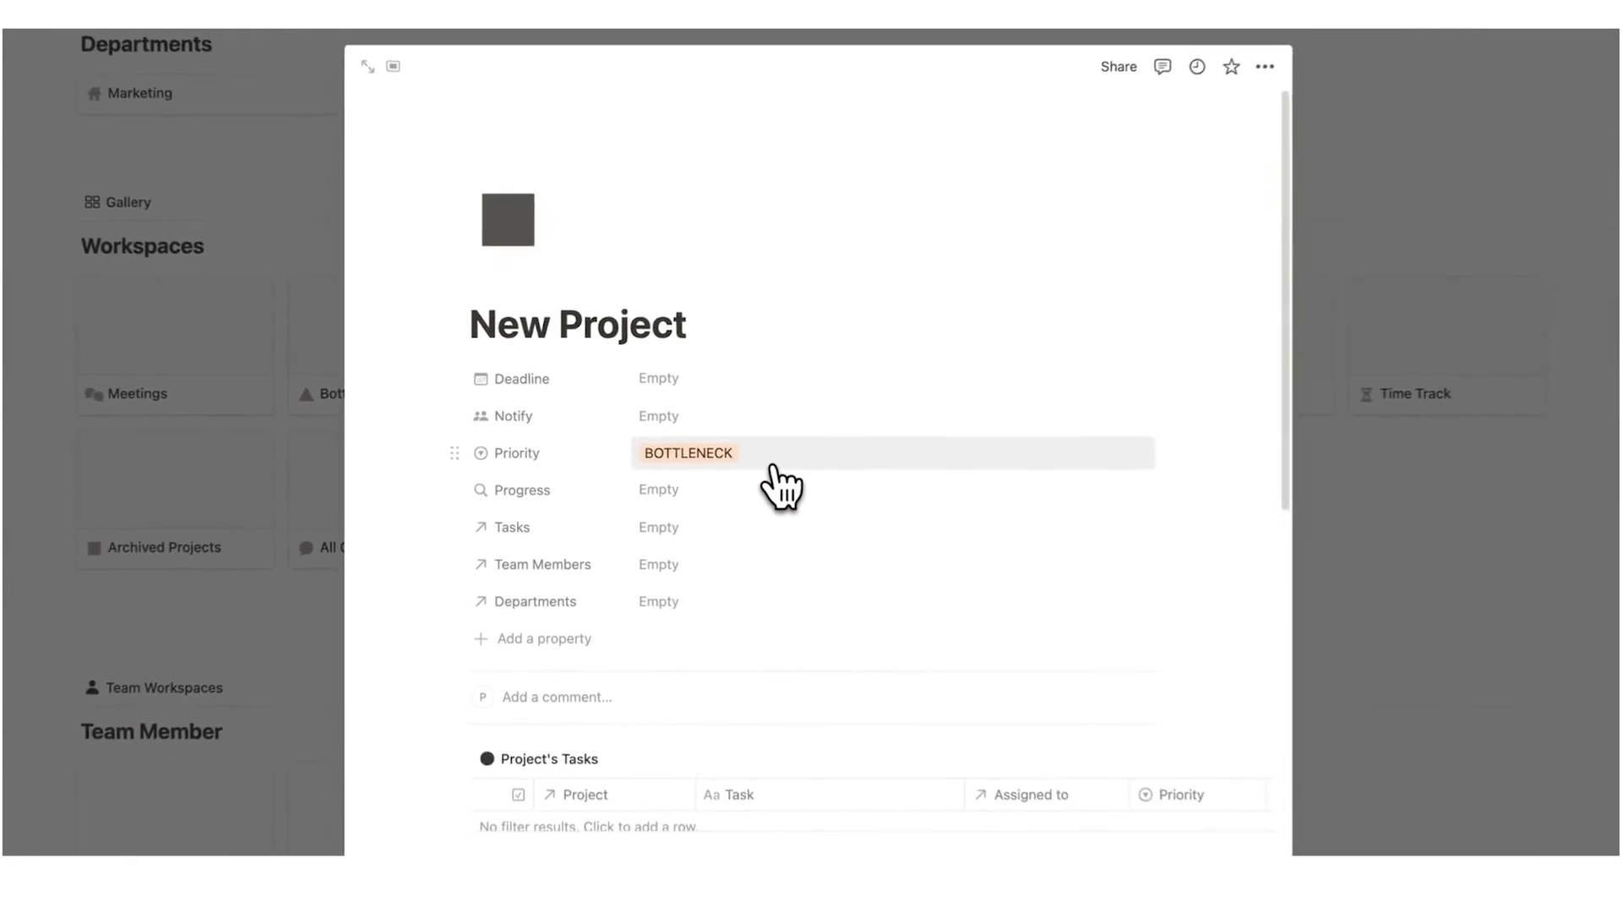
scroll(down, 3)
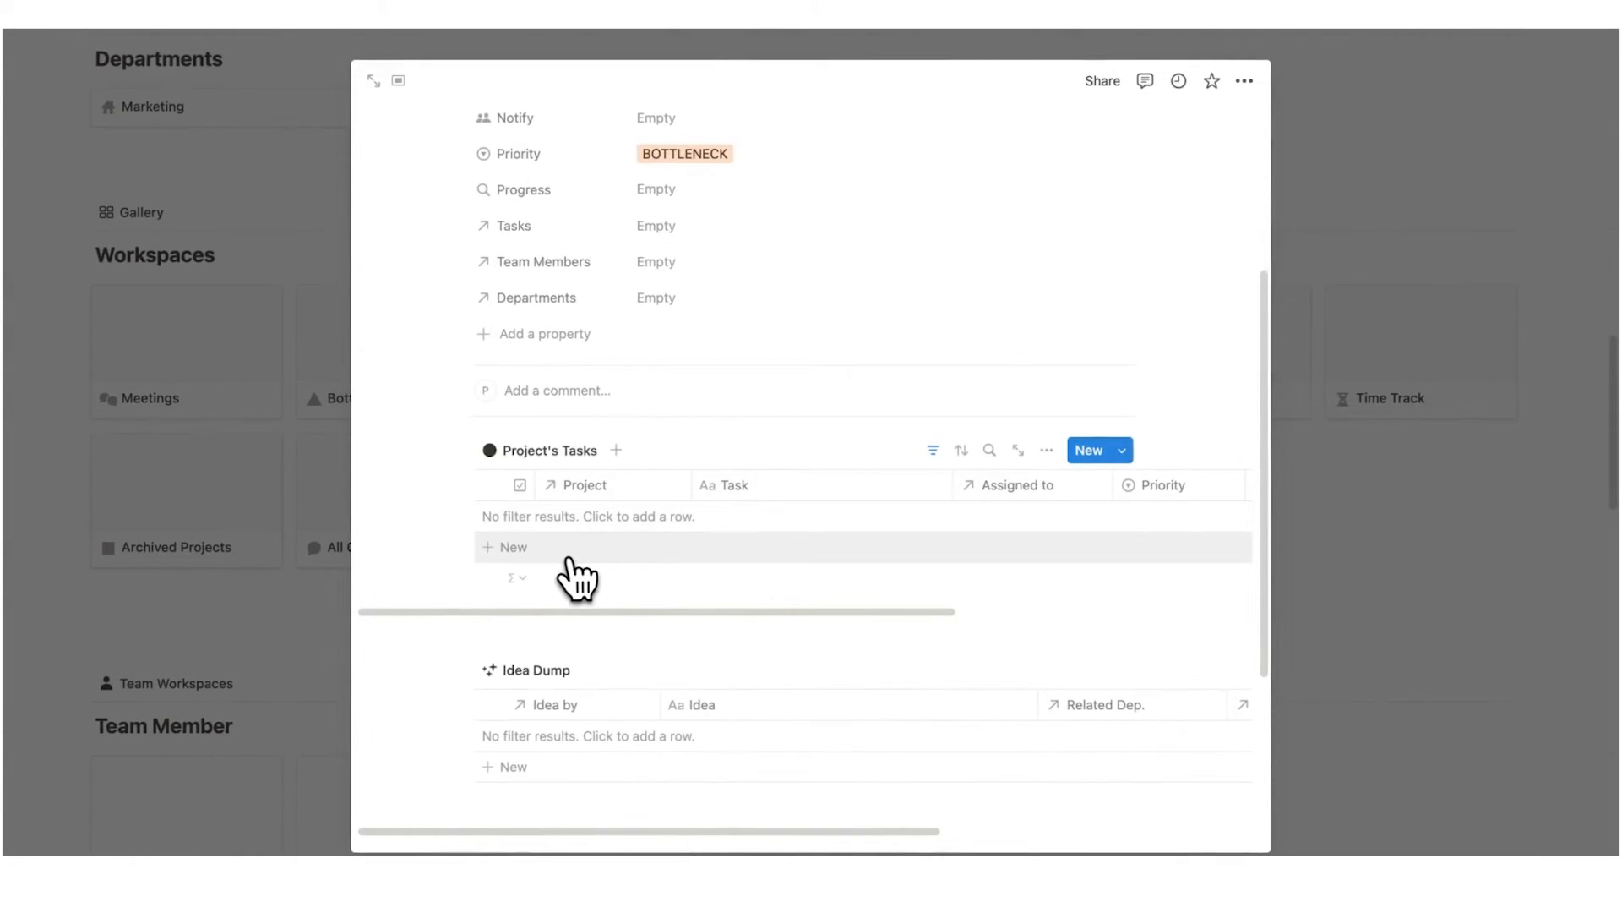
scroll(down, 3)
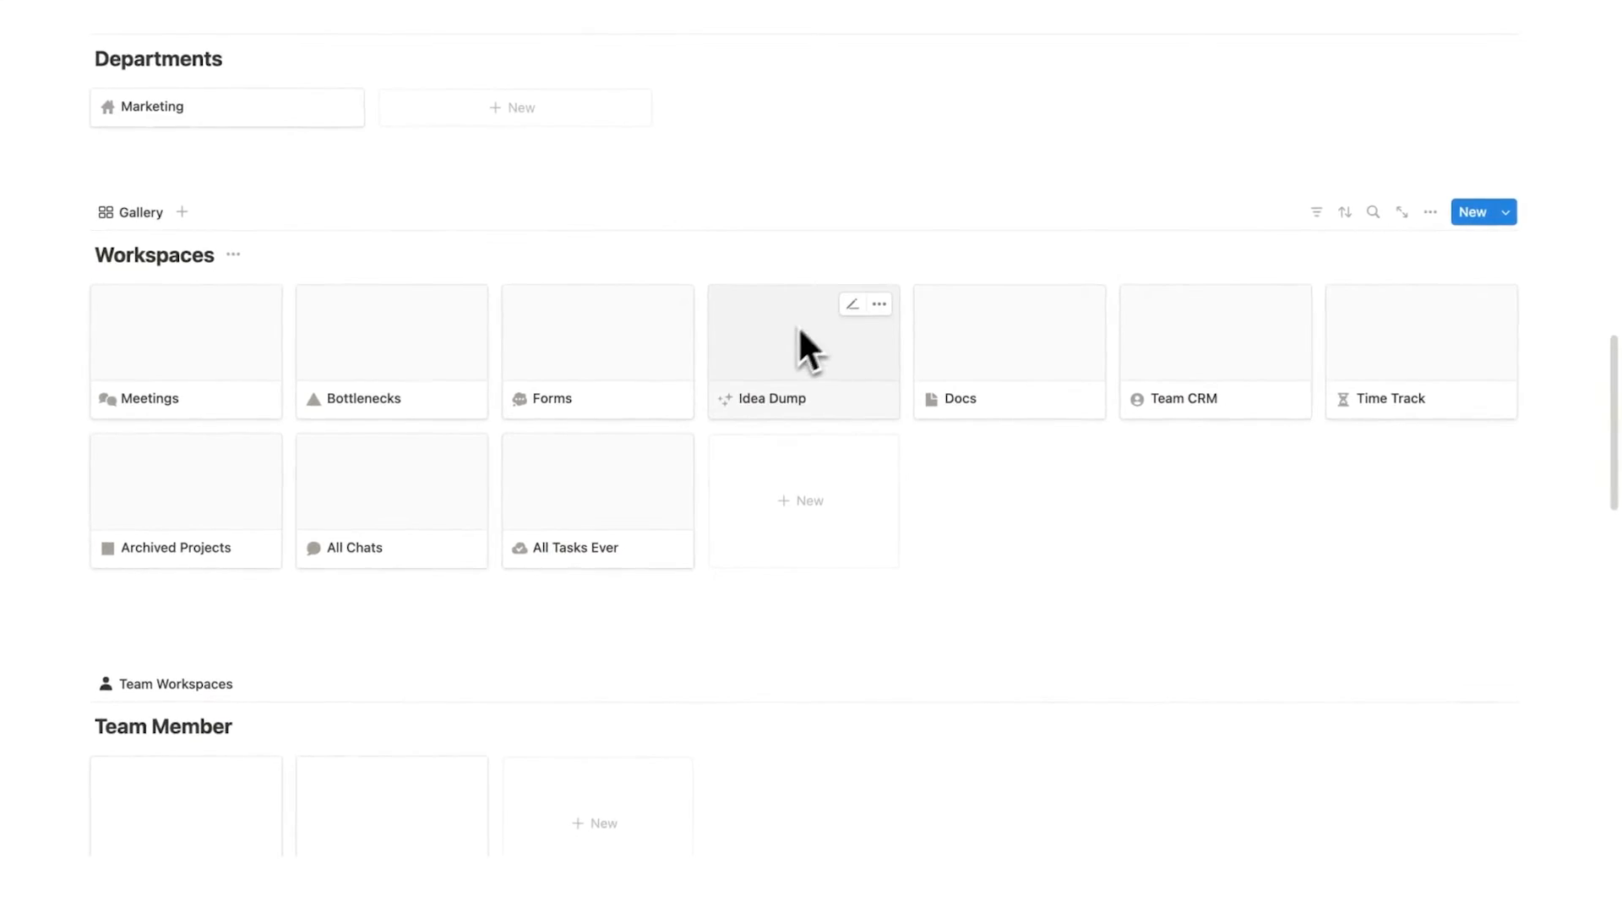
Review the Docs workspace's internal documents and return to the Workspaces gallery
click(959, 399)
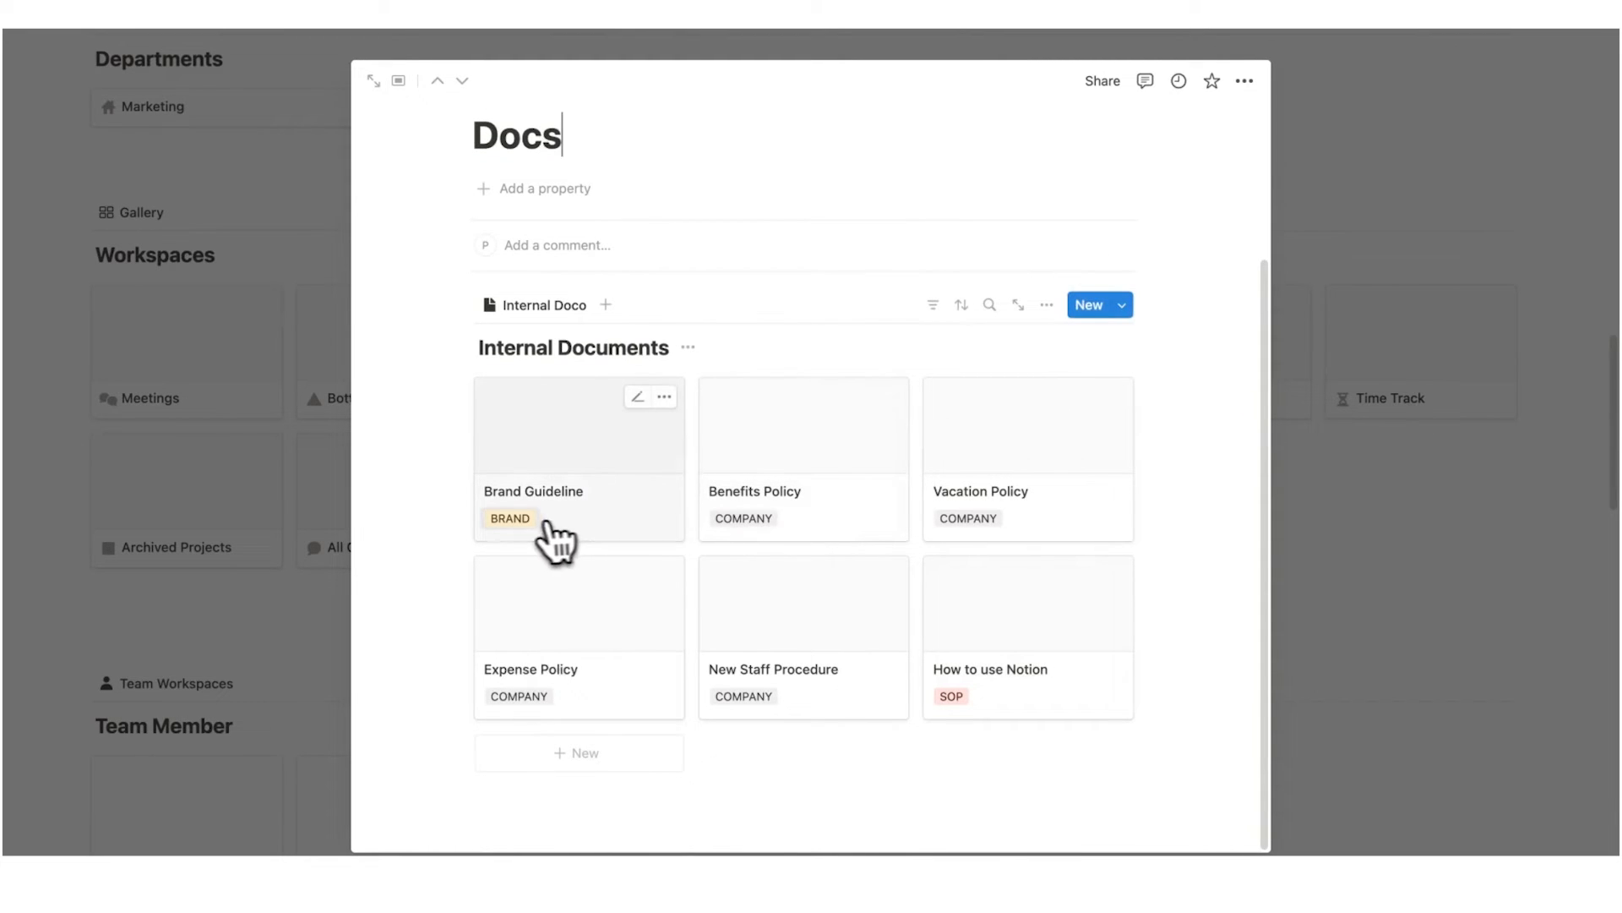
click(374, 82)
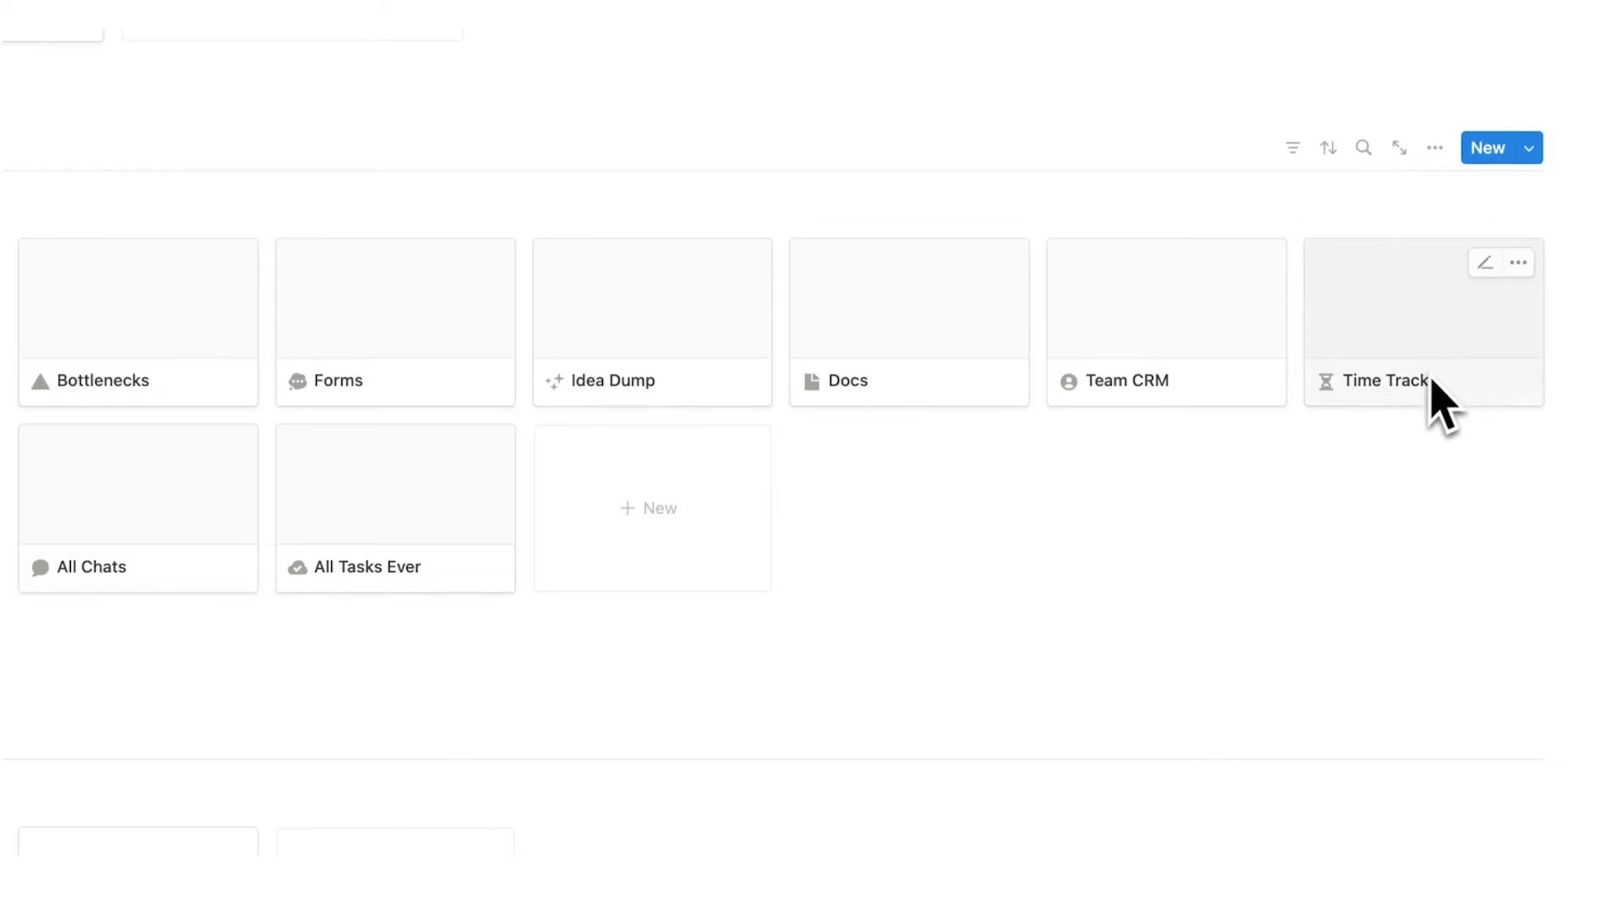
Enter 20 as Time Spent for Help with Ads and view This Week by Person totals
click(1384, 380)
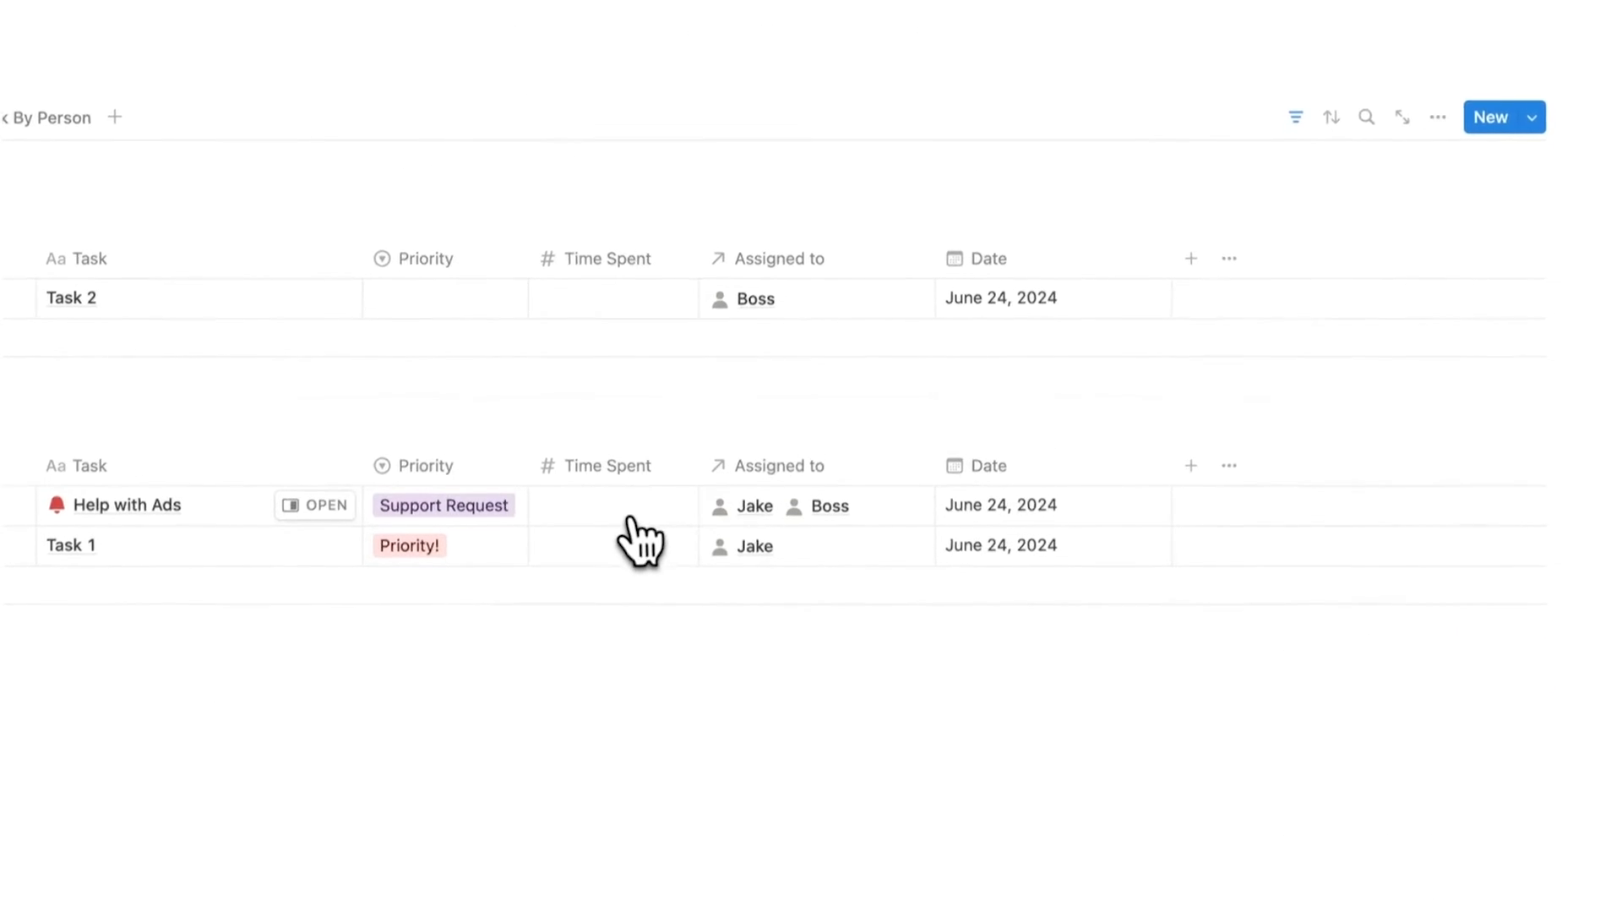
text(20)
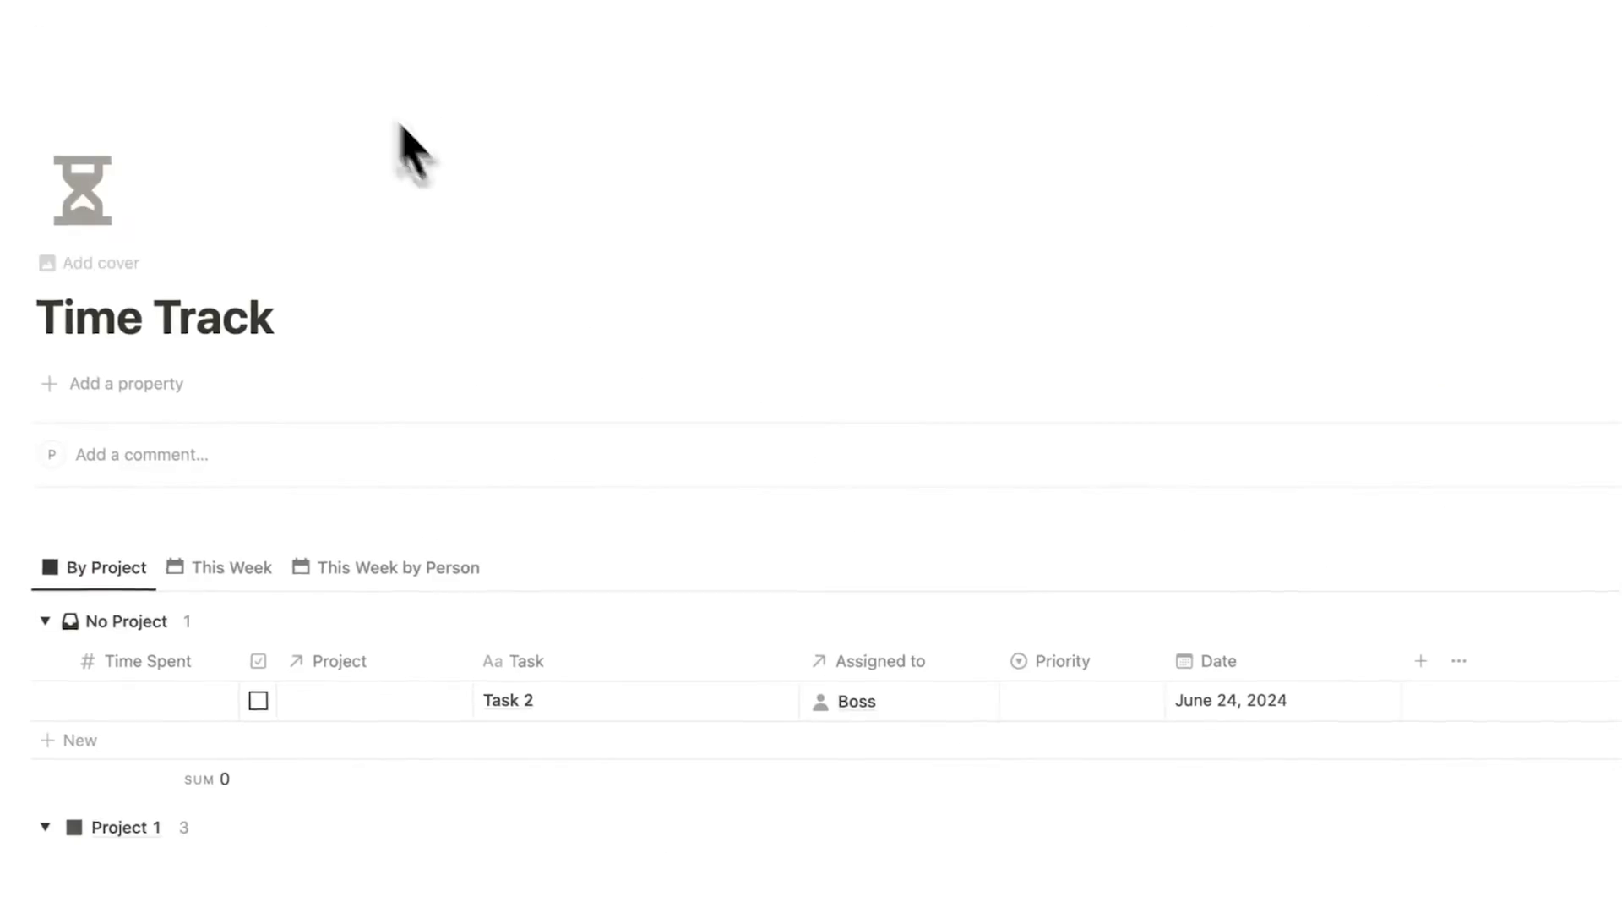
scroll(down, 3)
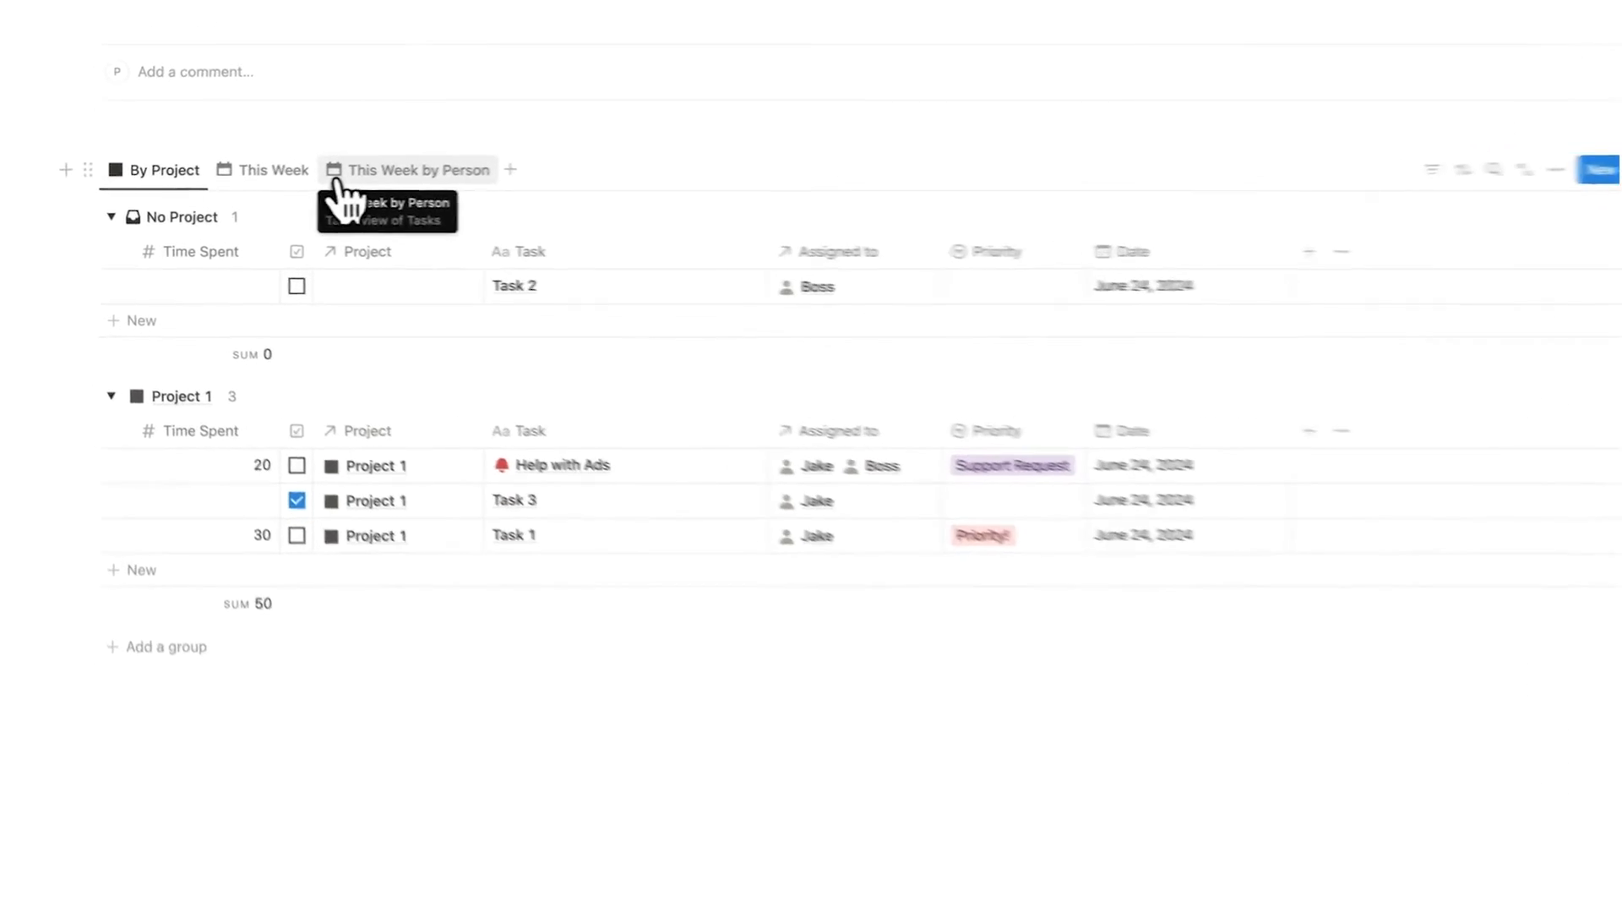
click(418, 169)
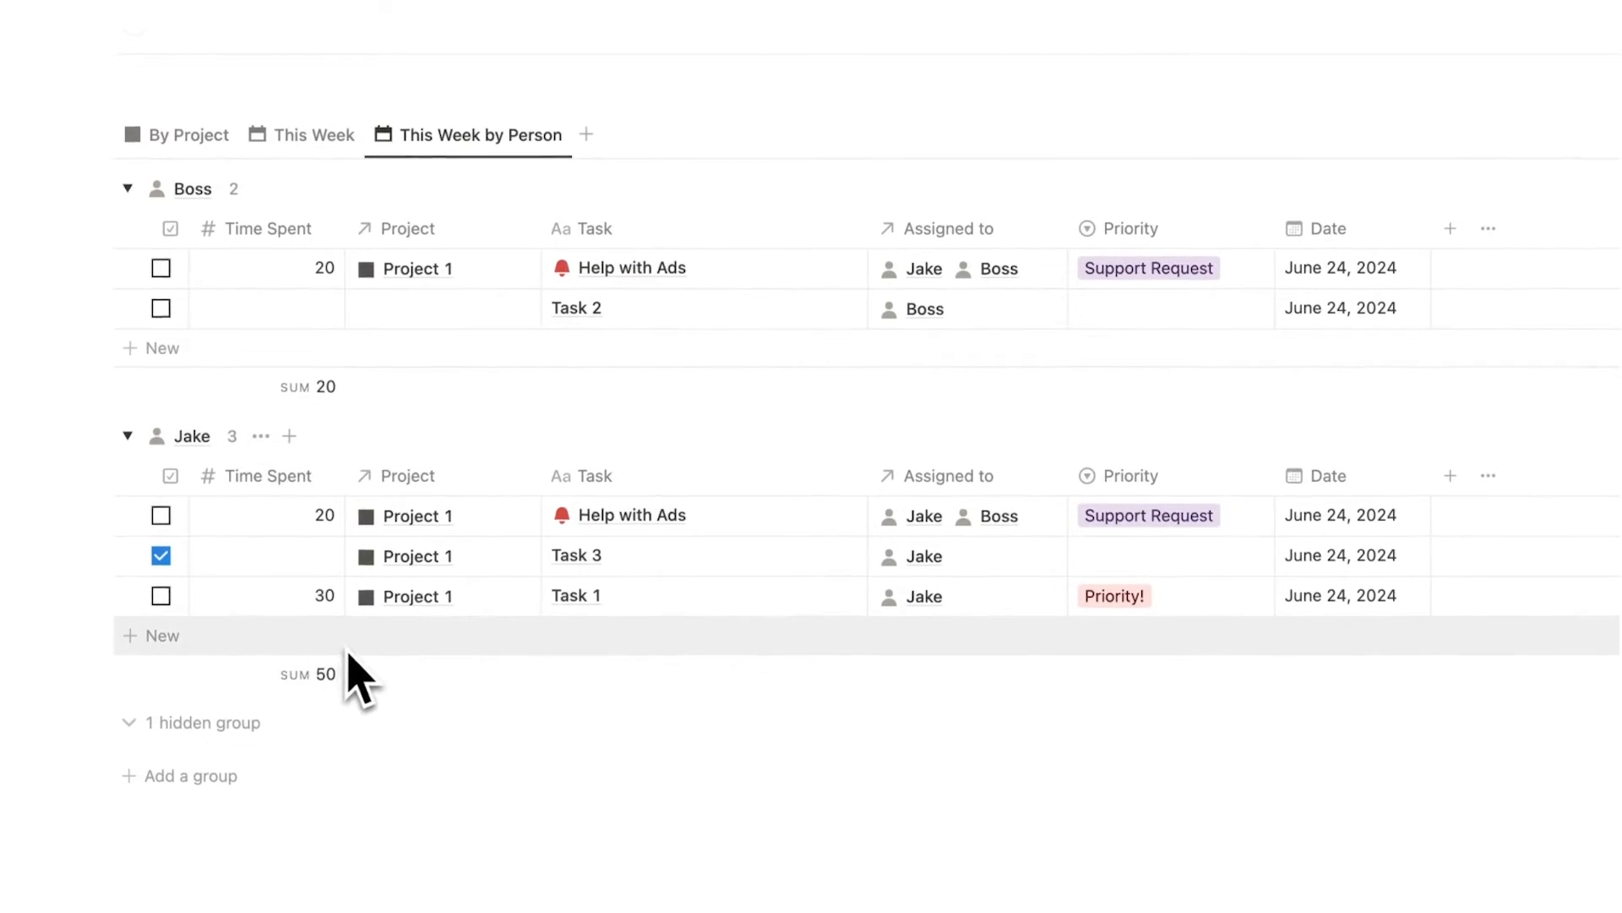
click(187, 135)
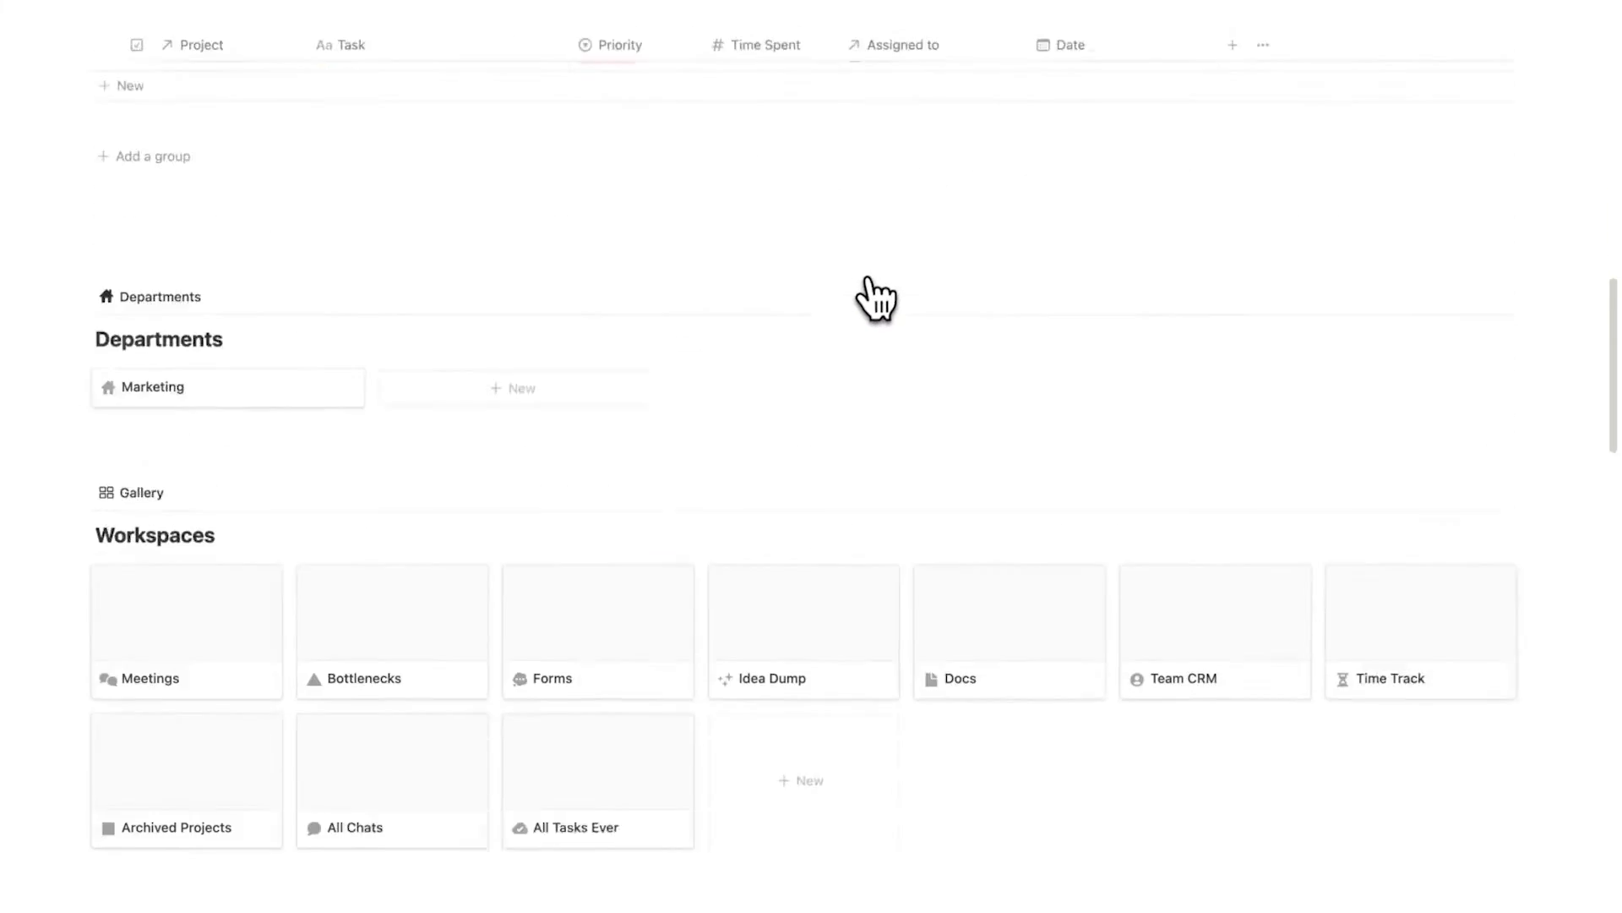
Open Jake's Team Member card as a full page and scroll to My Ideas and Department Chats
scroll(down, 3)
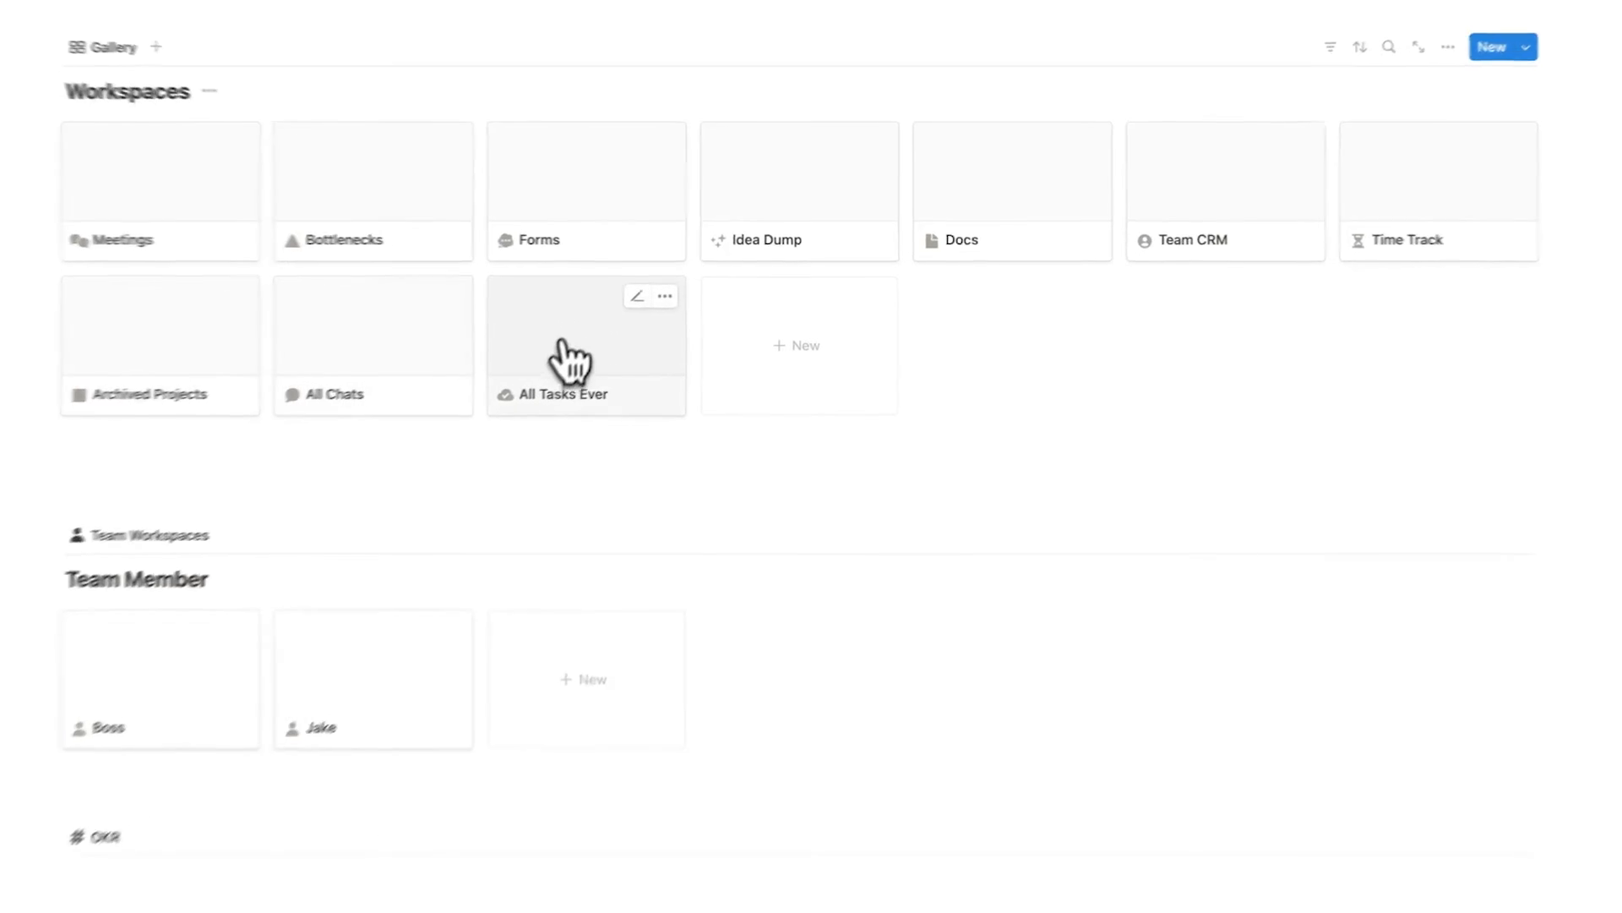
click(585, 341)
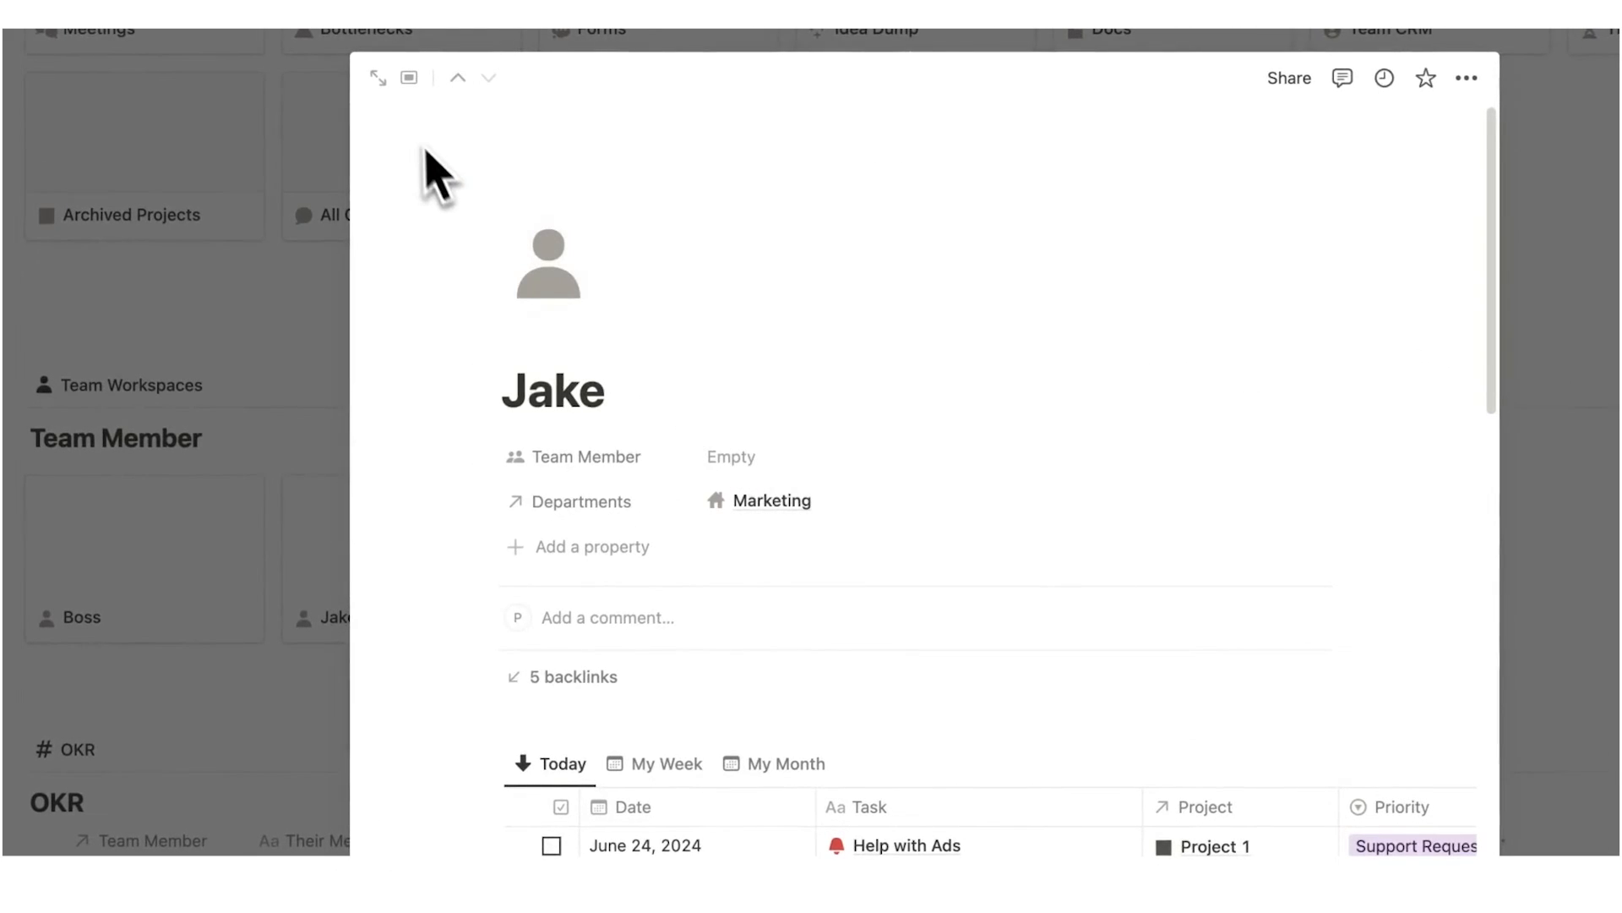
click(377, 77)
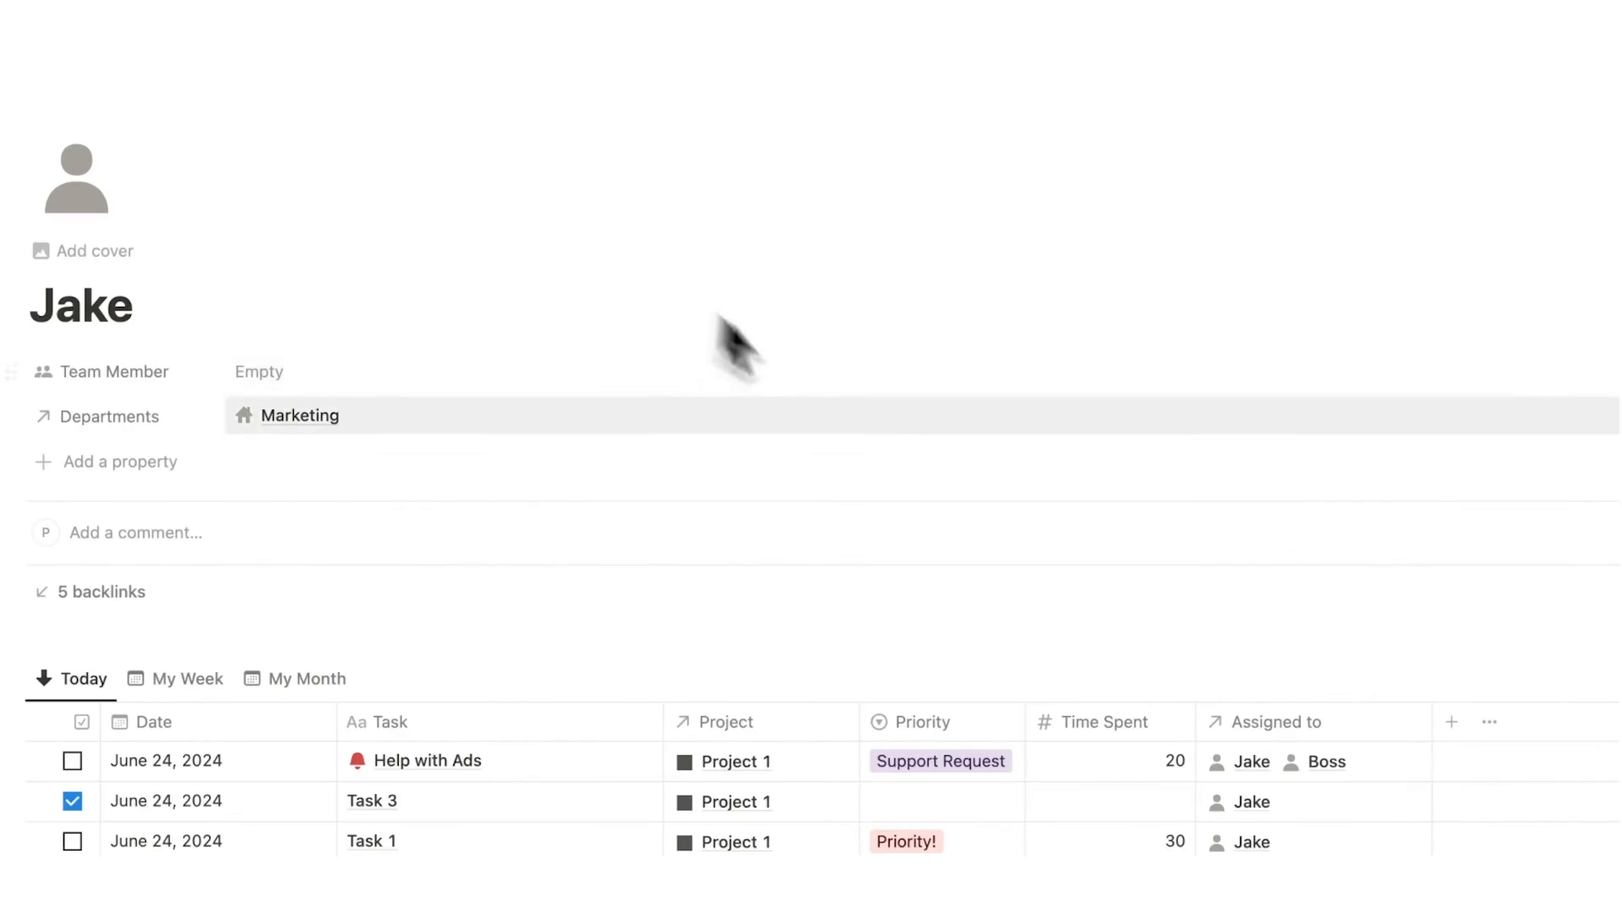
scroll(down, 3)
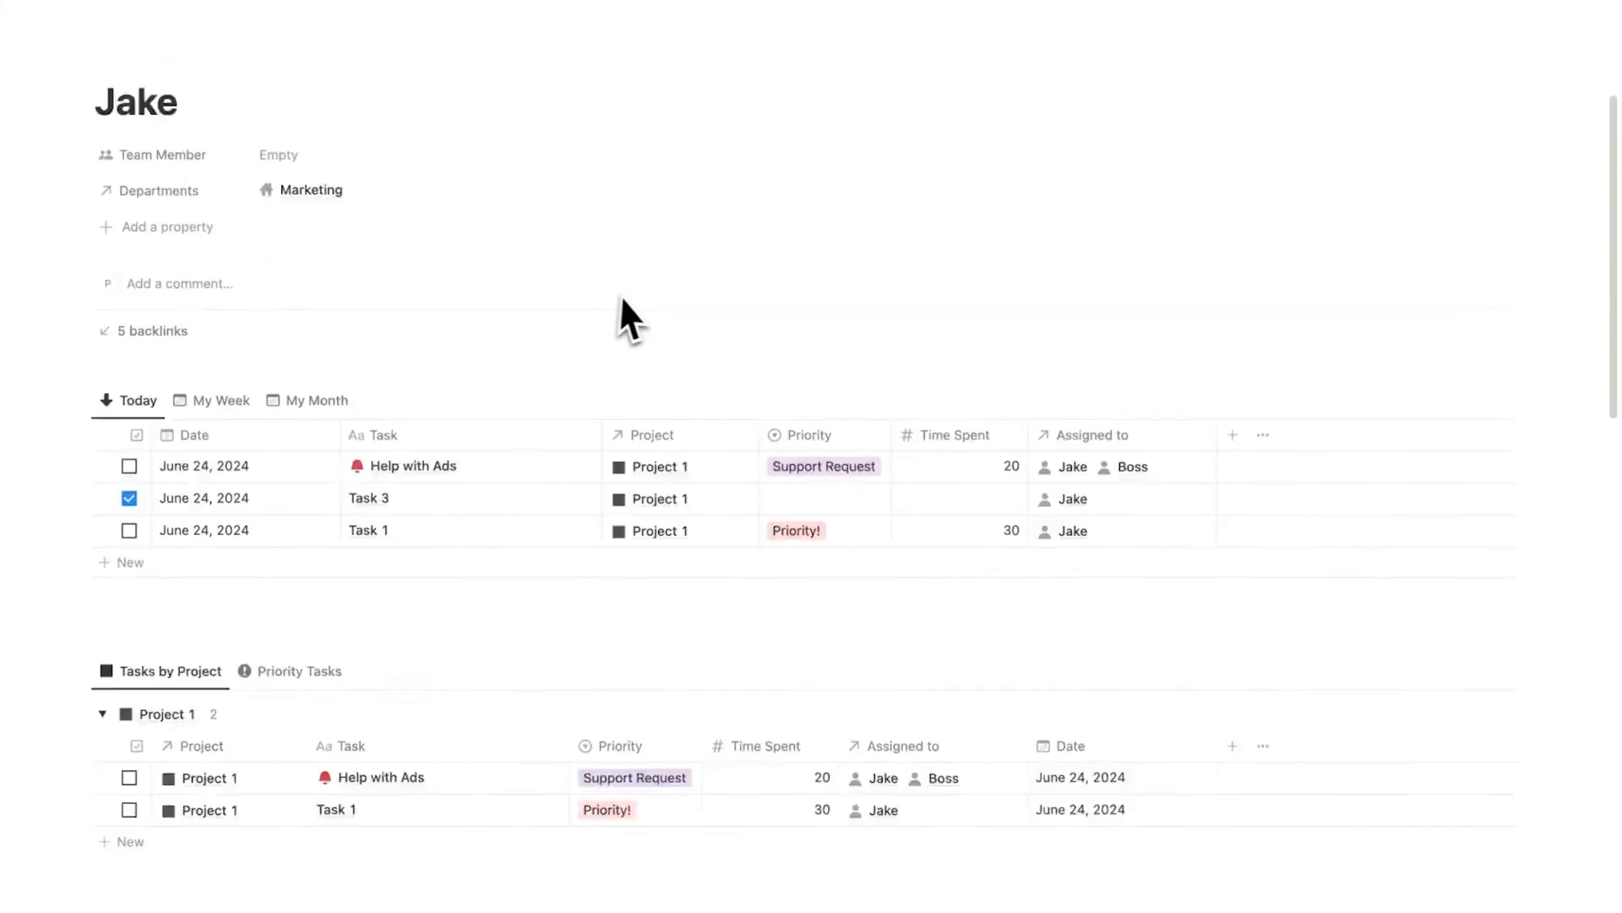
scroll(down, 3)
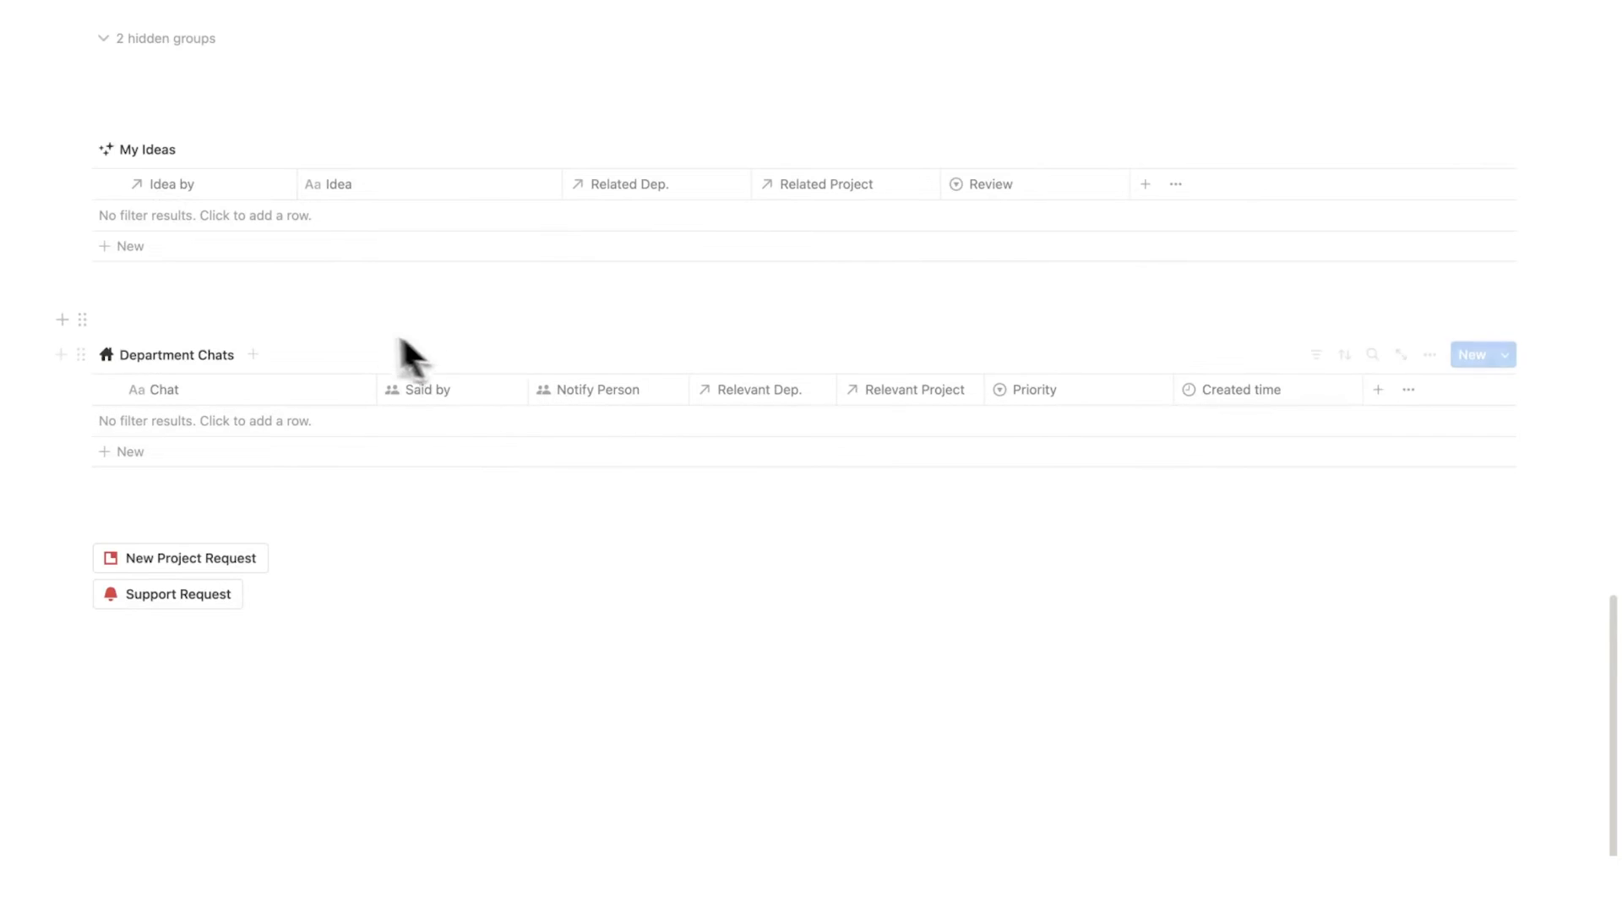
Add the idea 'Stop Friday Meetings about Project 1' with Related Project set to Project 1
click(128, 247)
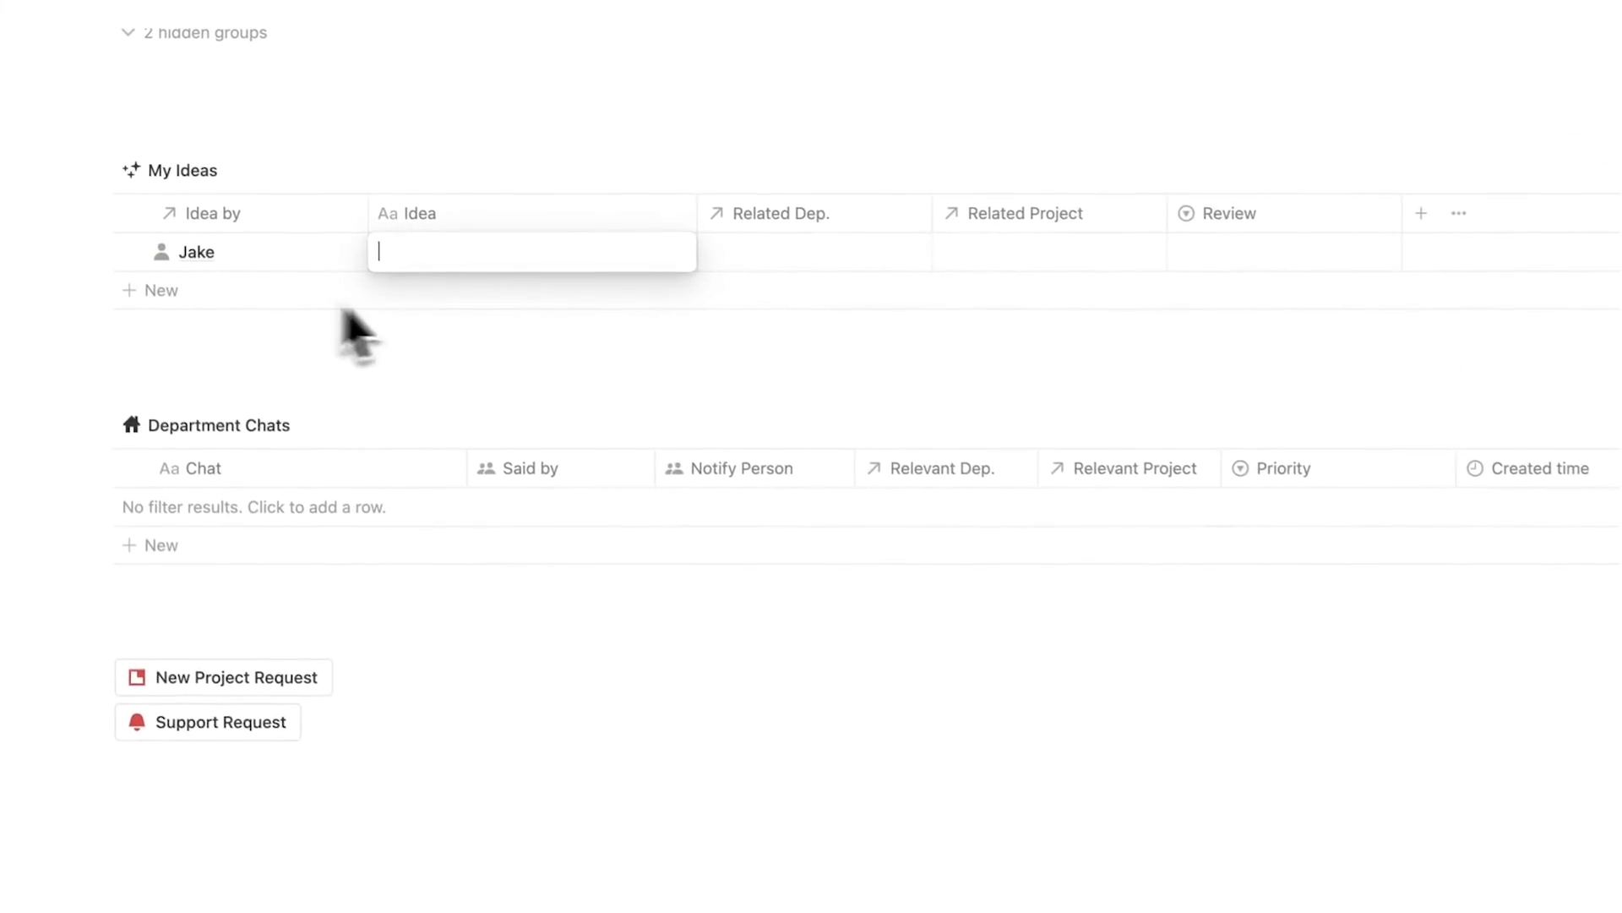
text(Stop Friday Meetings about Project 1)
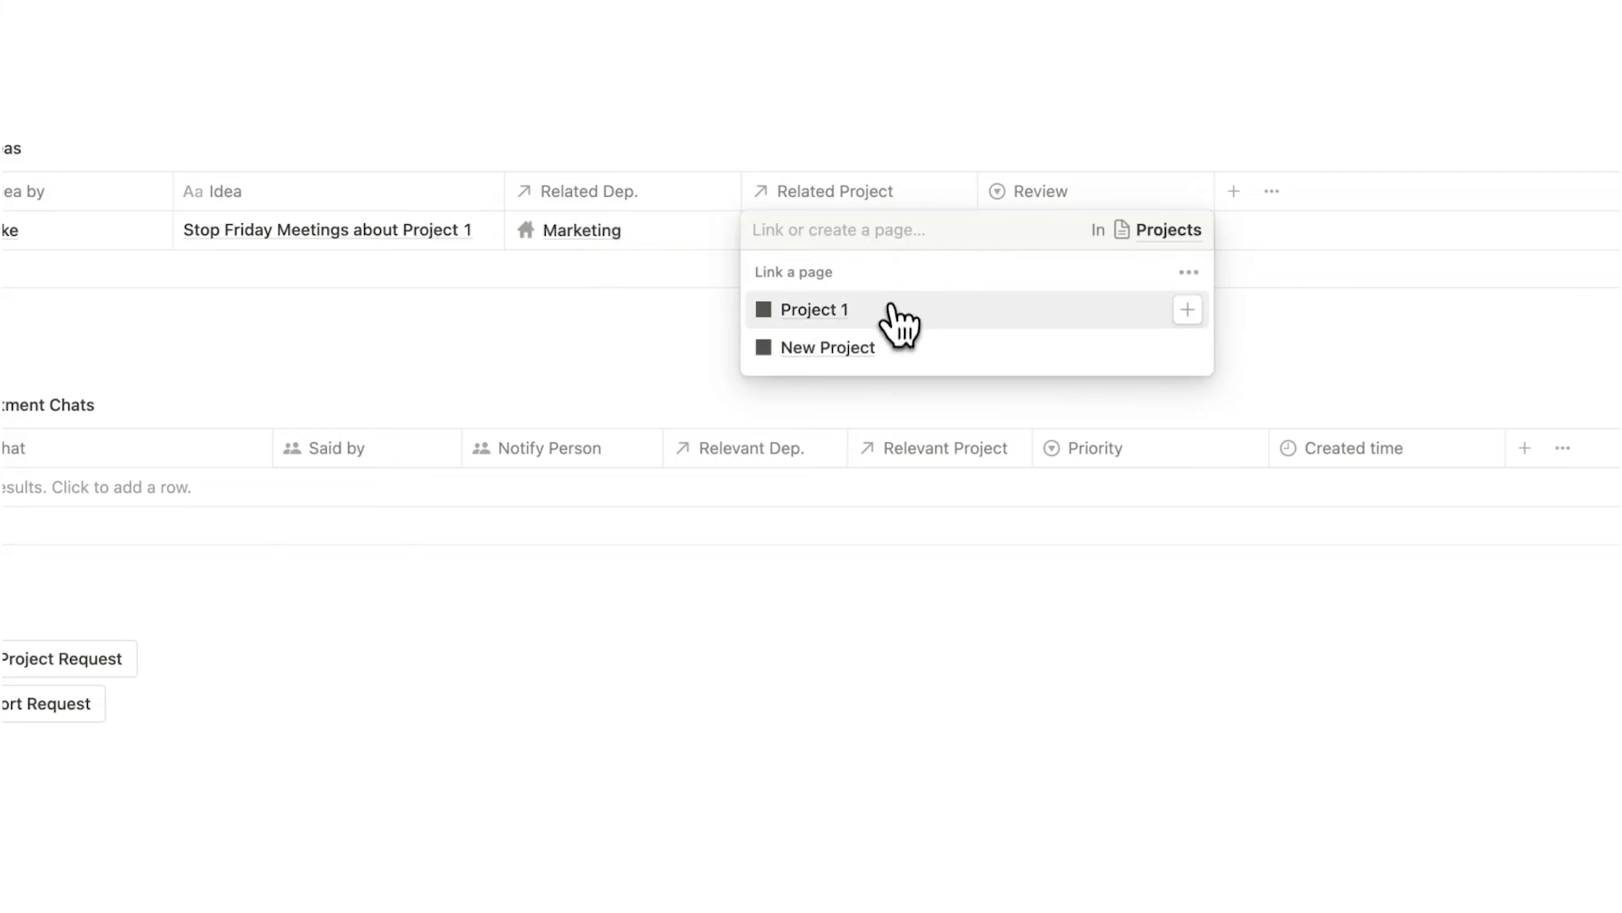
click(815, 309)
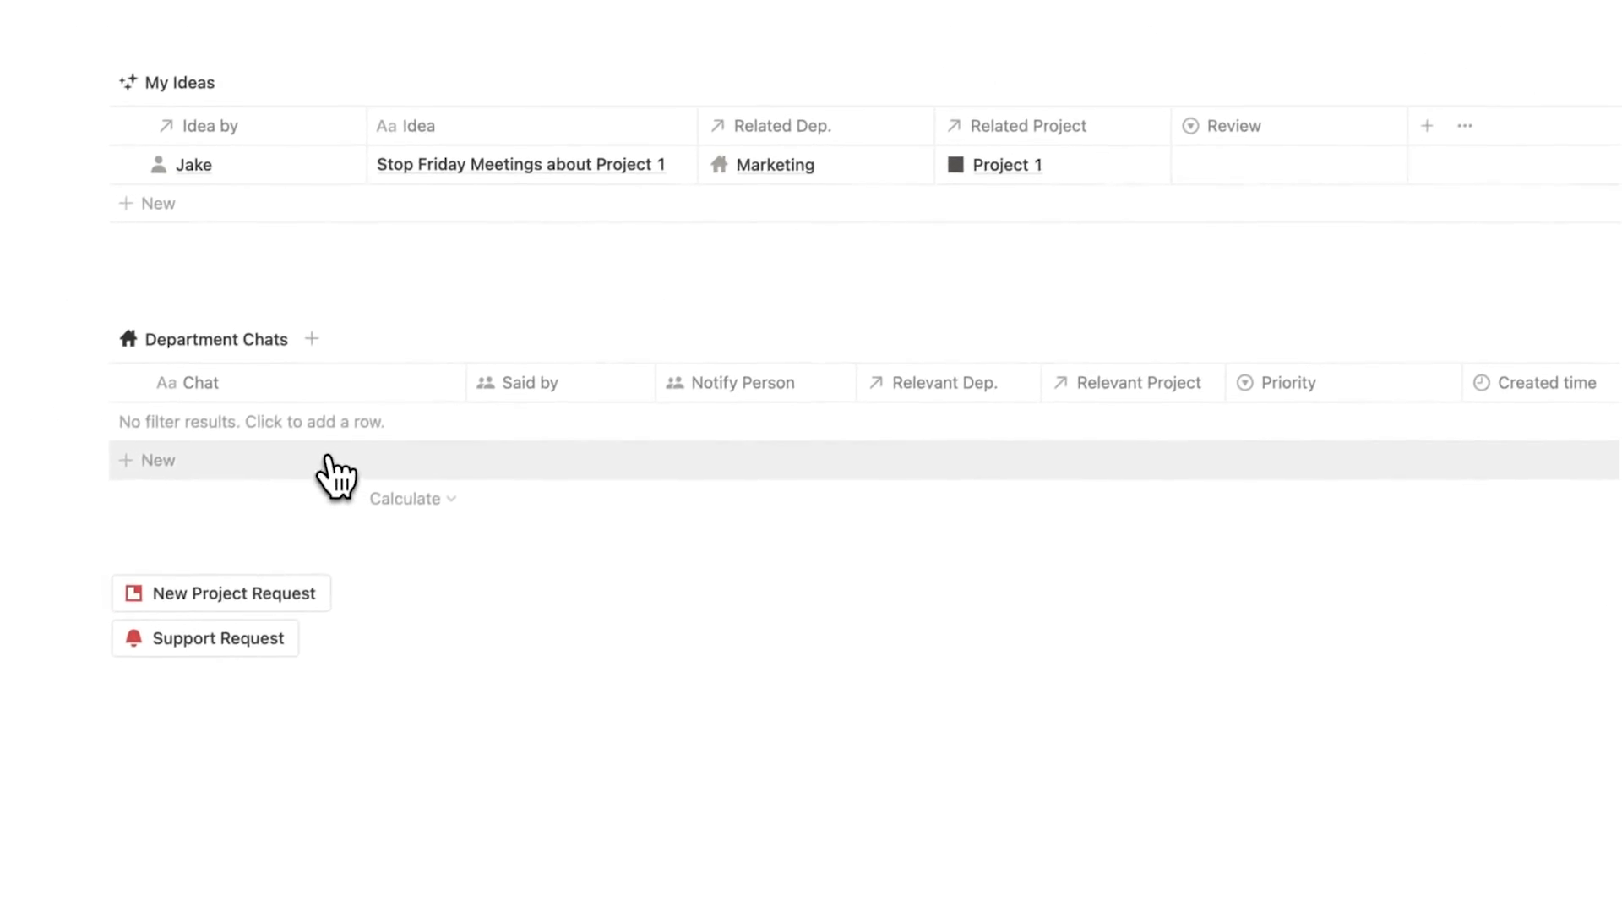
Post the chat 'Supplier requires PDFs now' linked to Project 1 with PIN TO TOP priority
click(159, 460)
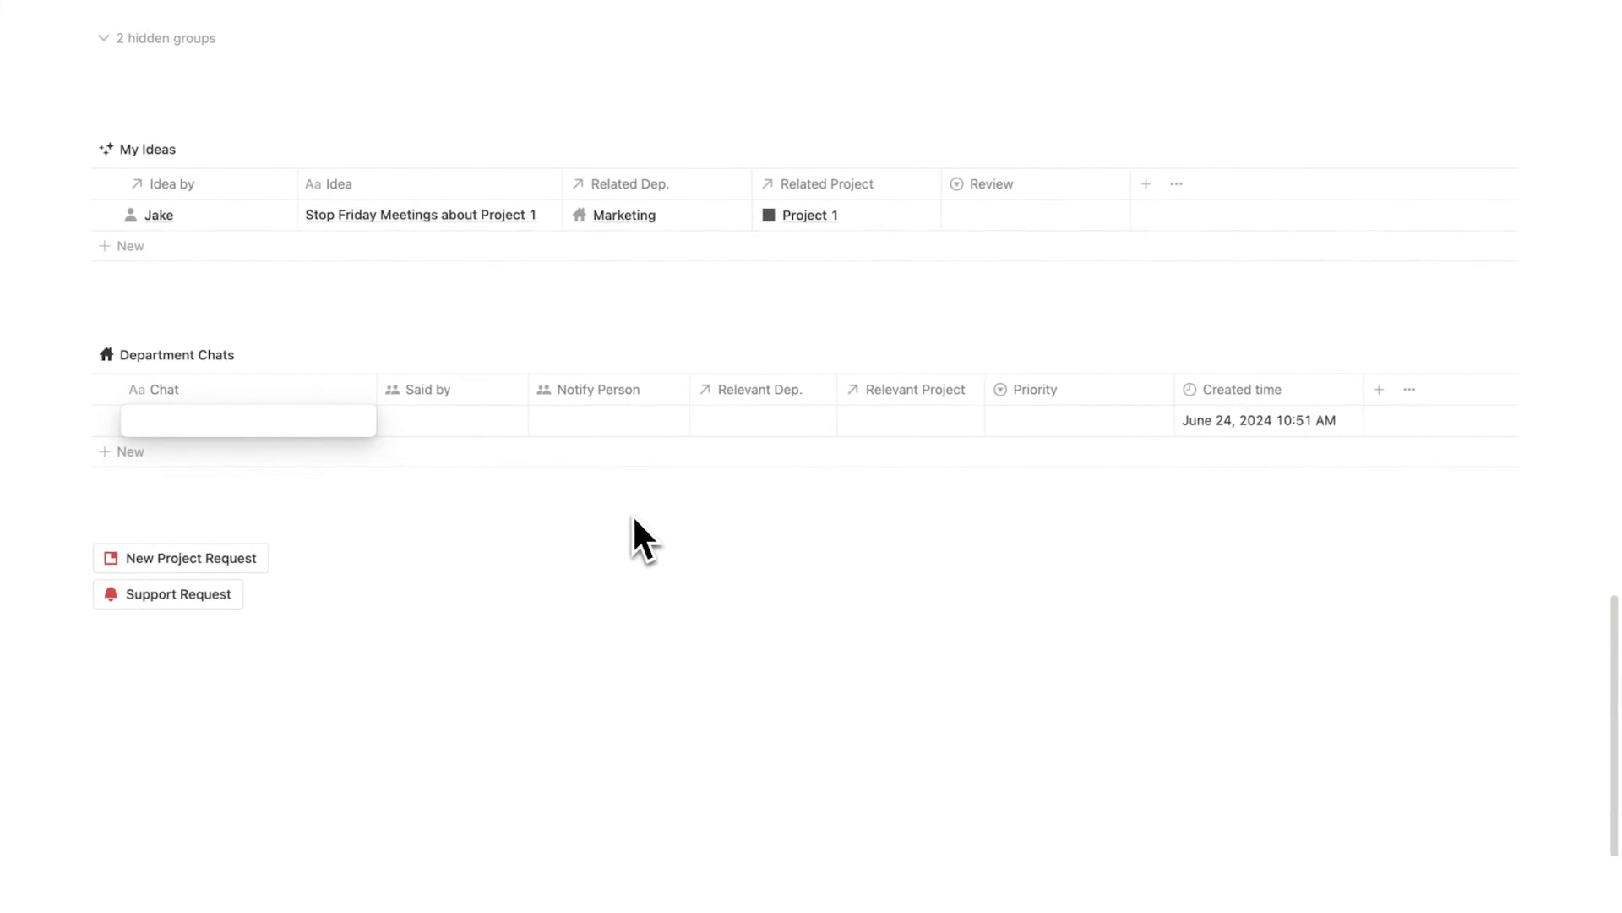
text(Supplier requires PDFs now)
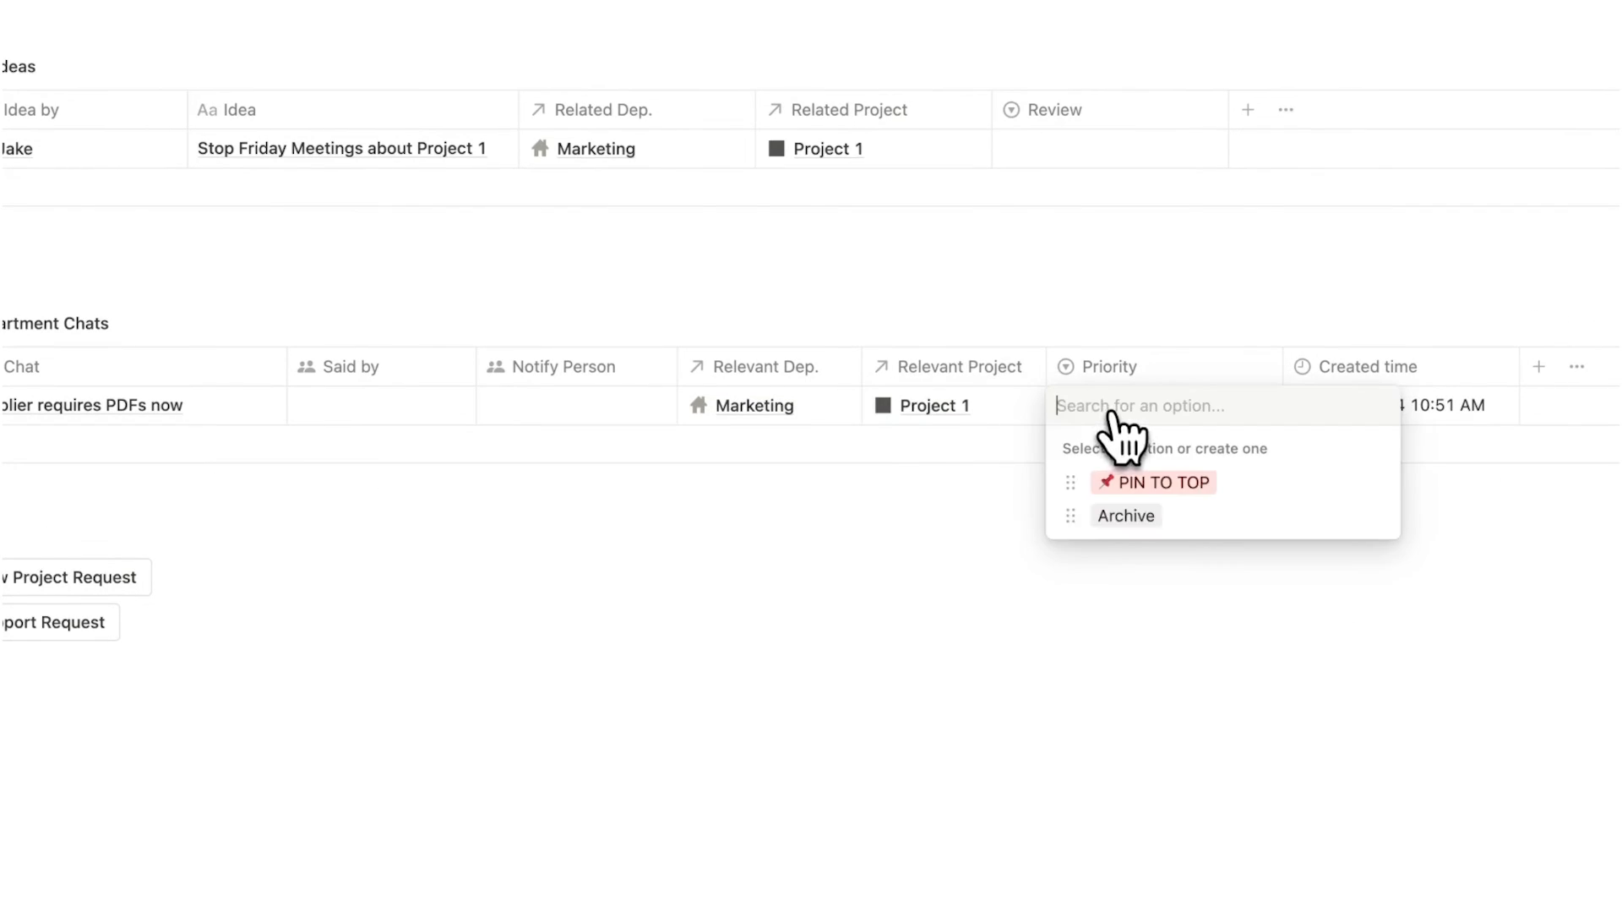
click(1155, 482)
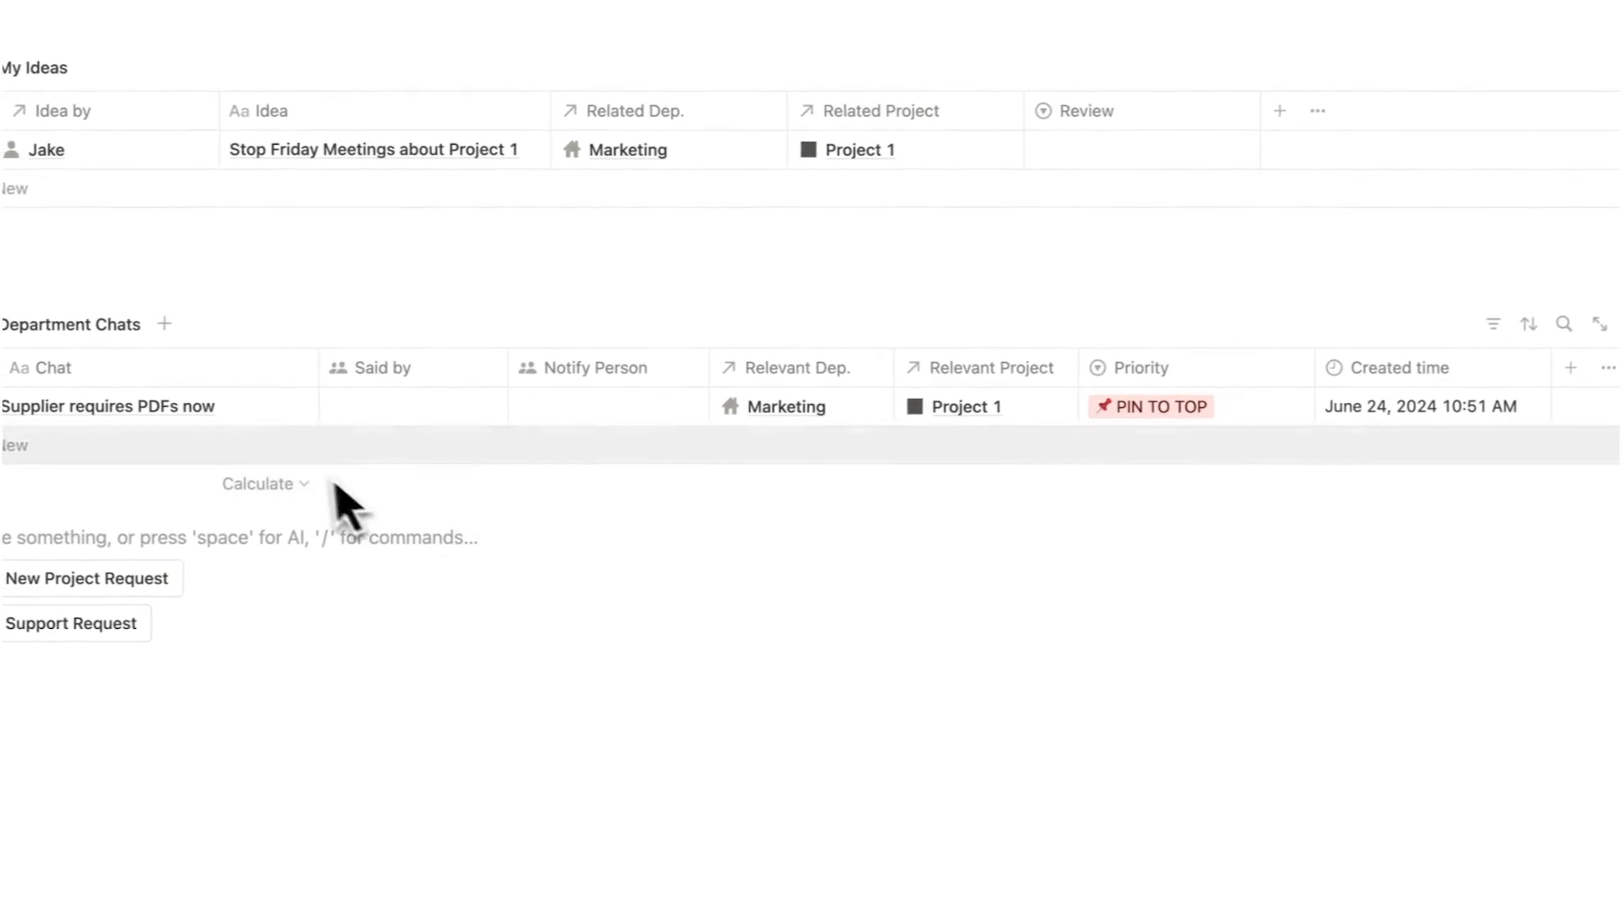